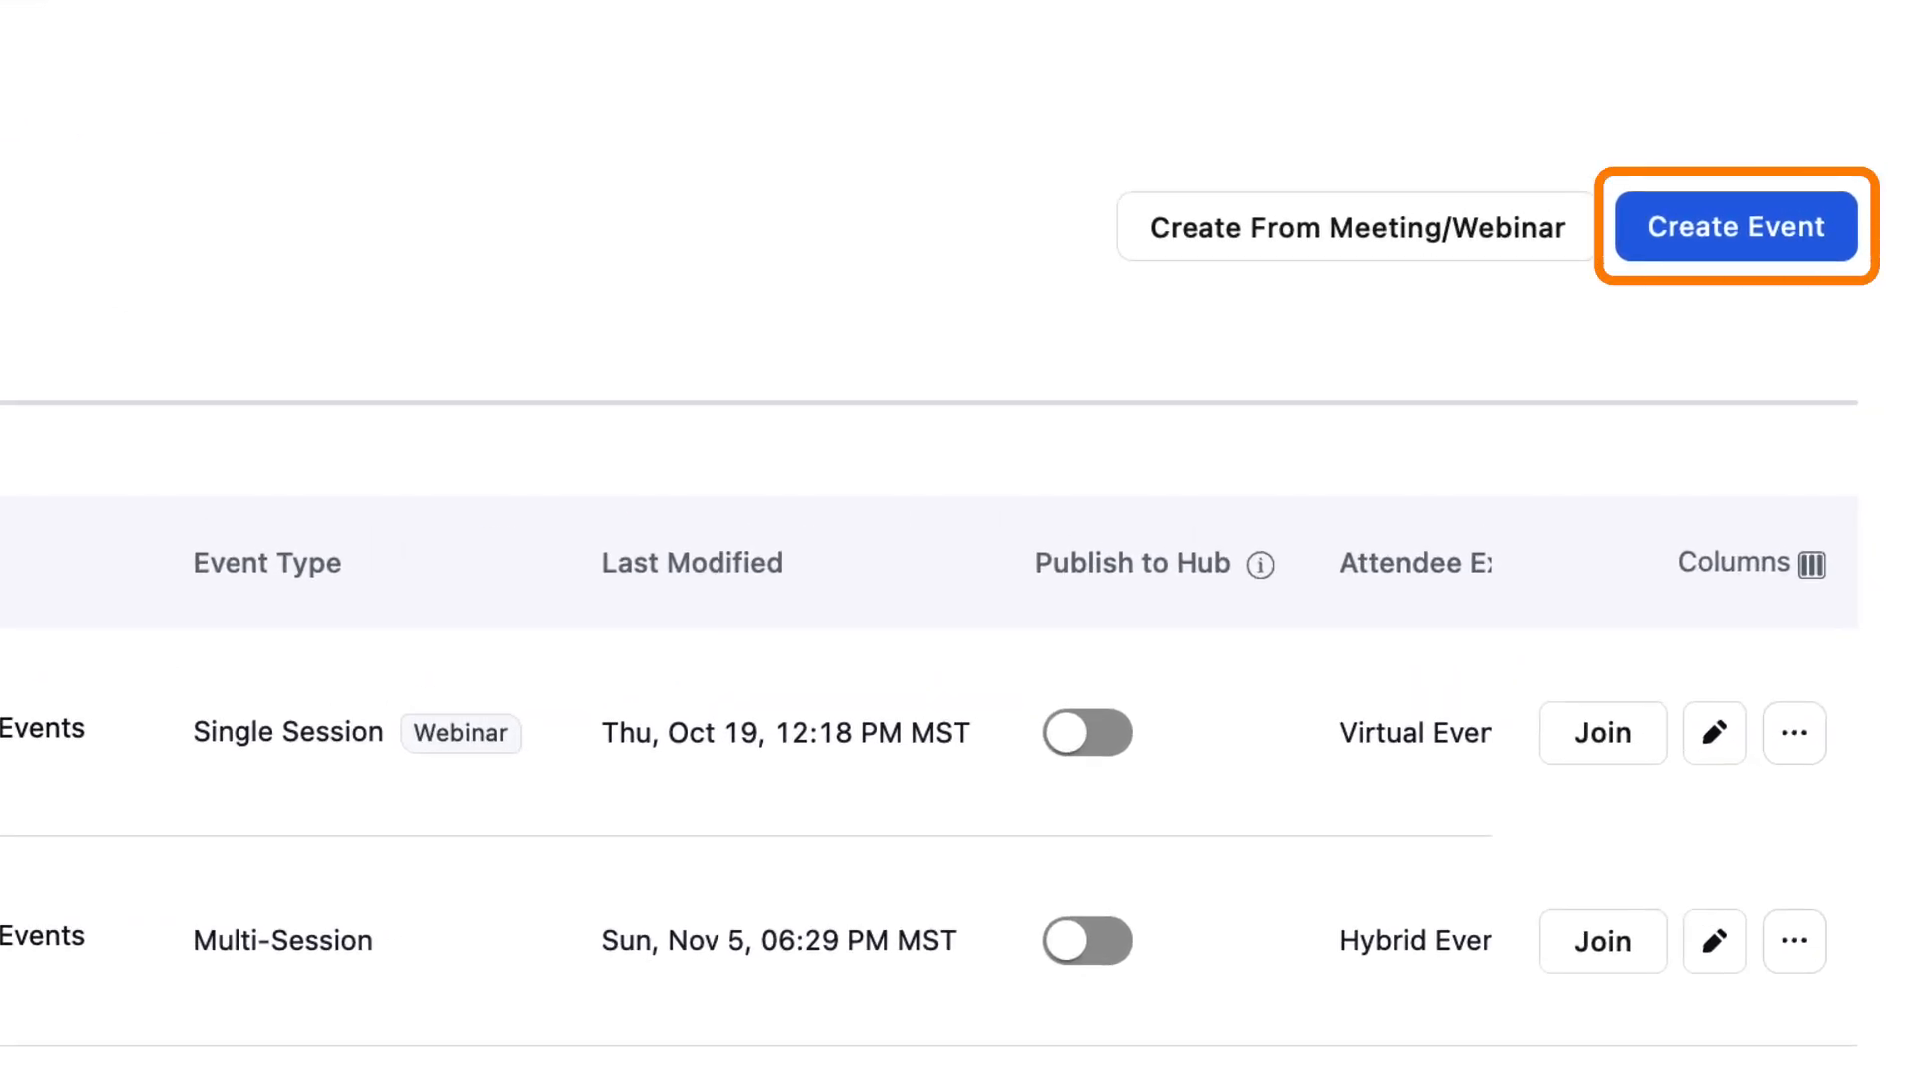
# Start creating a new event from the events list
pyautogui.click(1738, 226)
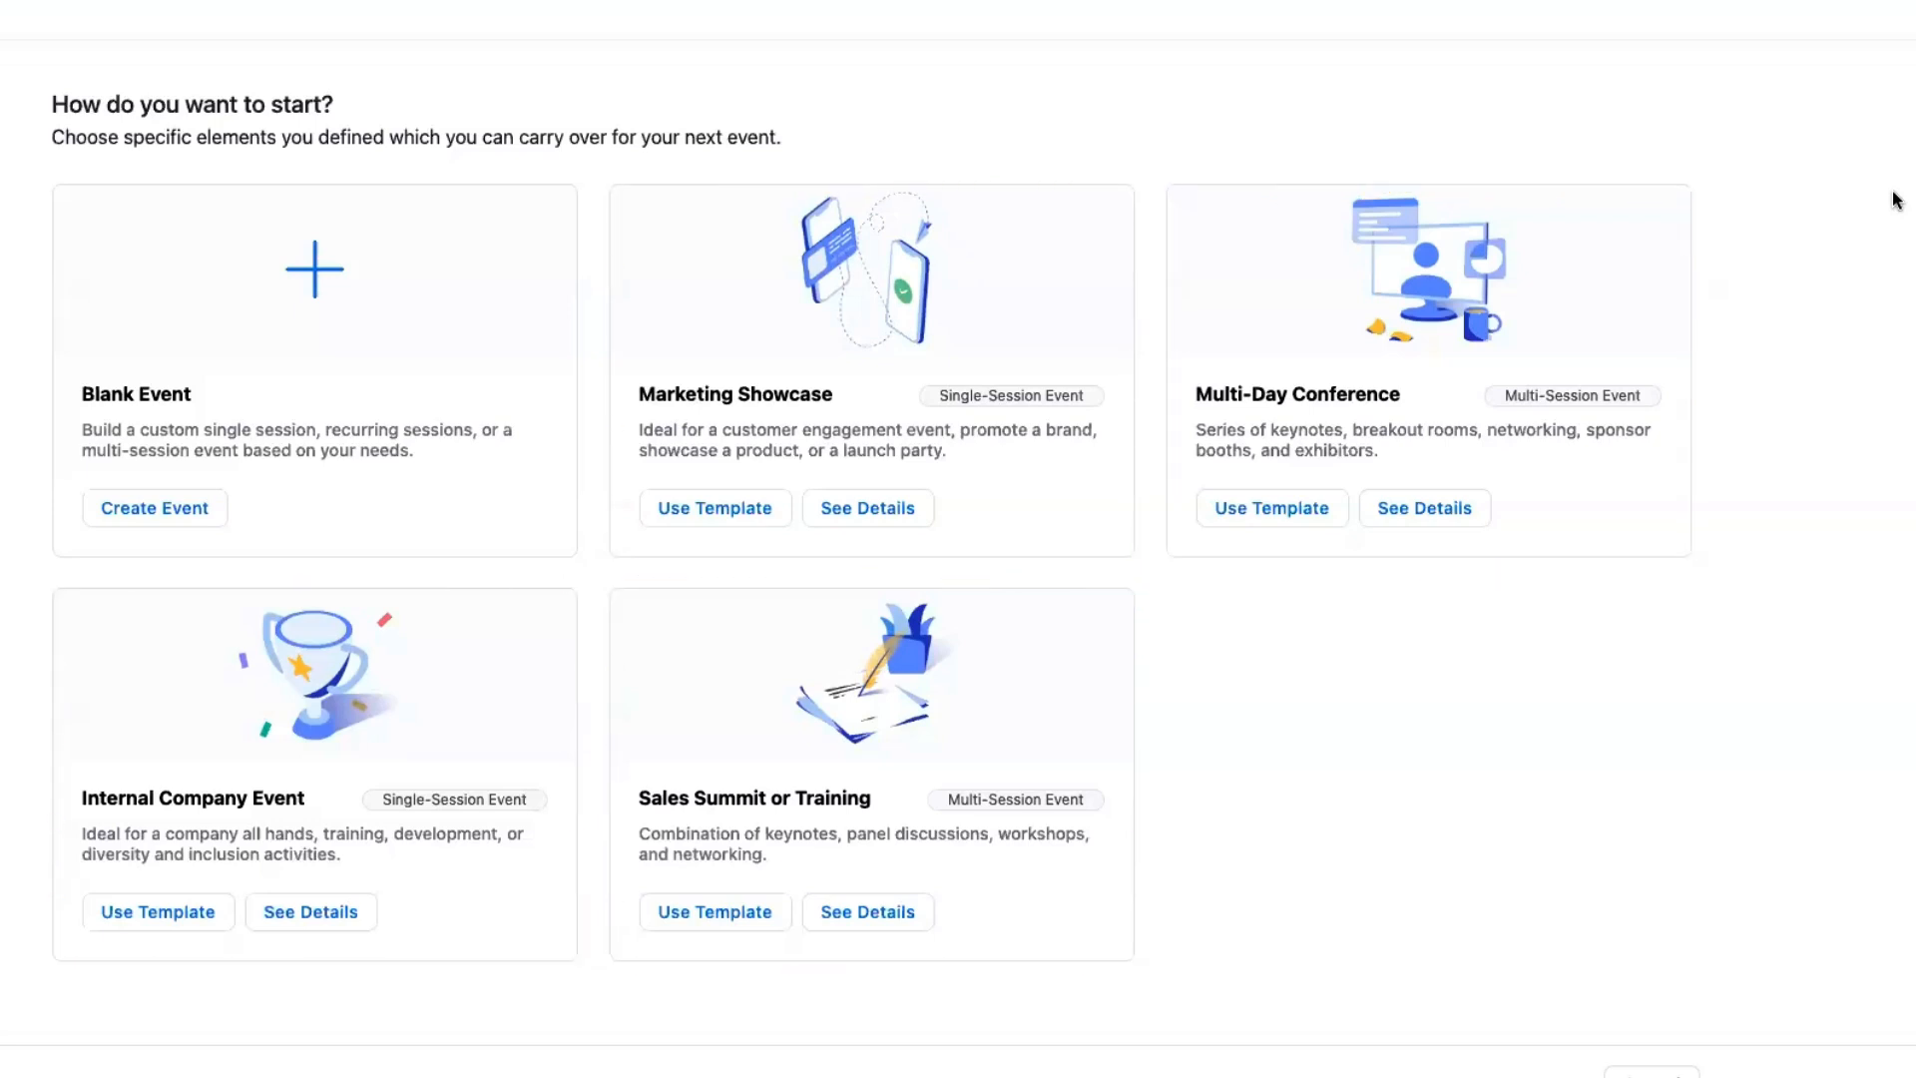
pyautogui.moveTo(1189, 8)
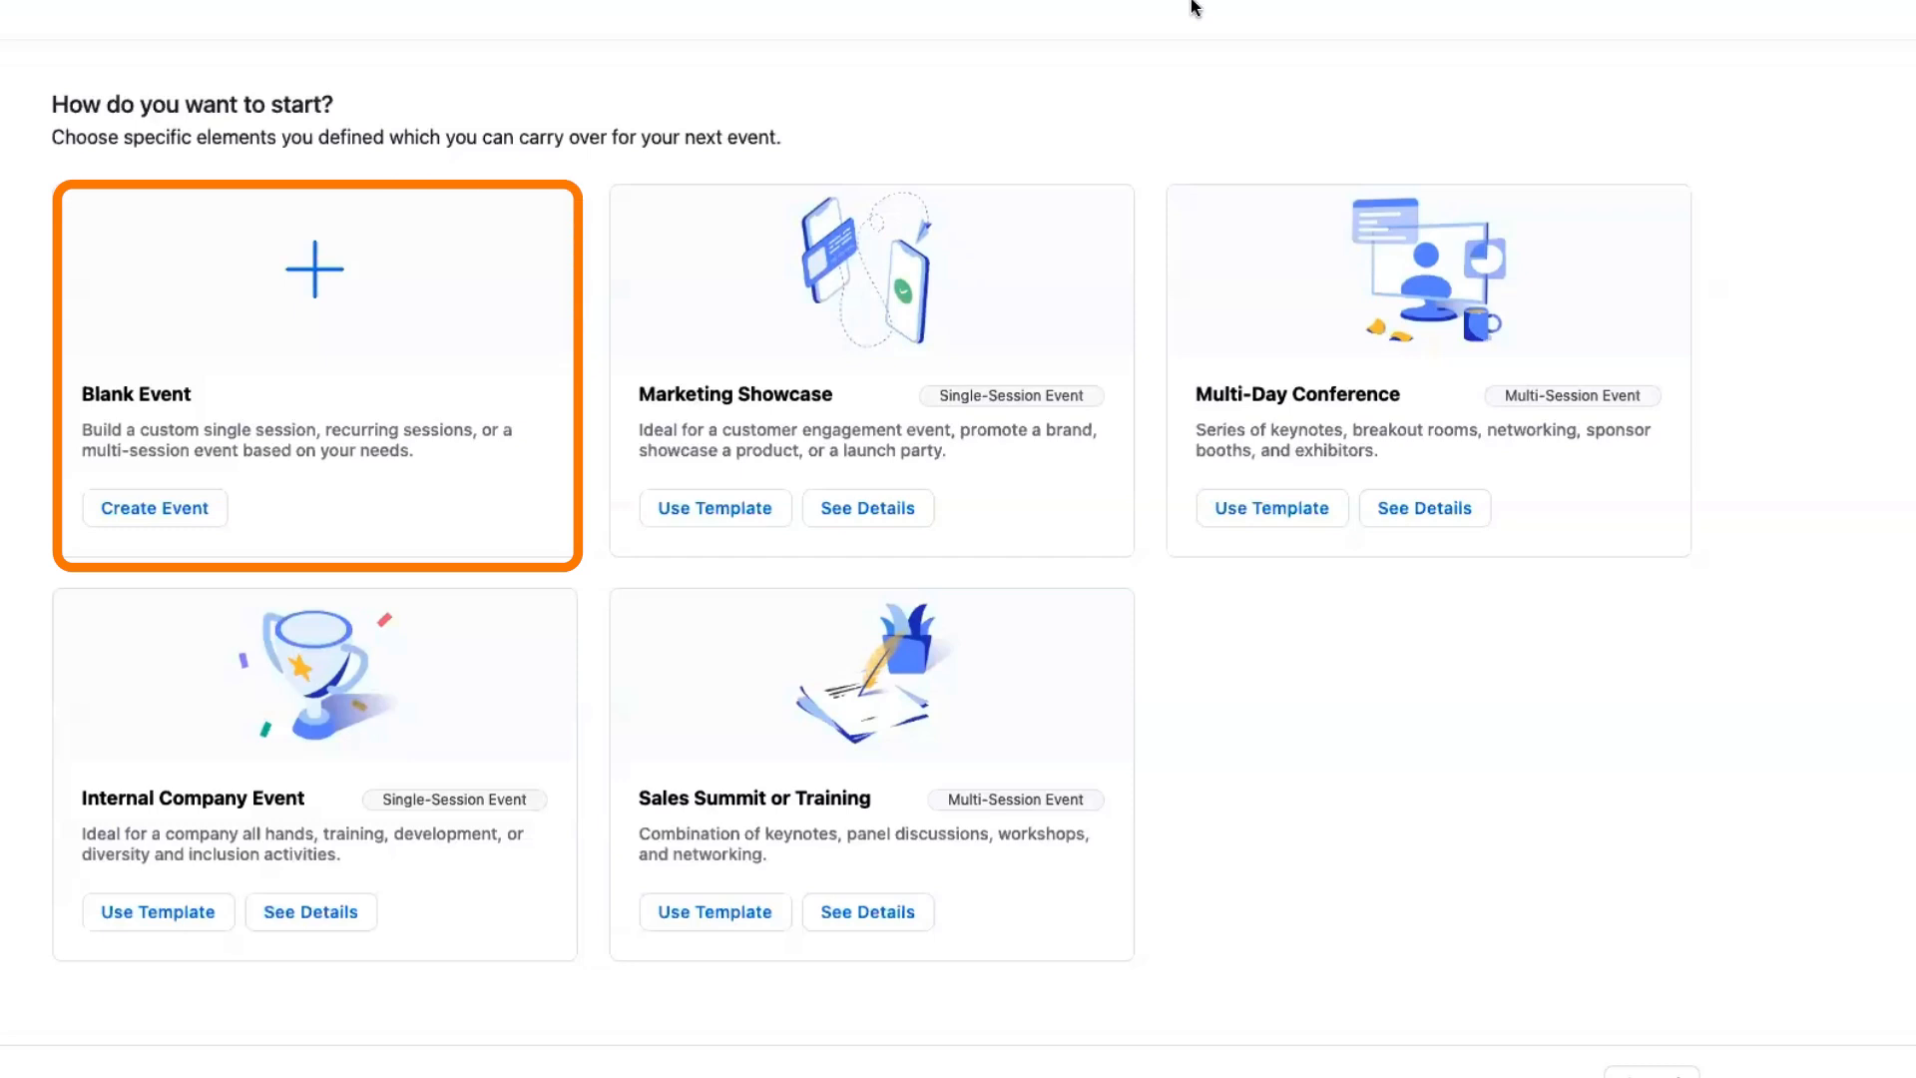
# Start a blank multi-session event named 'Zoom Into the Future'
pyautogui.click(154, 508)
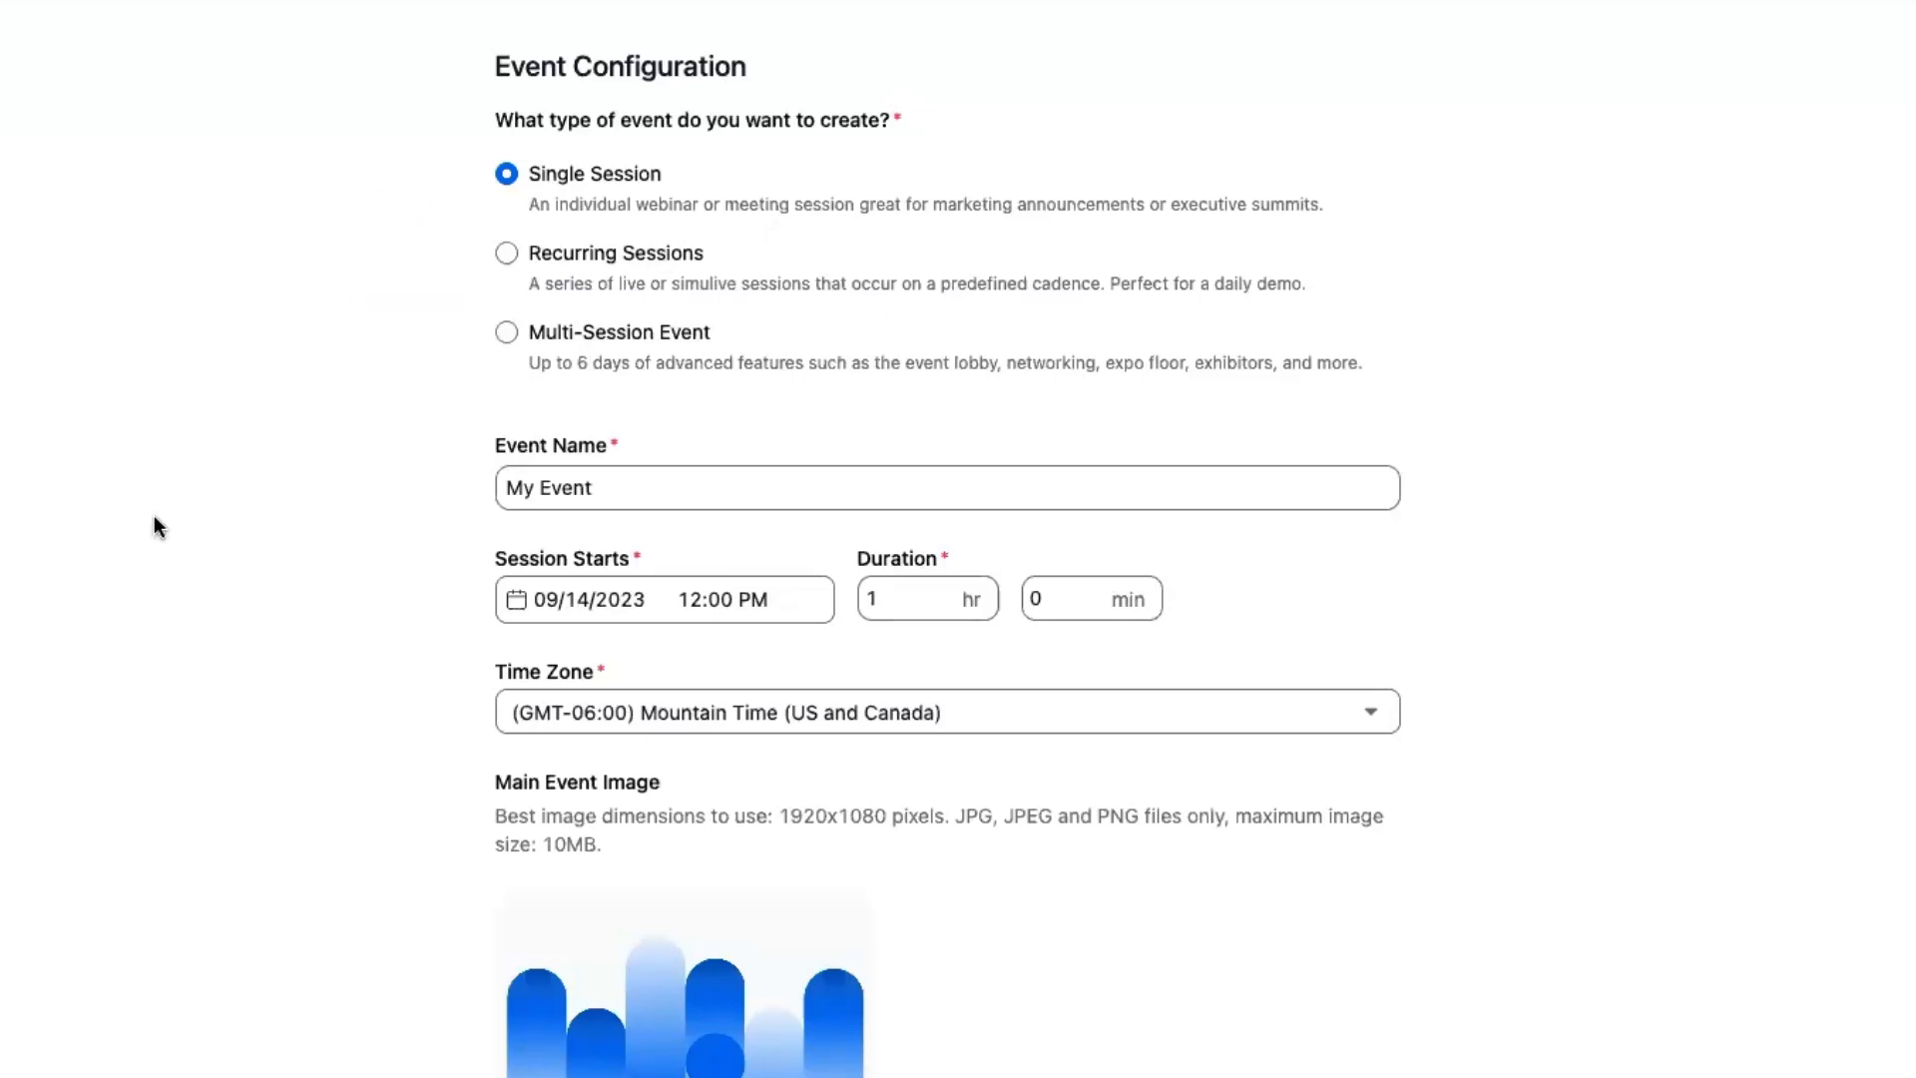
pyautogui.click(506, 332)
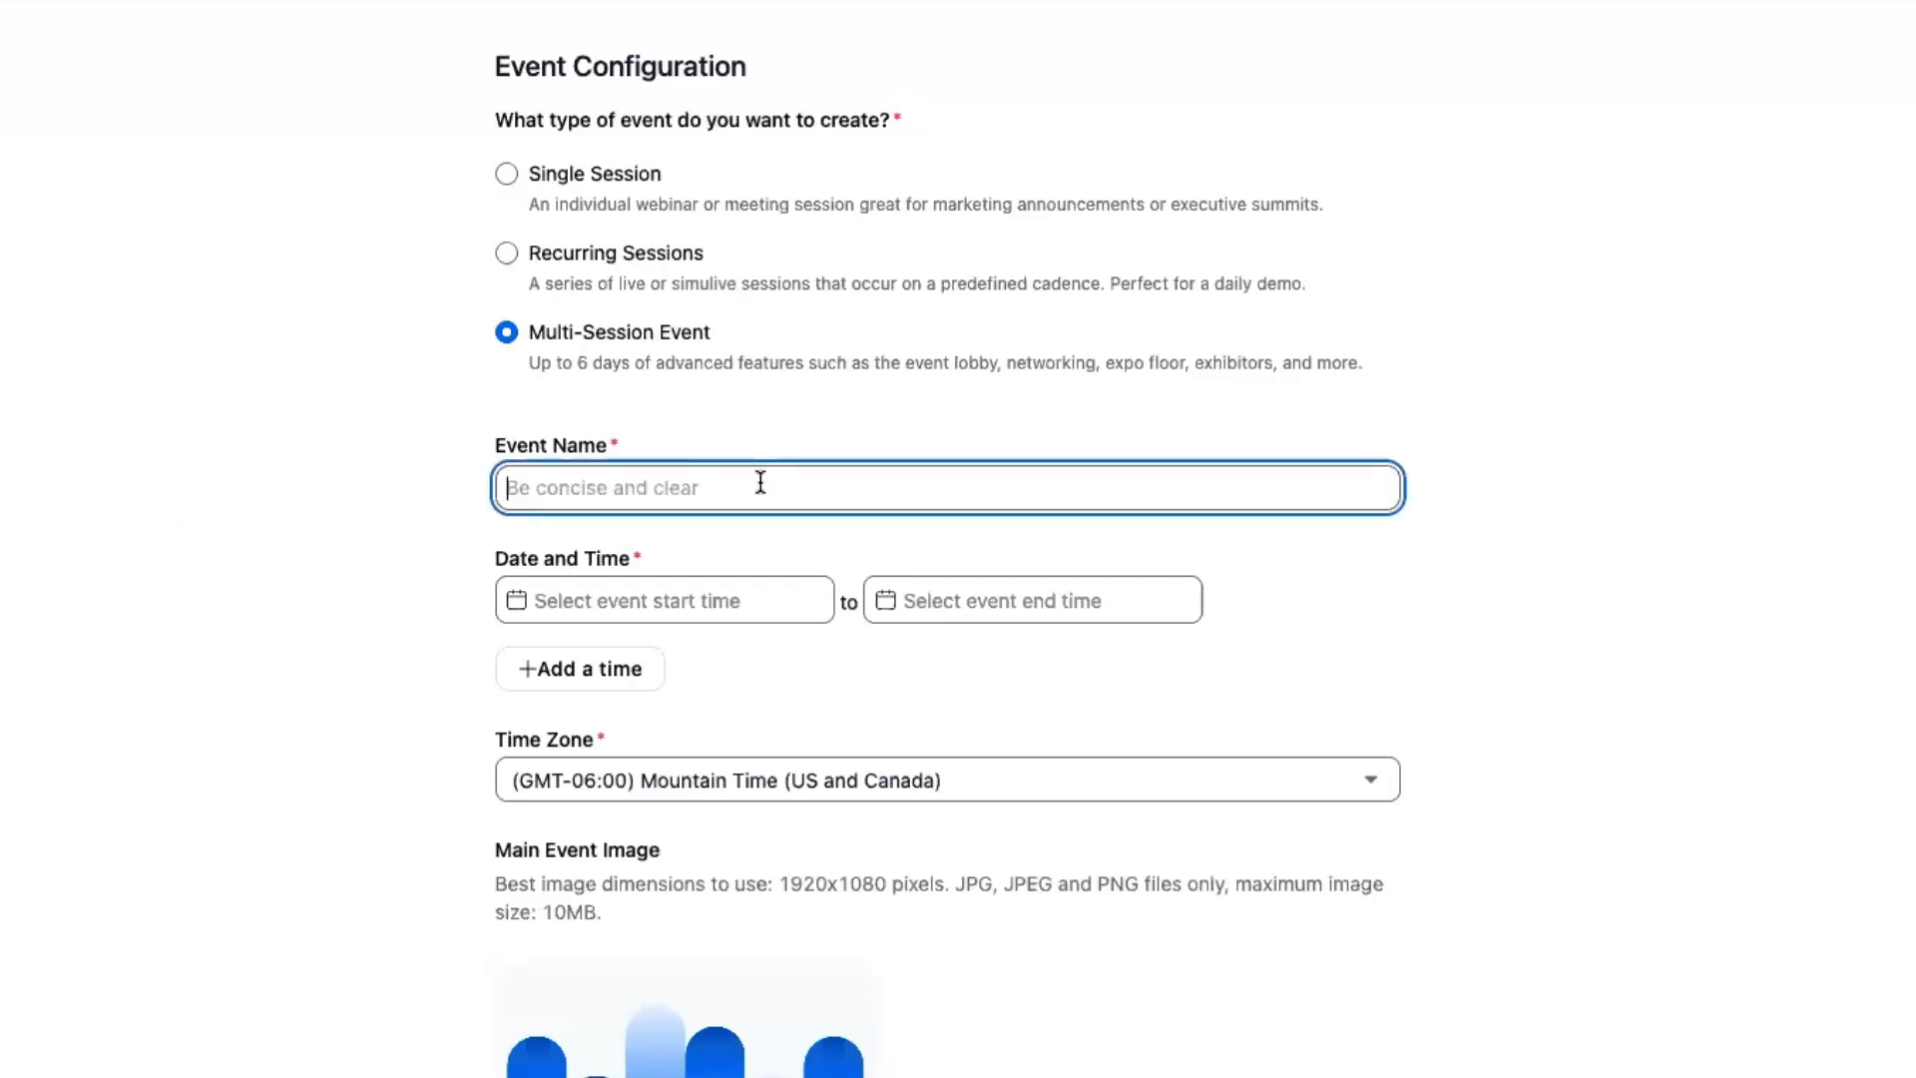
pyautogui.write('Zoom')
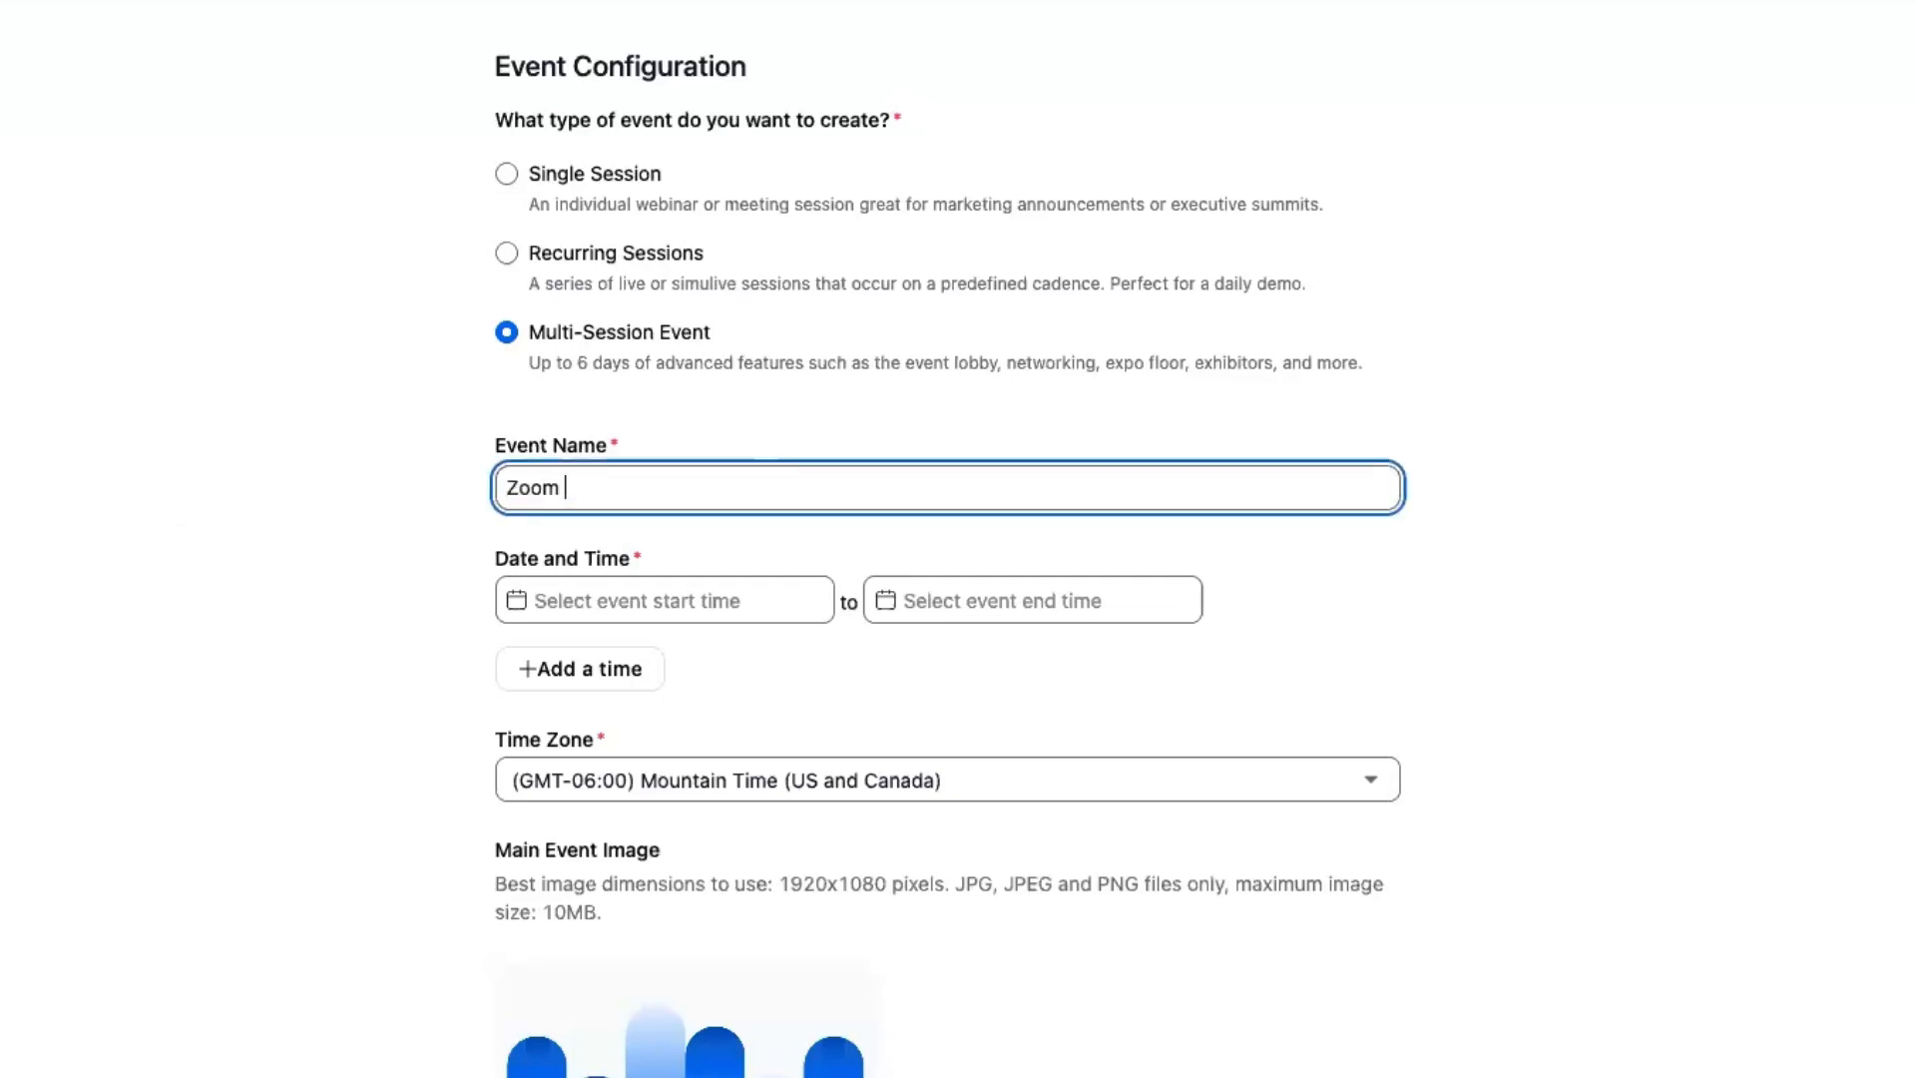
pyautogui.write('Into the Futur')
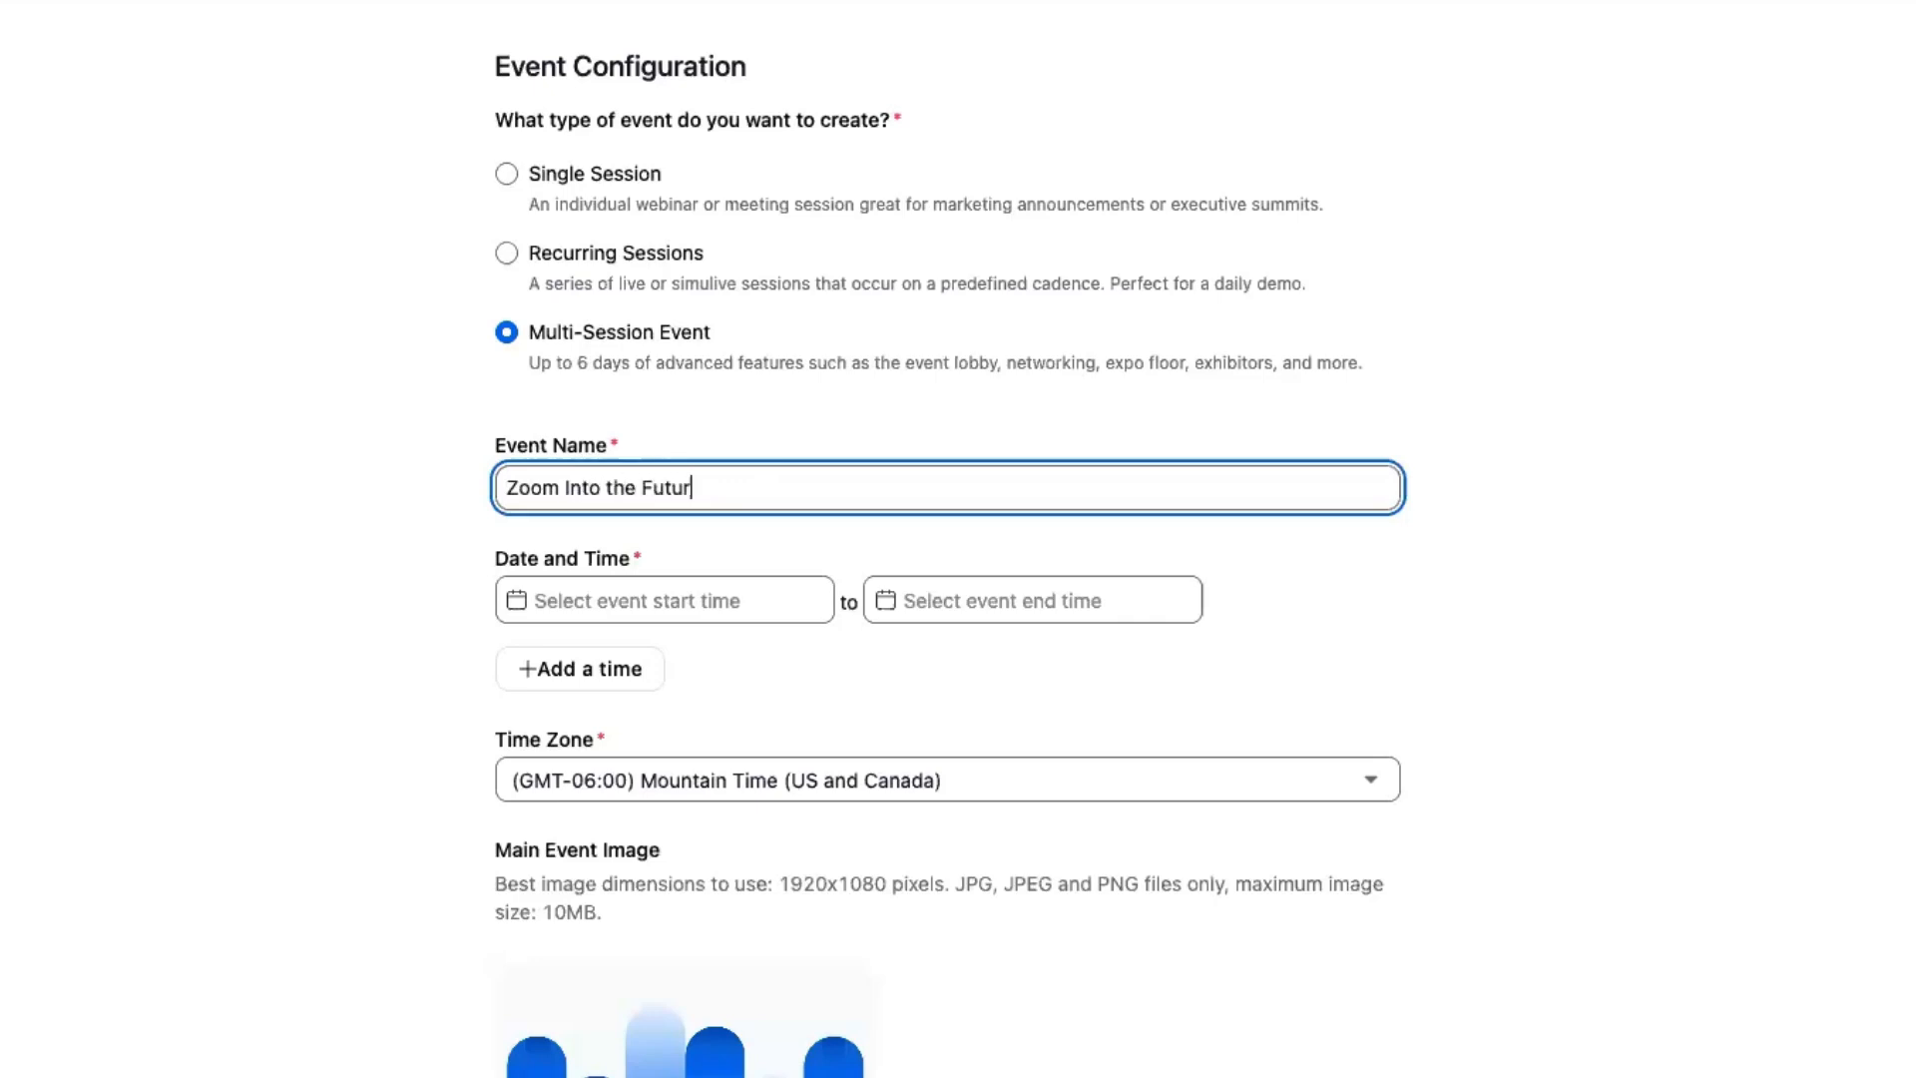
pyautogui.write('e')
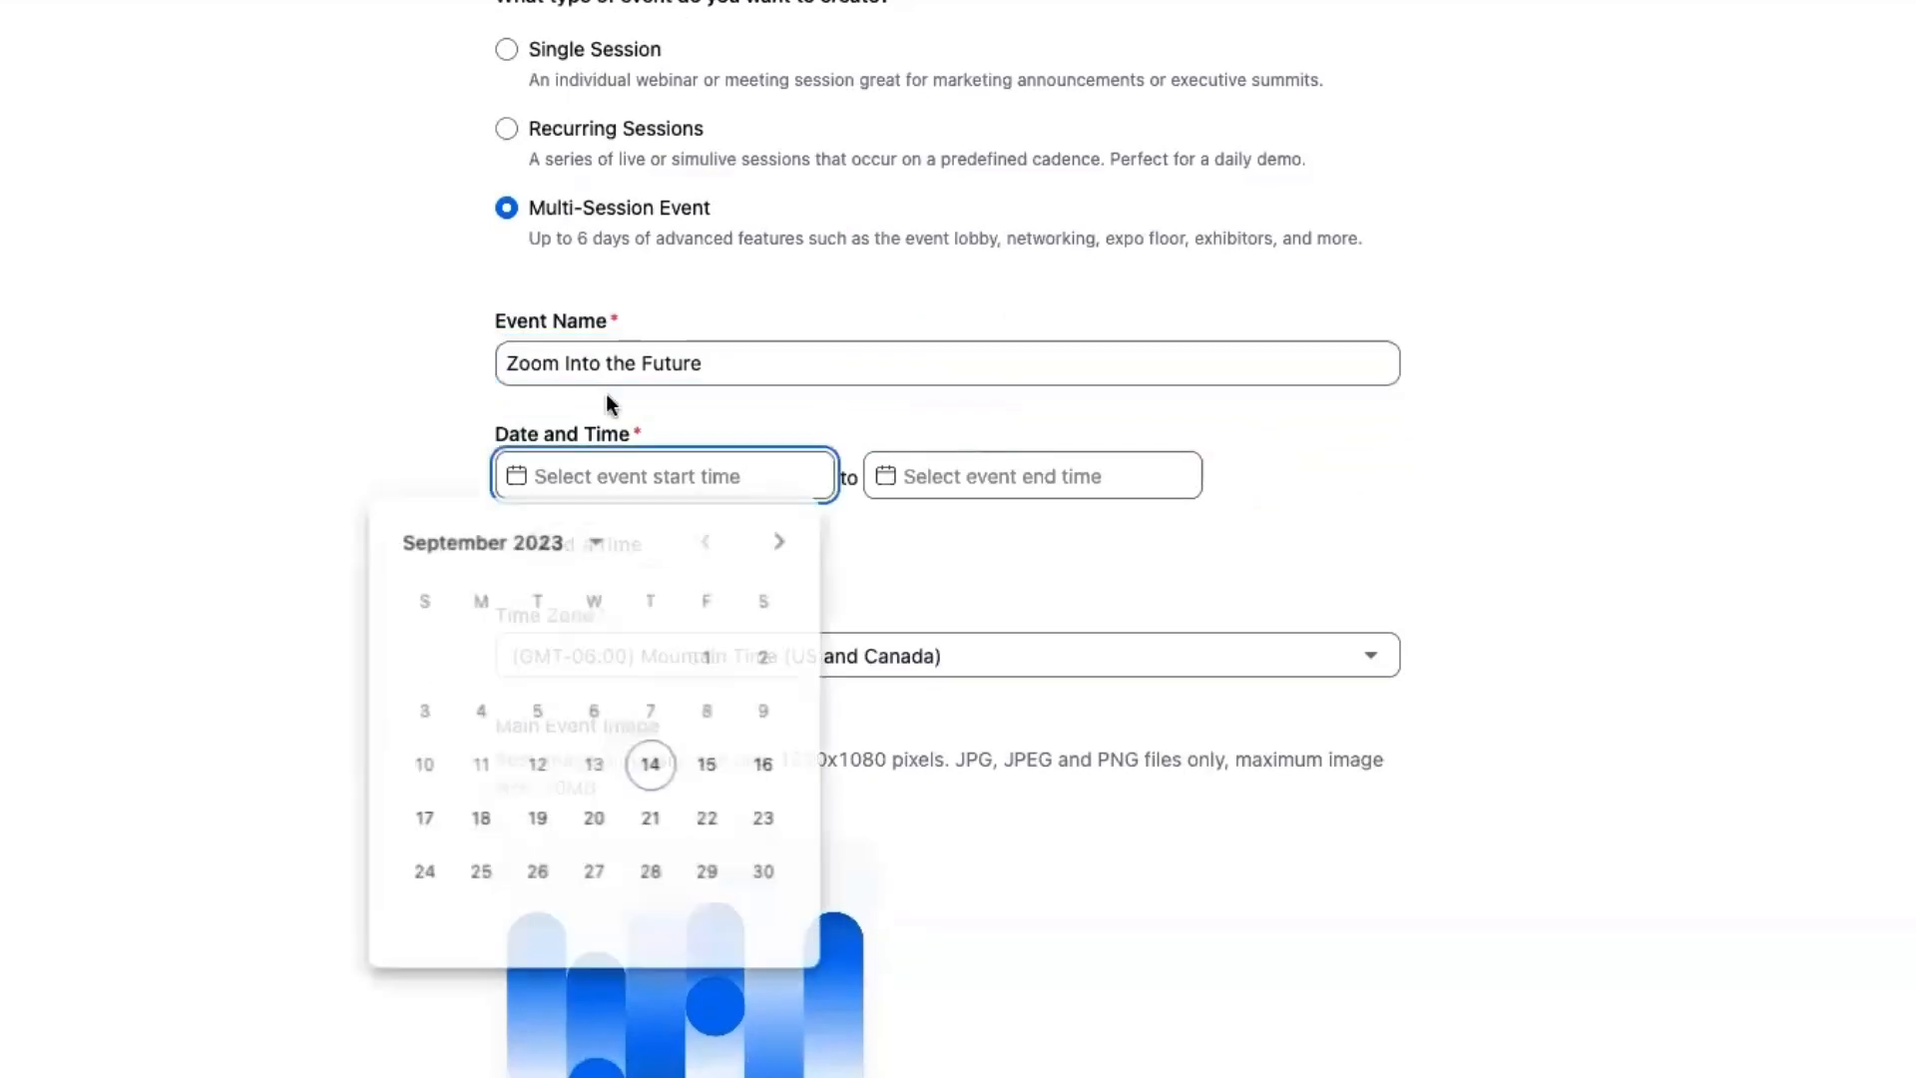
# Set a 12/01/2023 8–9 AM time slot and add five more empty slots
pyautogui.click(778, 543)
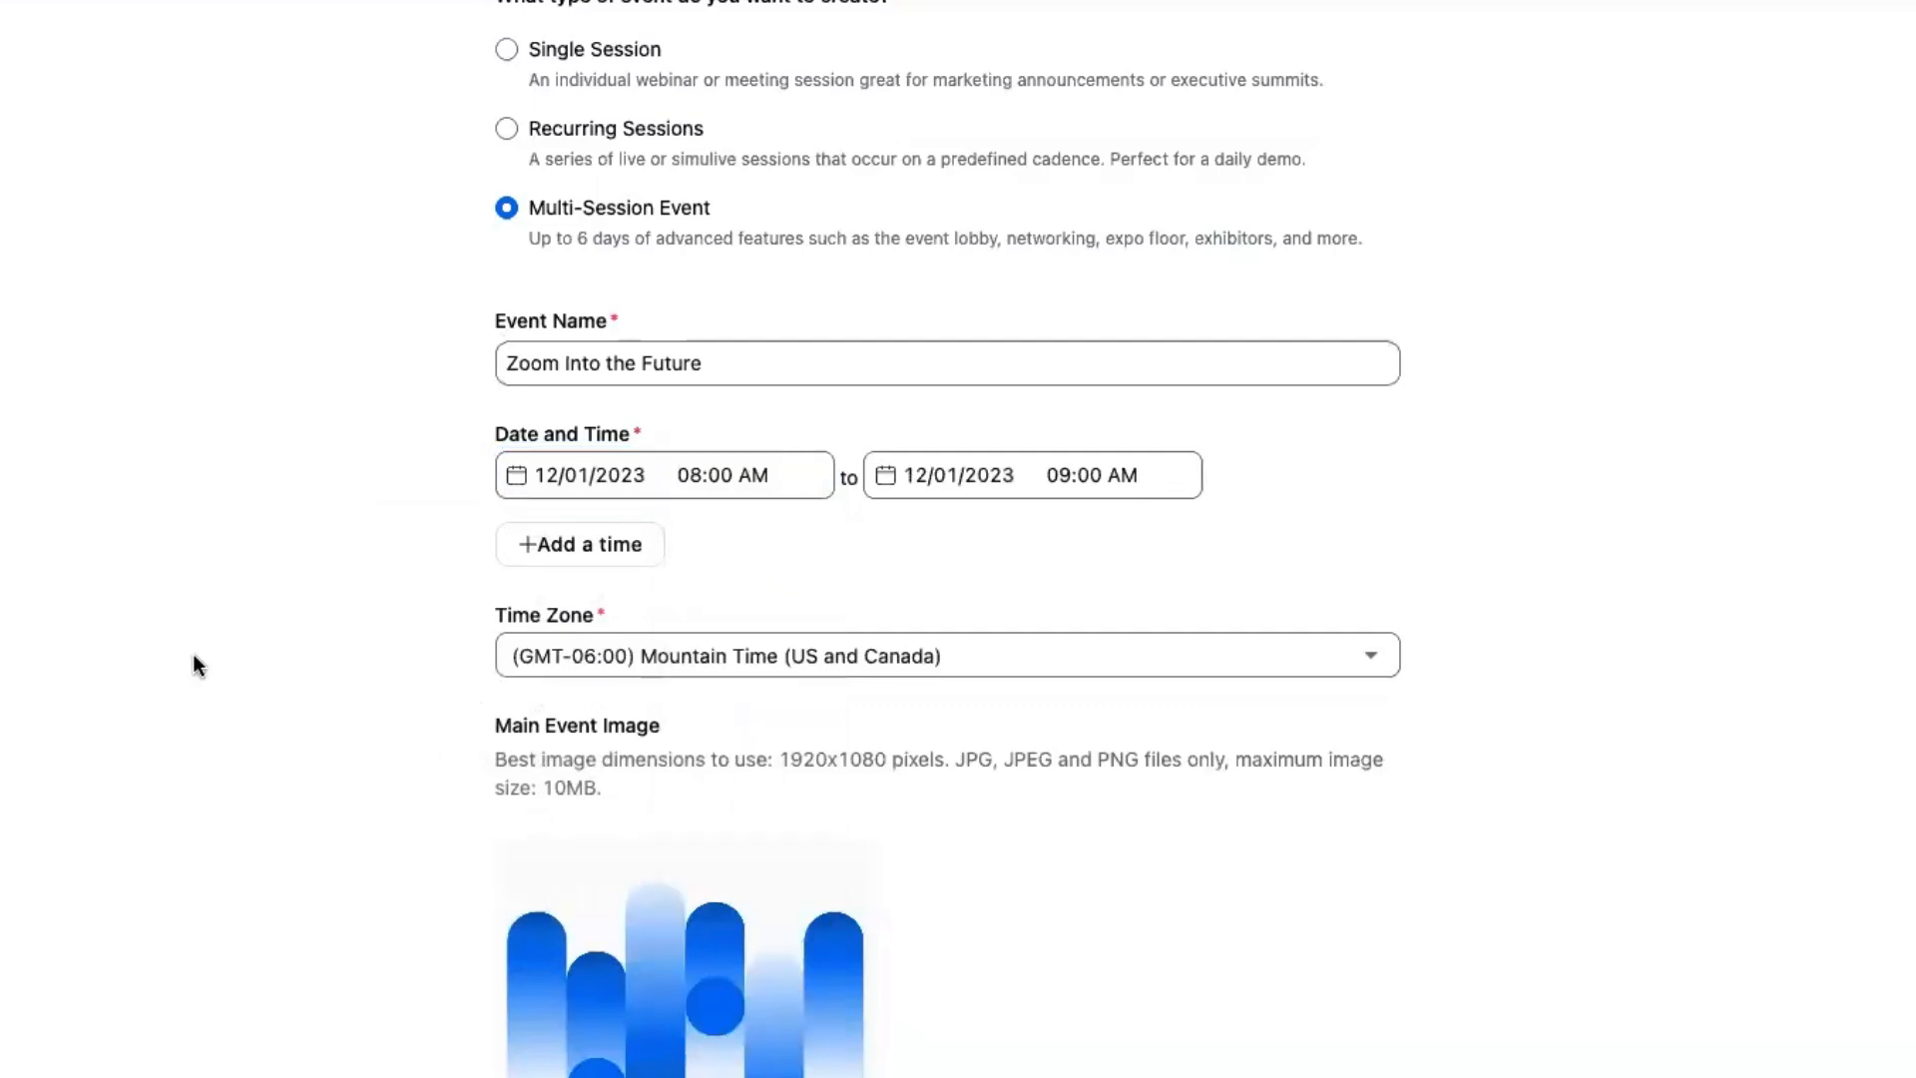
pyautogui.click(579, 543)
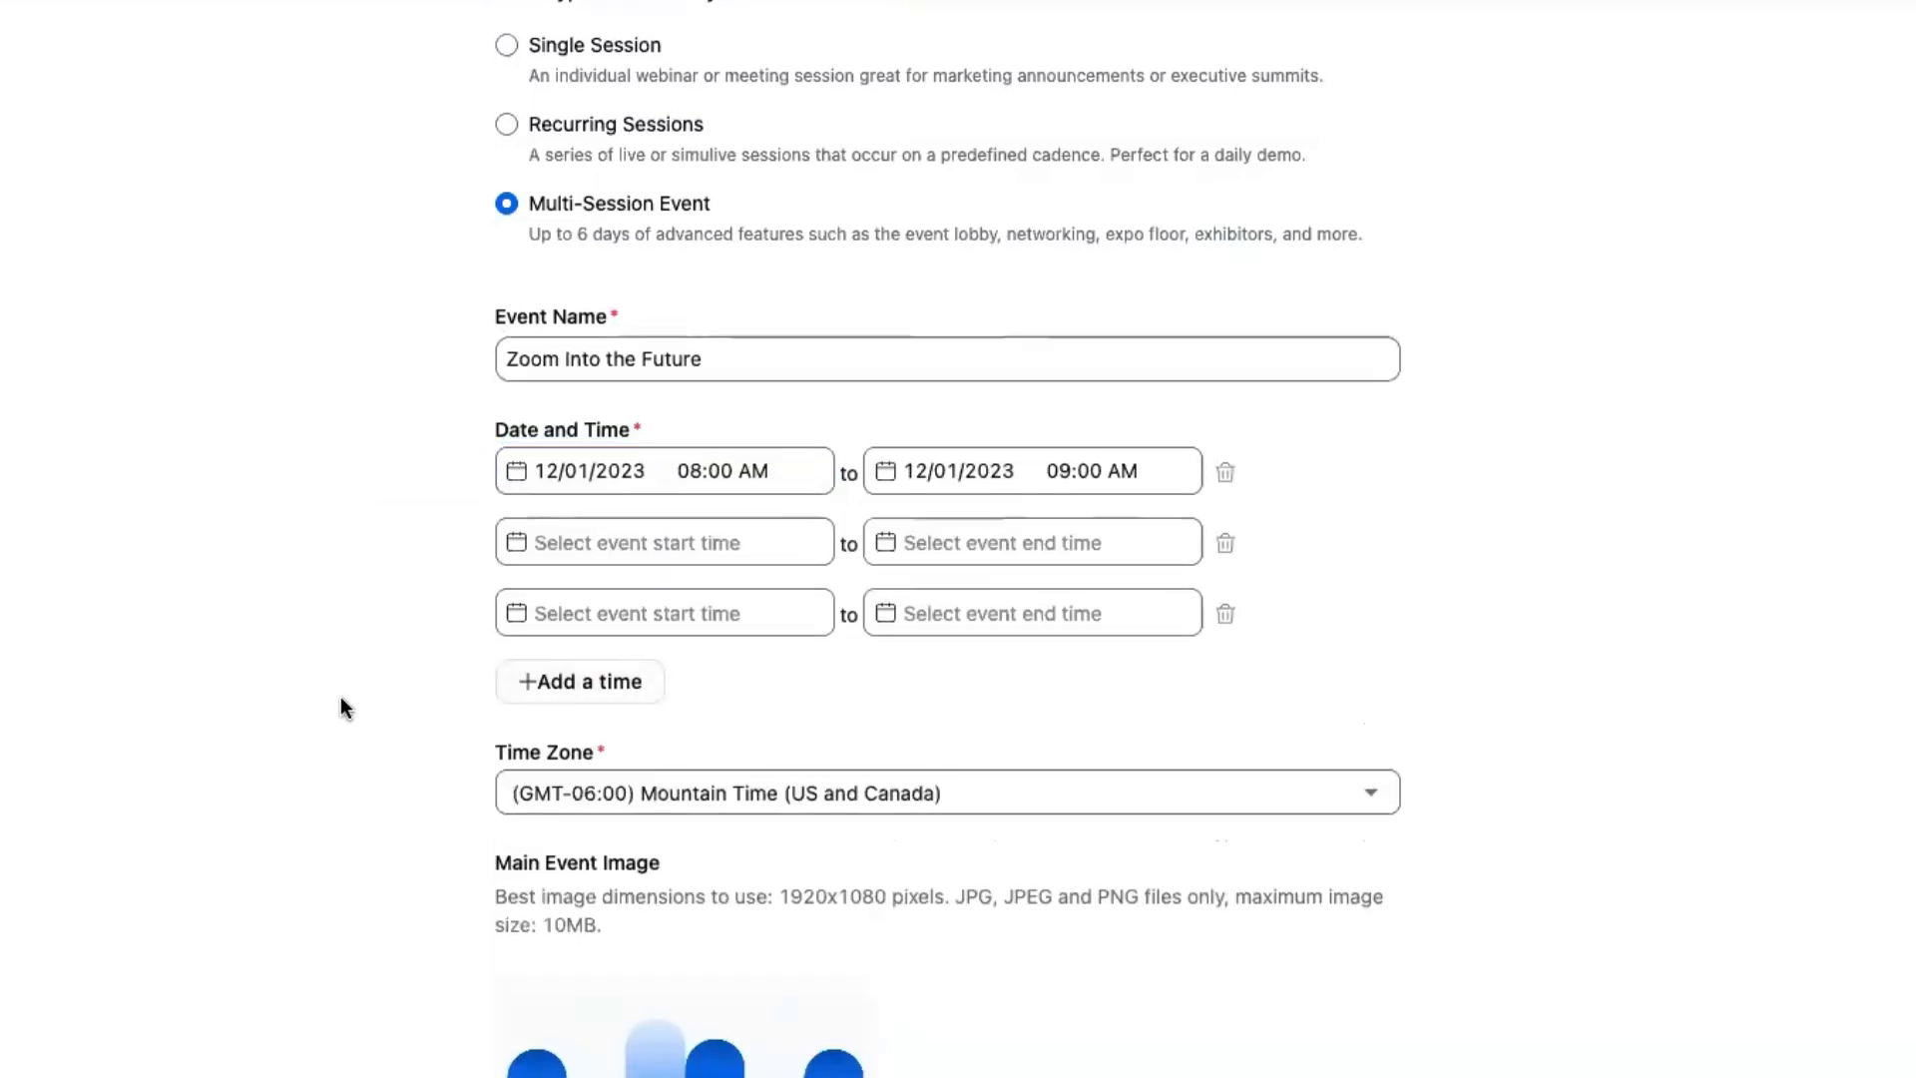
pyautogui.click(581, 681)
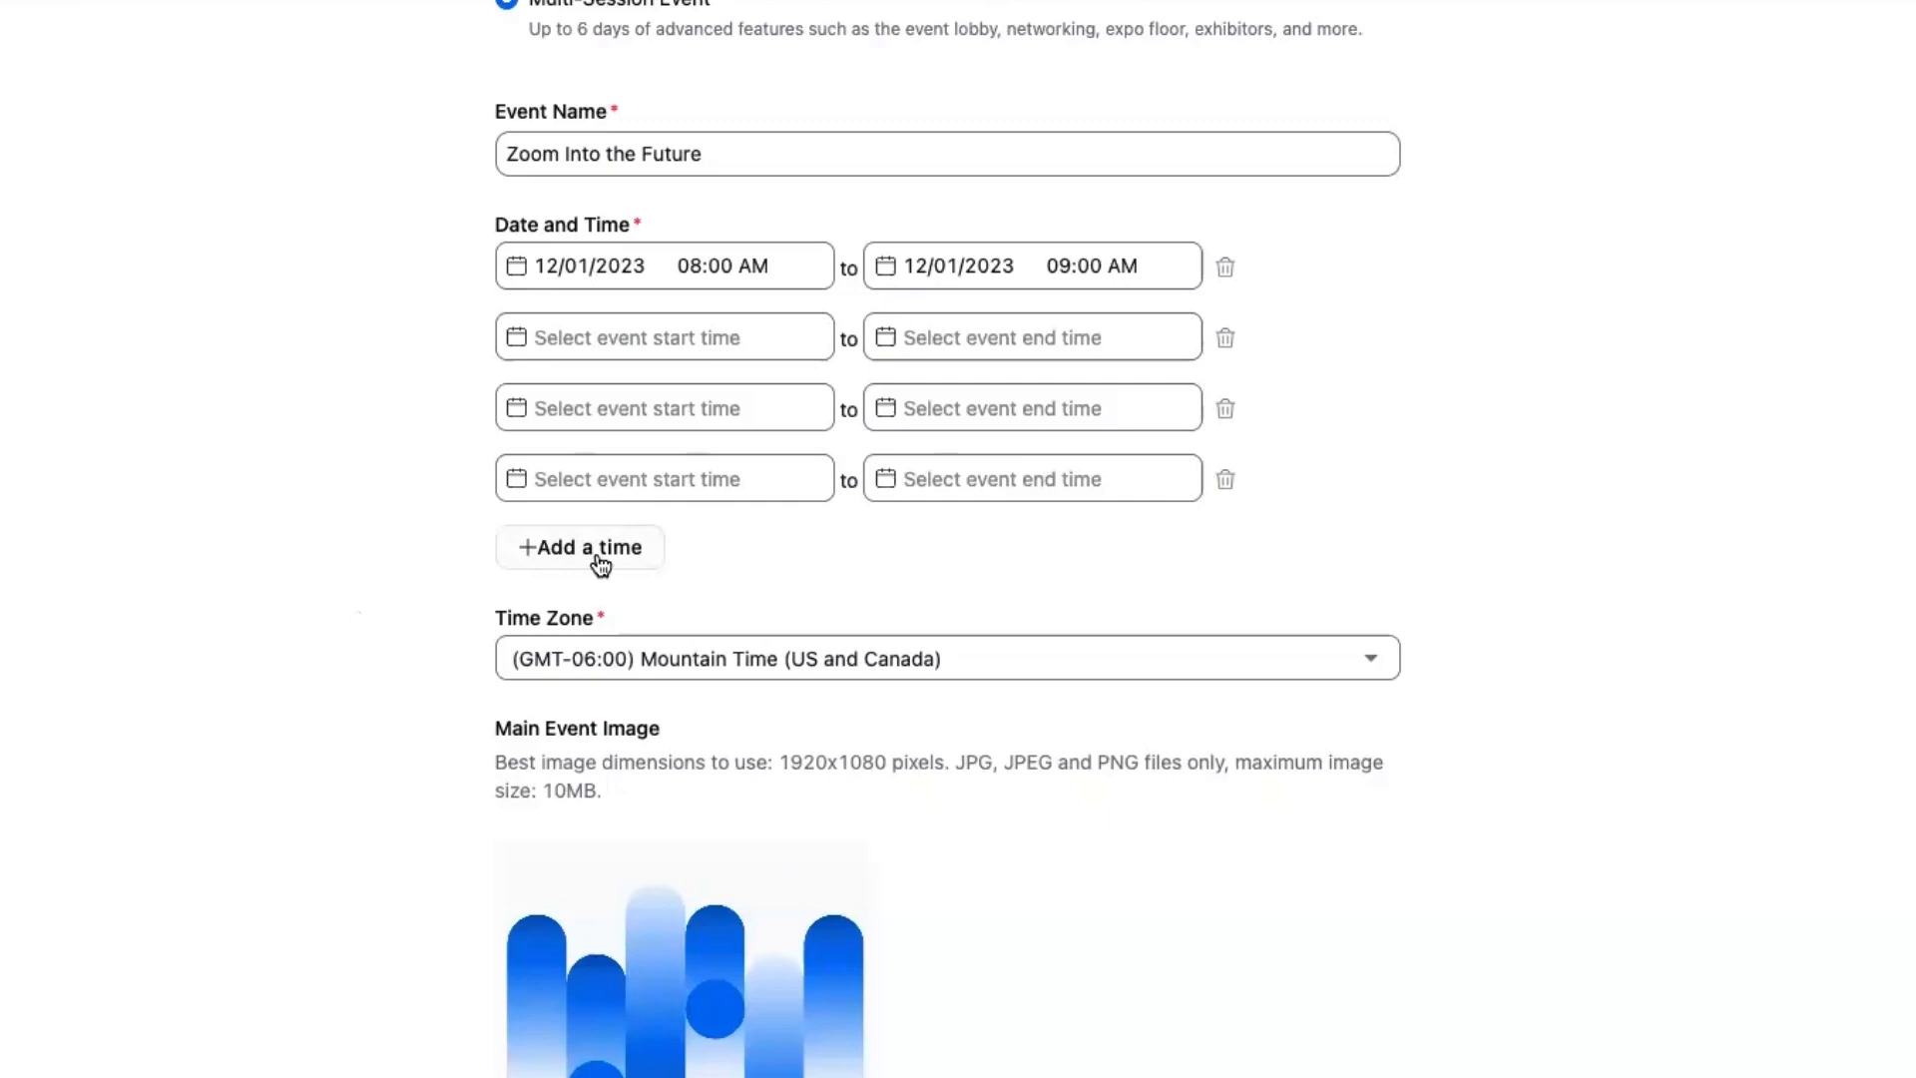
pyautogui.click(581, 546)
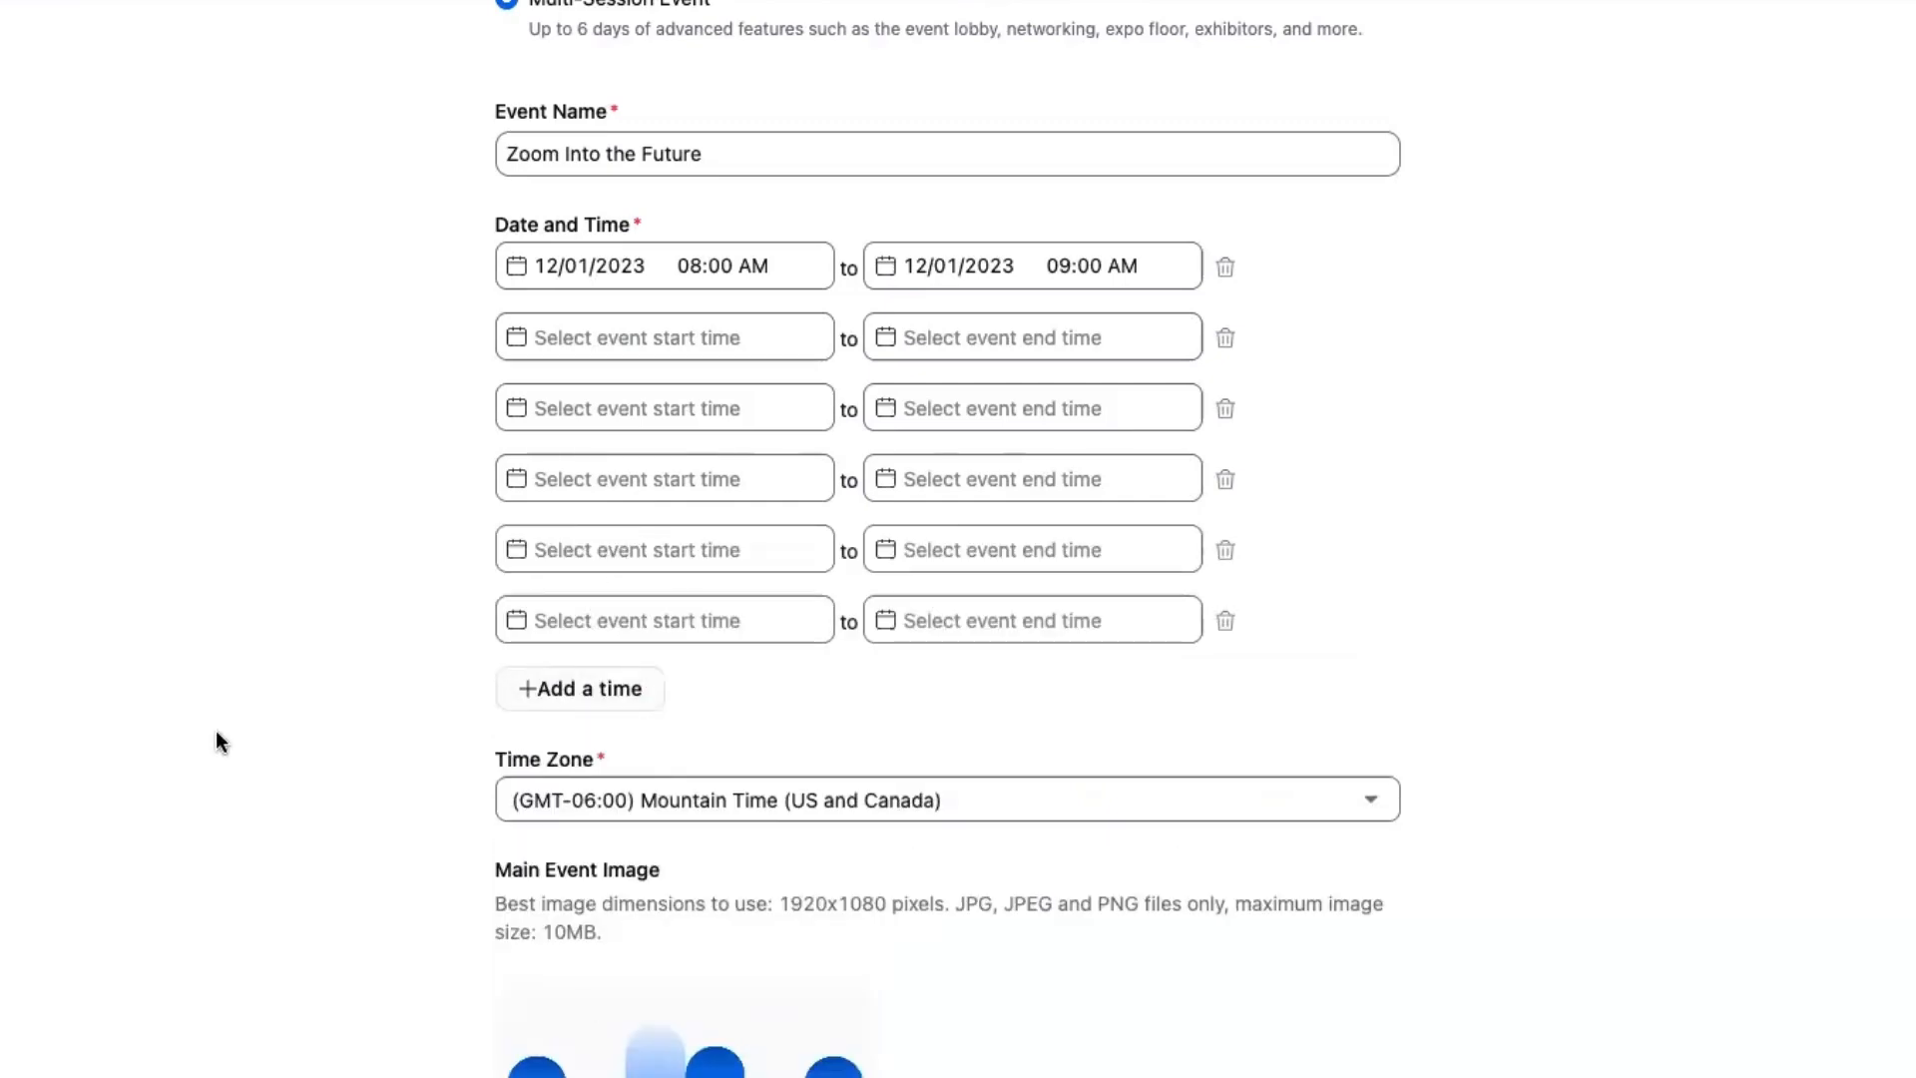
pyautogui.moveTo(1497, 500)
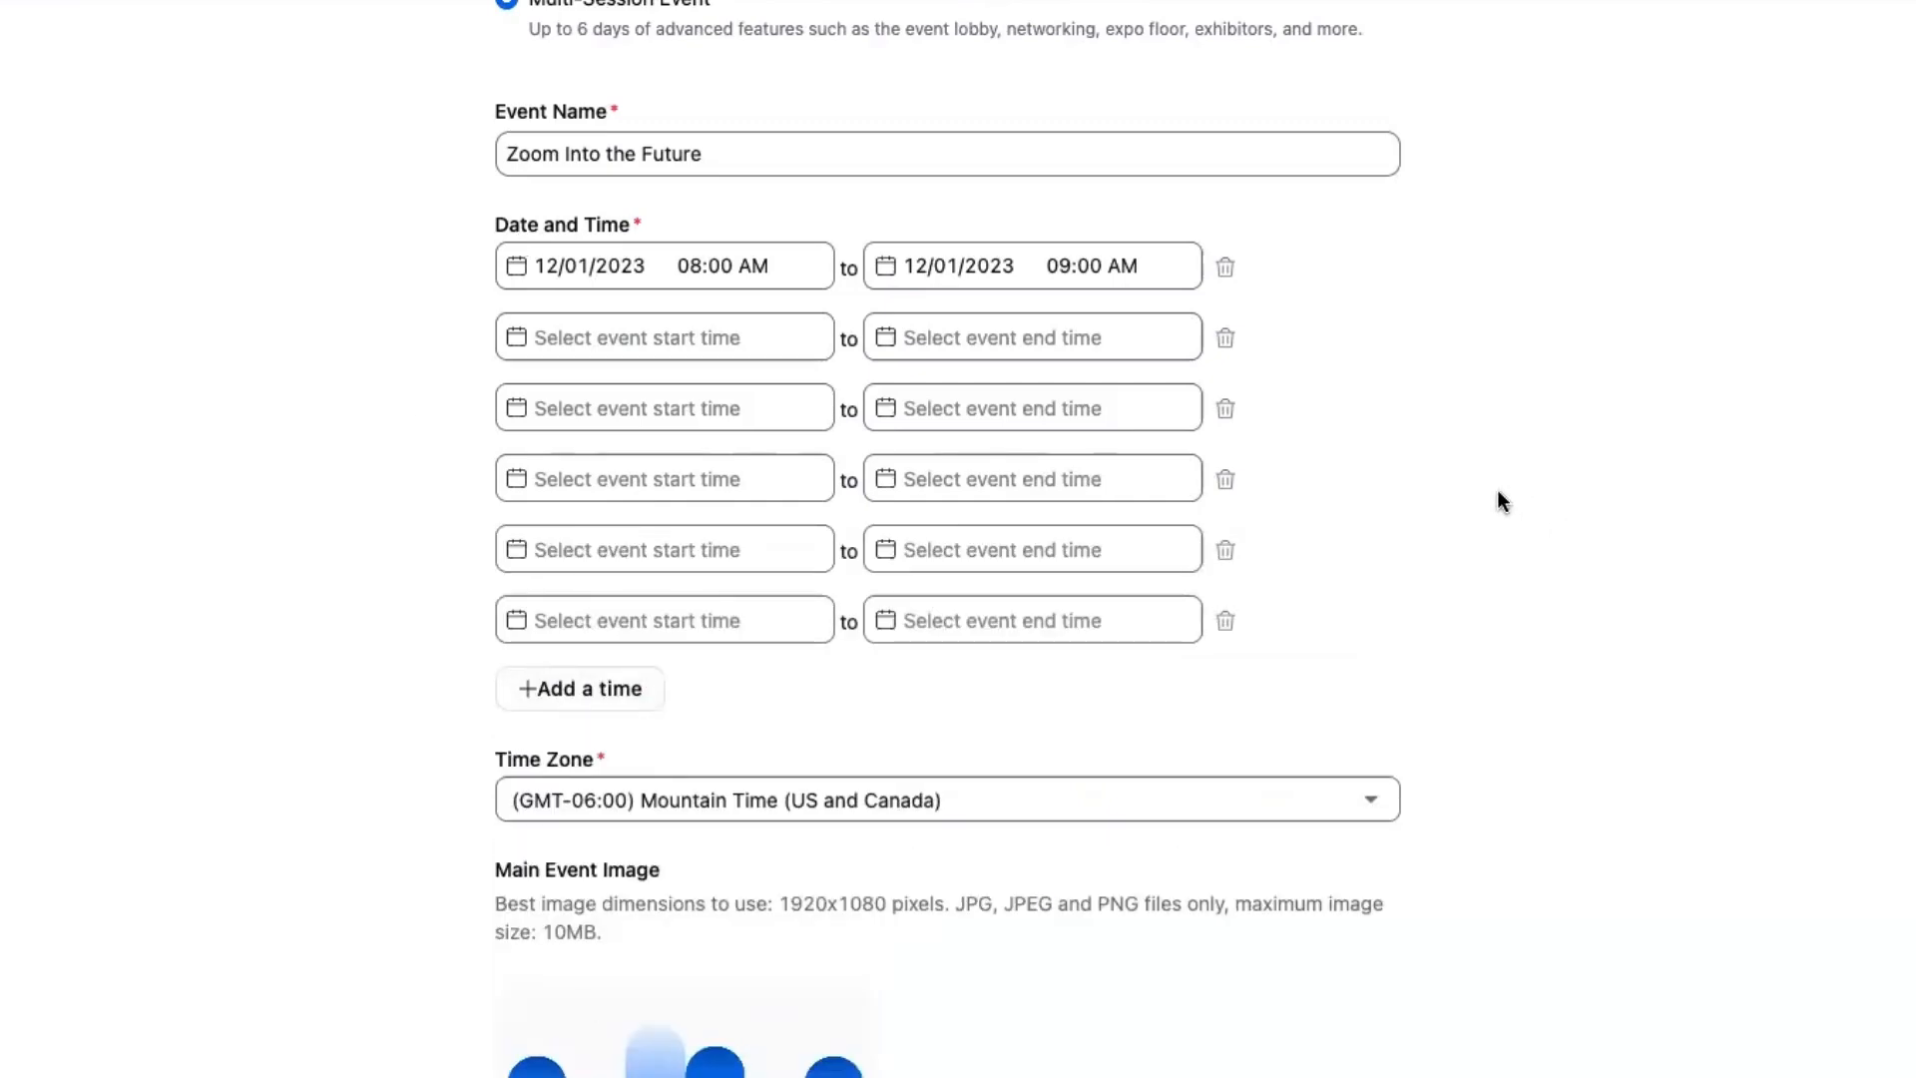
pyautogui.moveTo(174, 650)
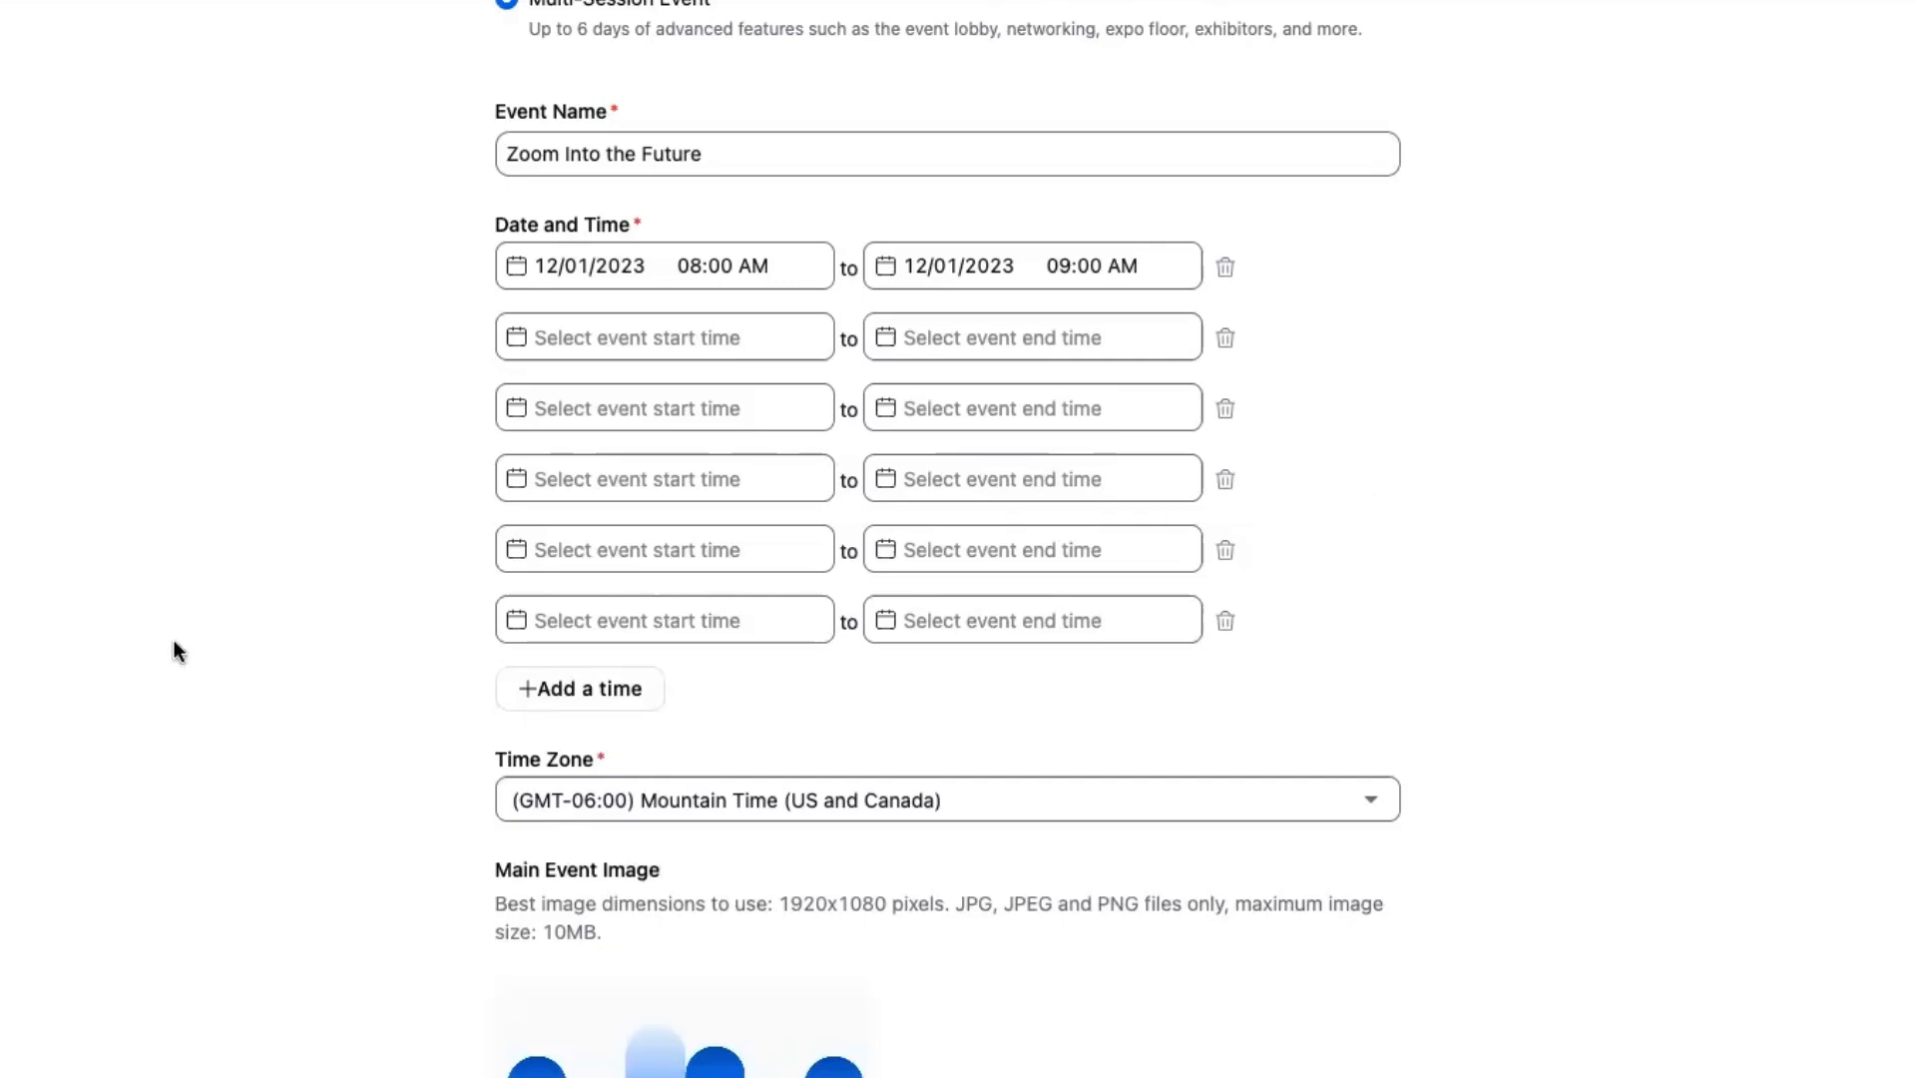
pyautogui.scroll(-3)
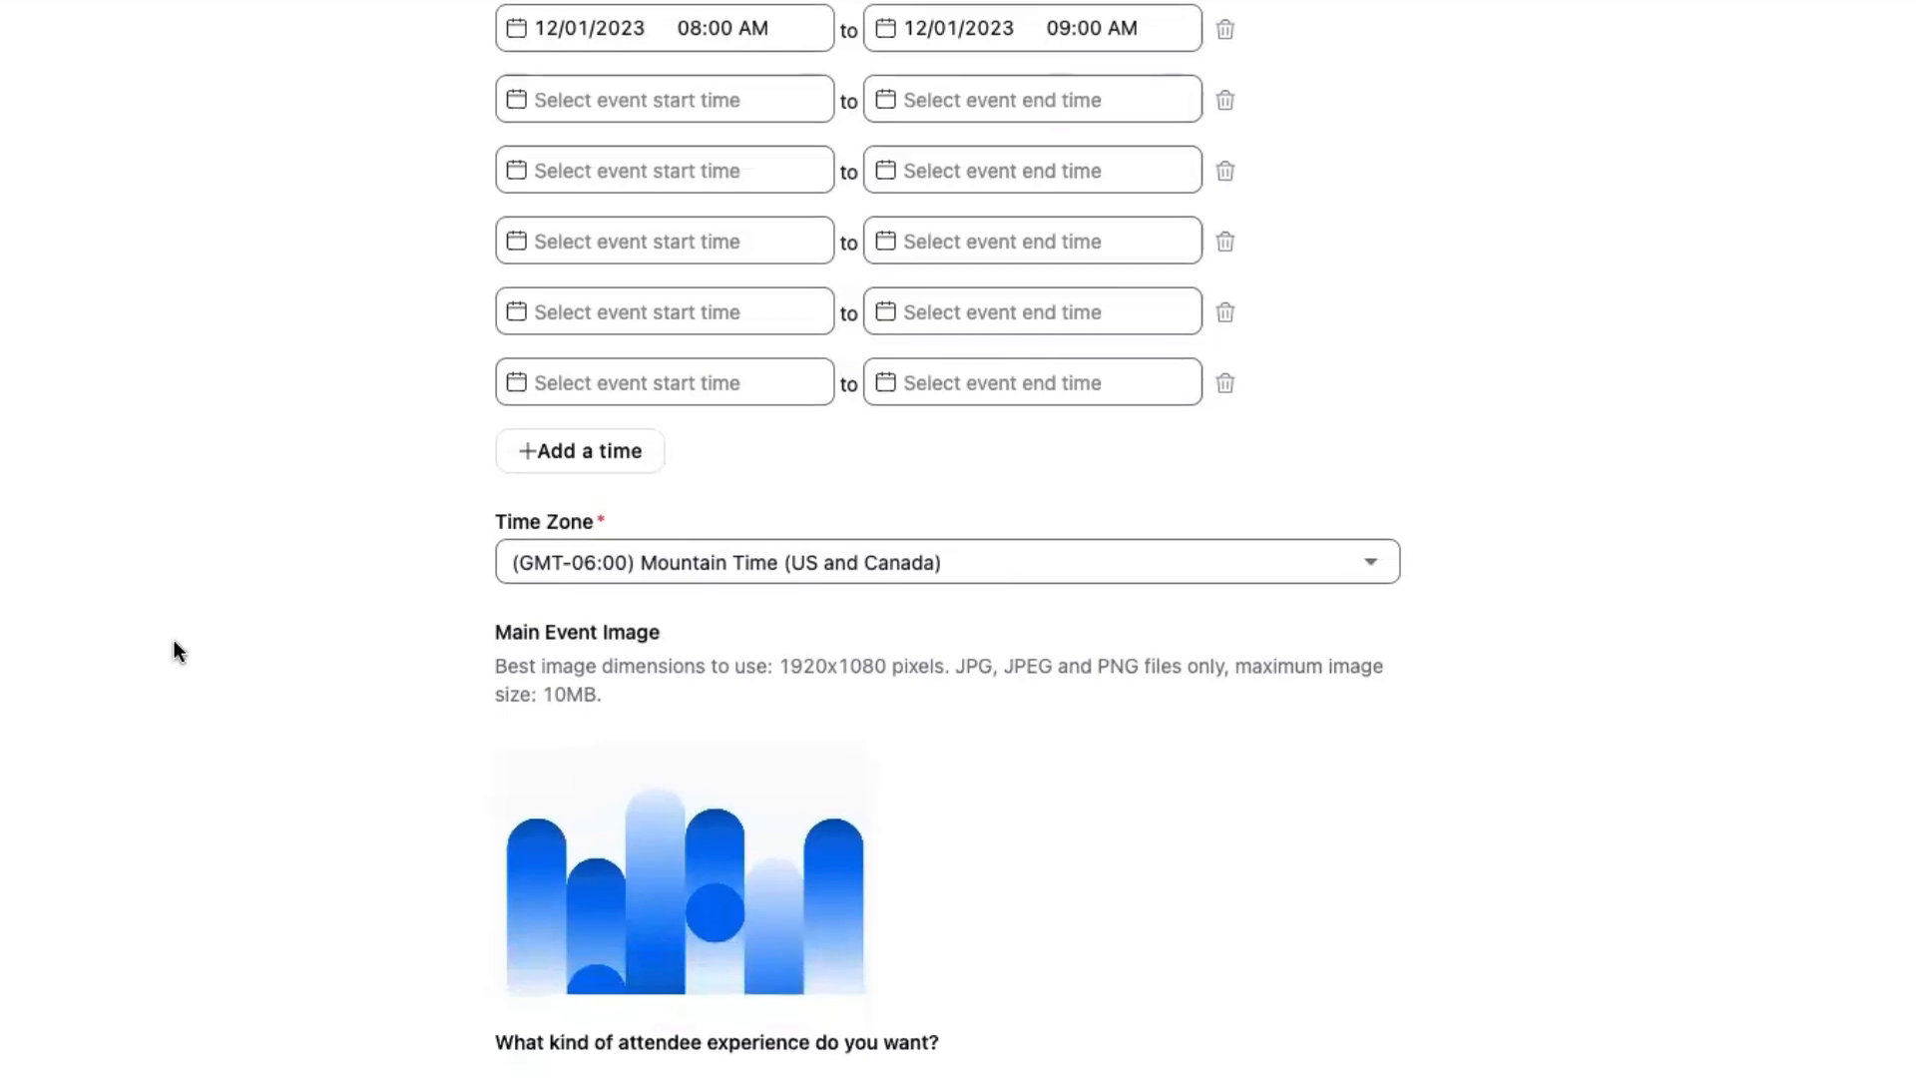
pyautogui.scroll(-3)
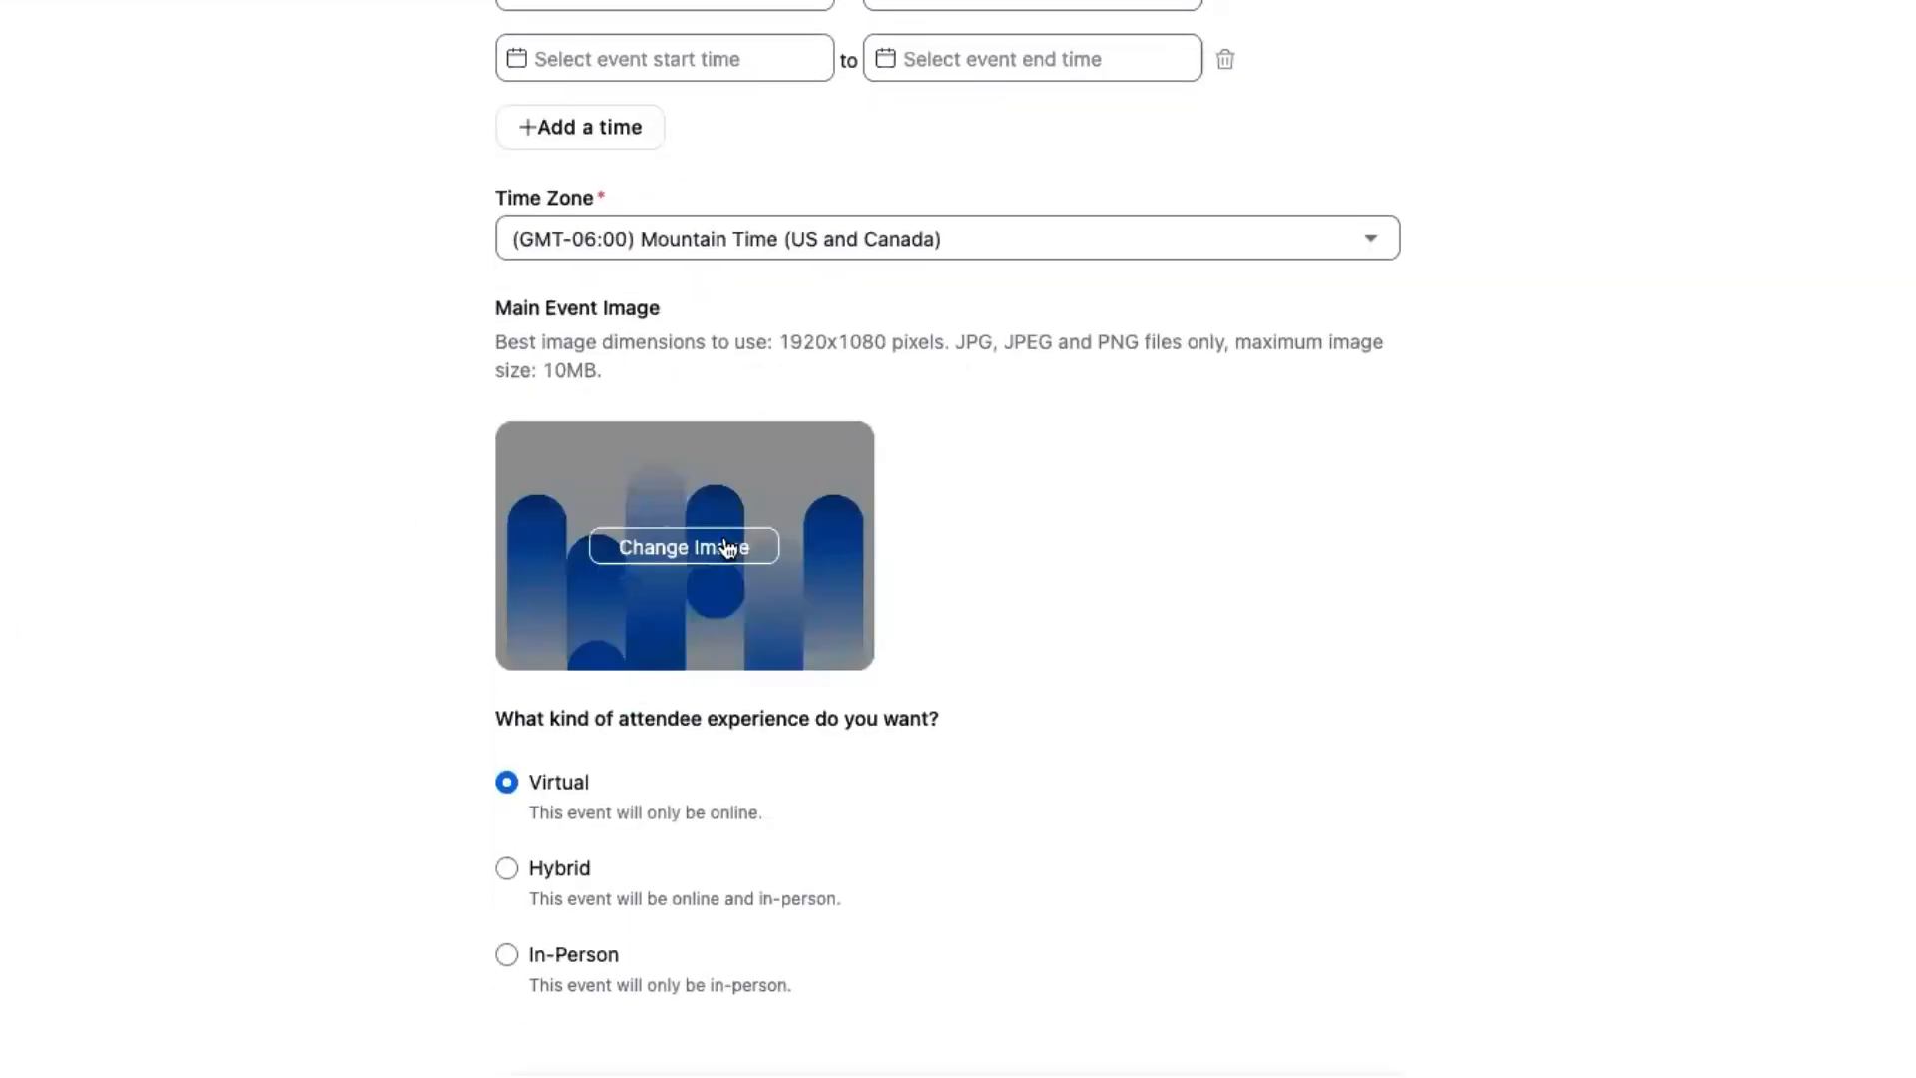
# Use the Session Visuals stage photo, cropped toward the top, as the main event image
pyautogui.click(683, 547)
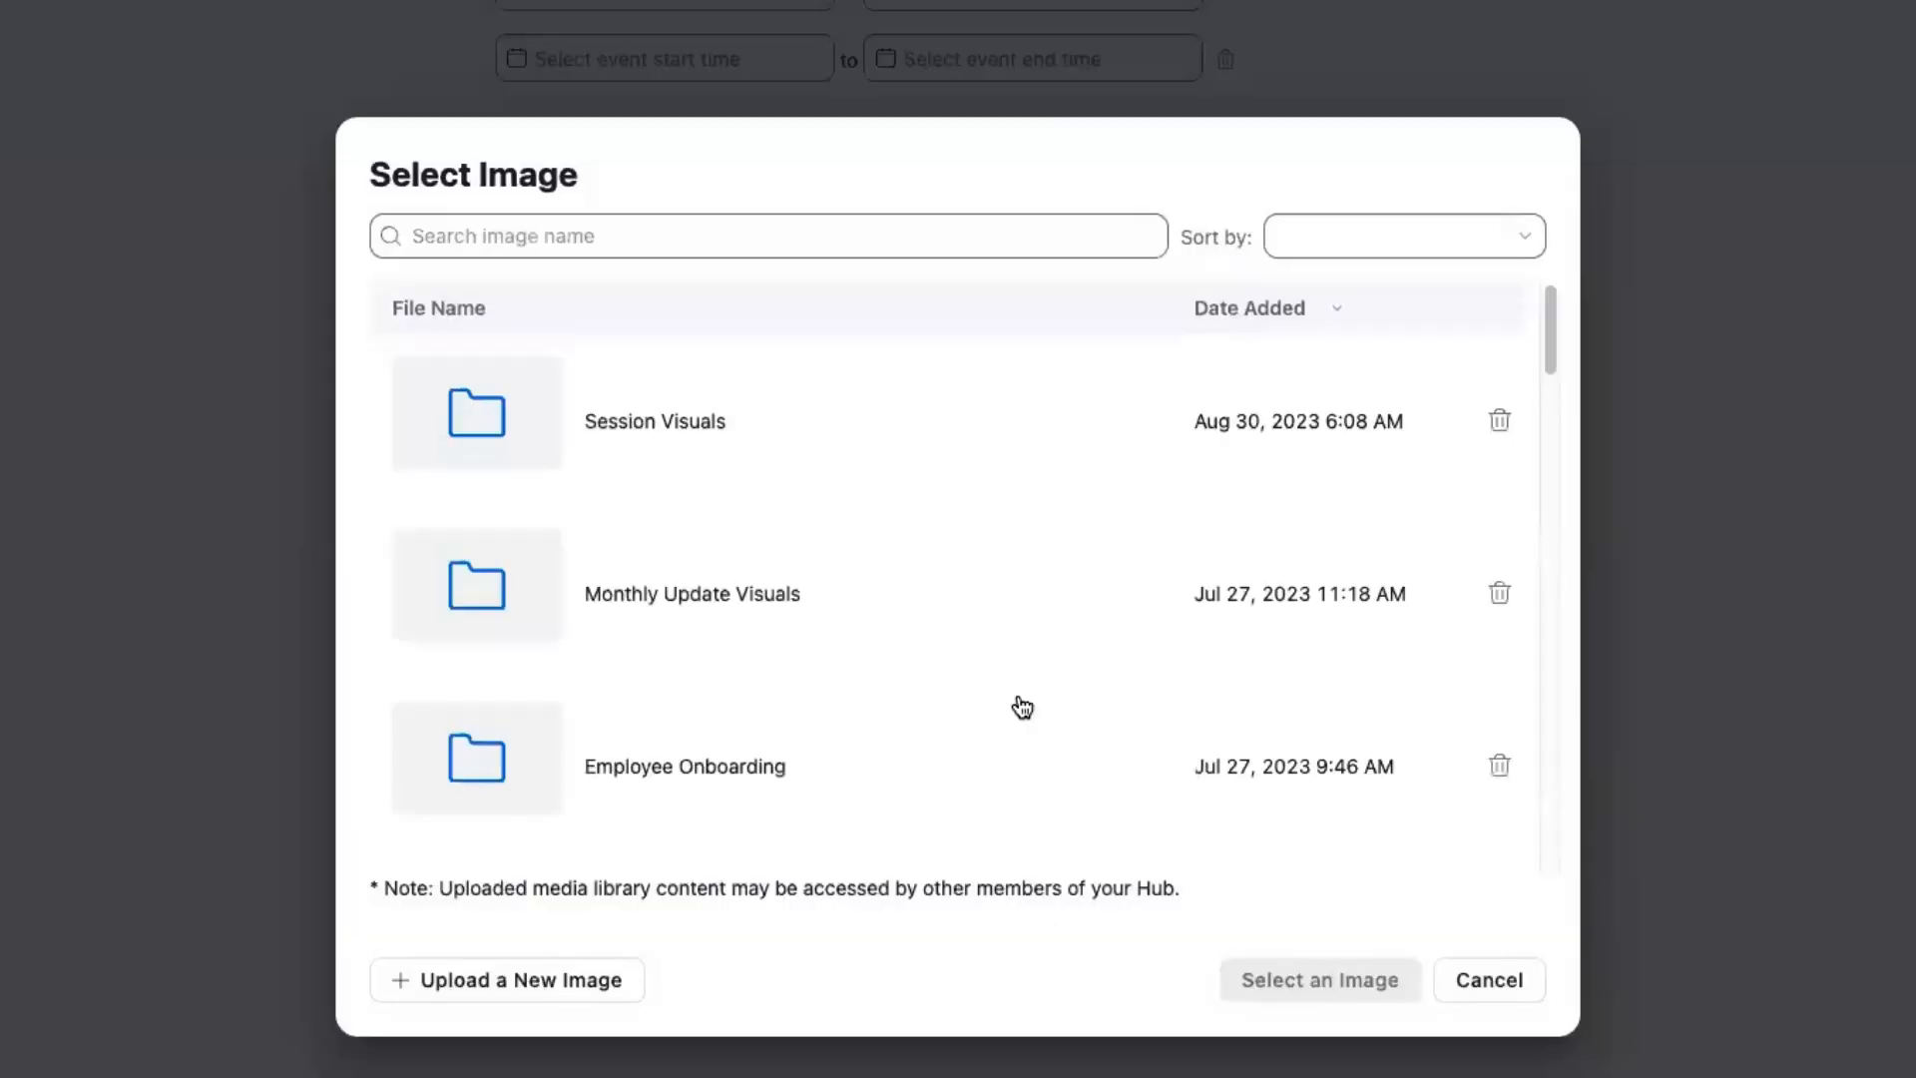
pyautogui.moveTo(647, 637)
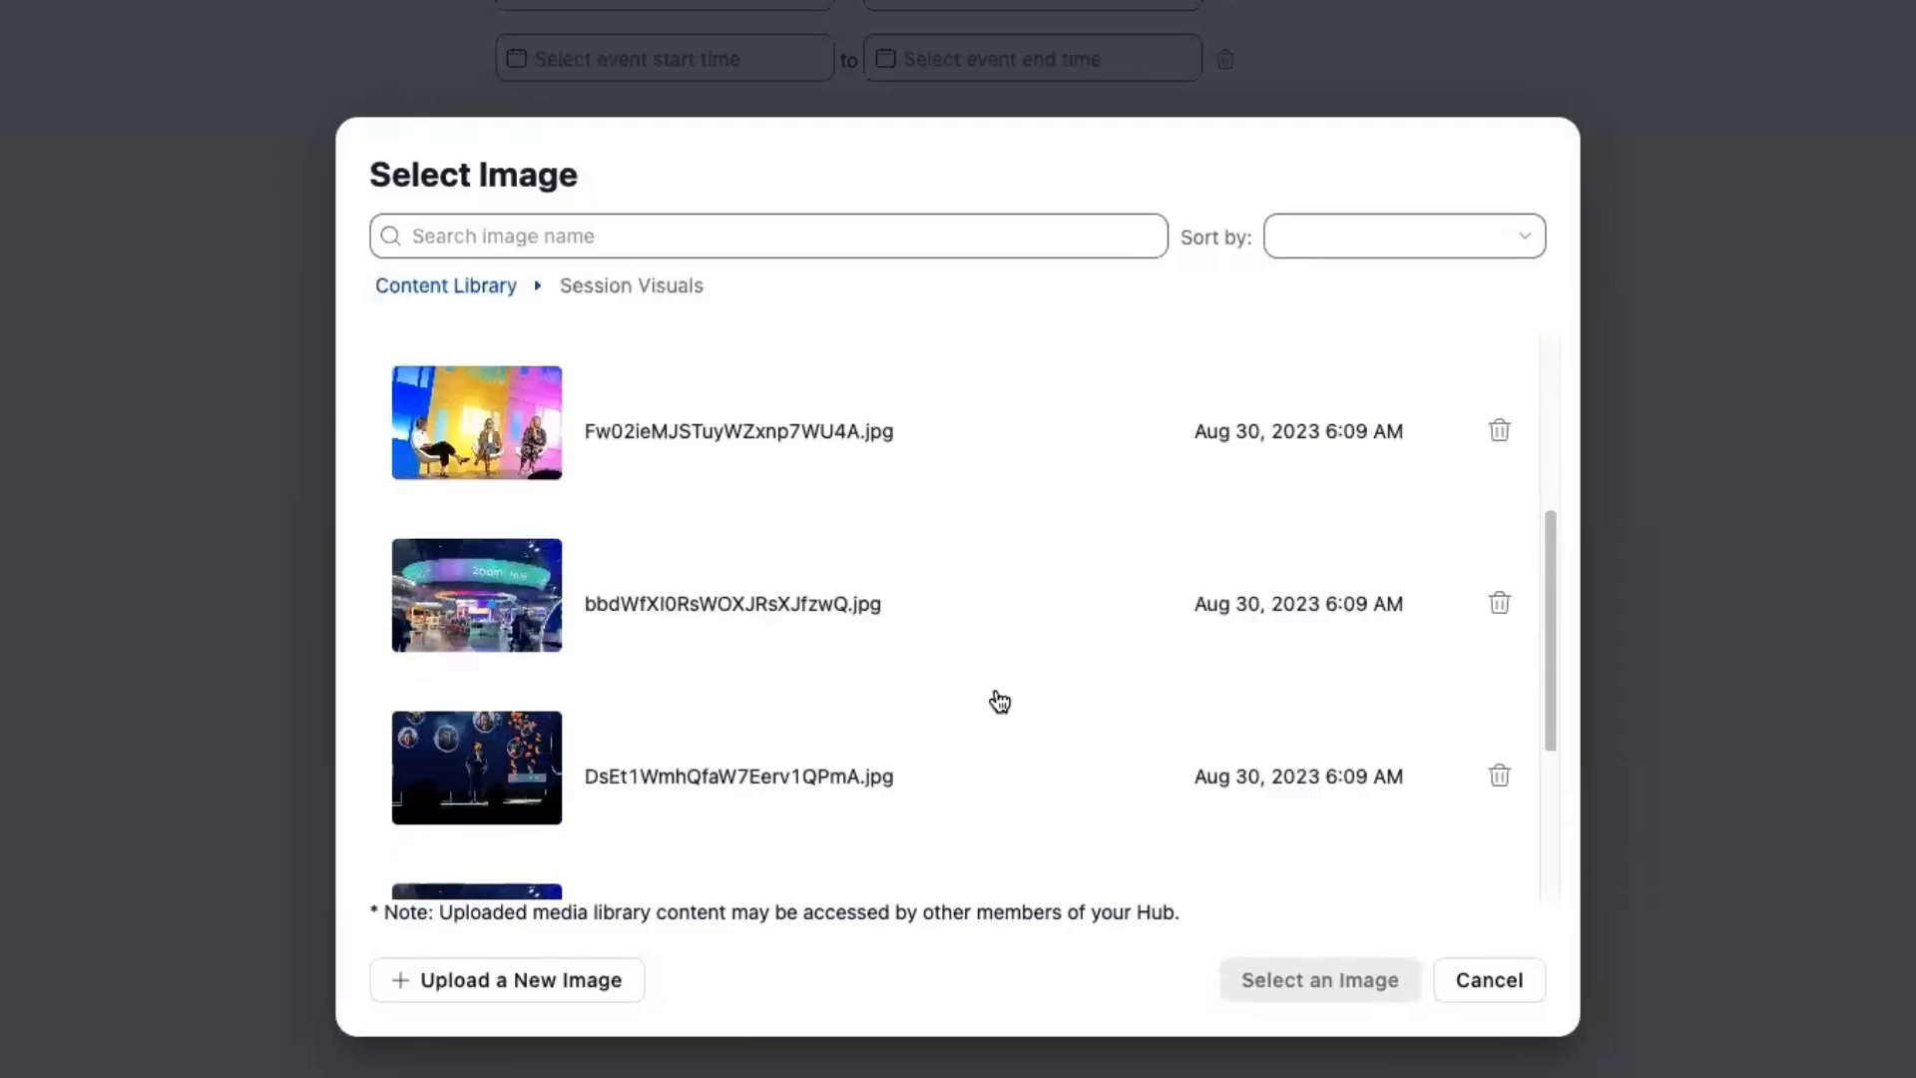
pyautogui.click(739, 776)
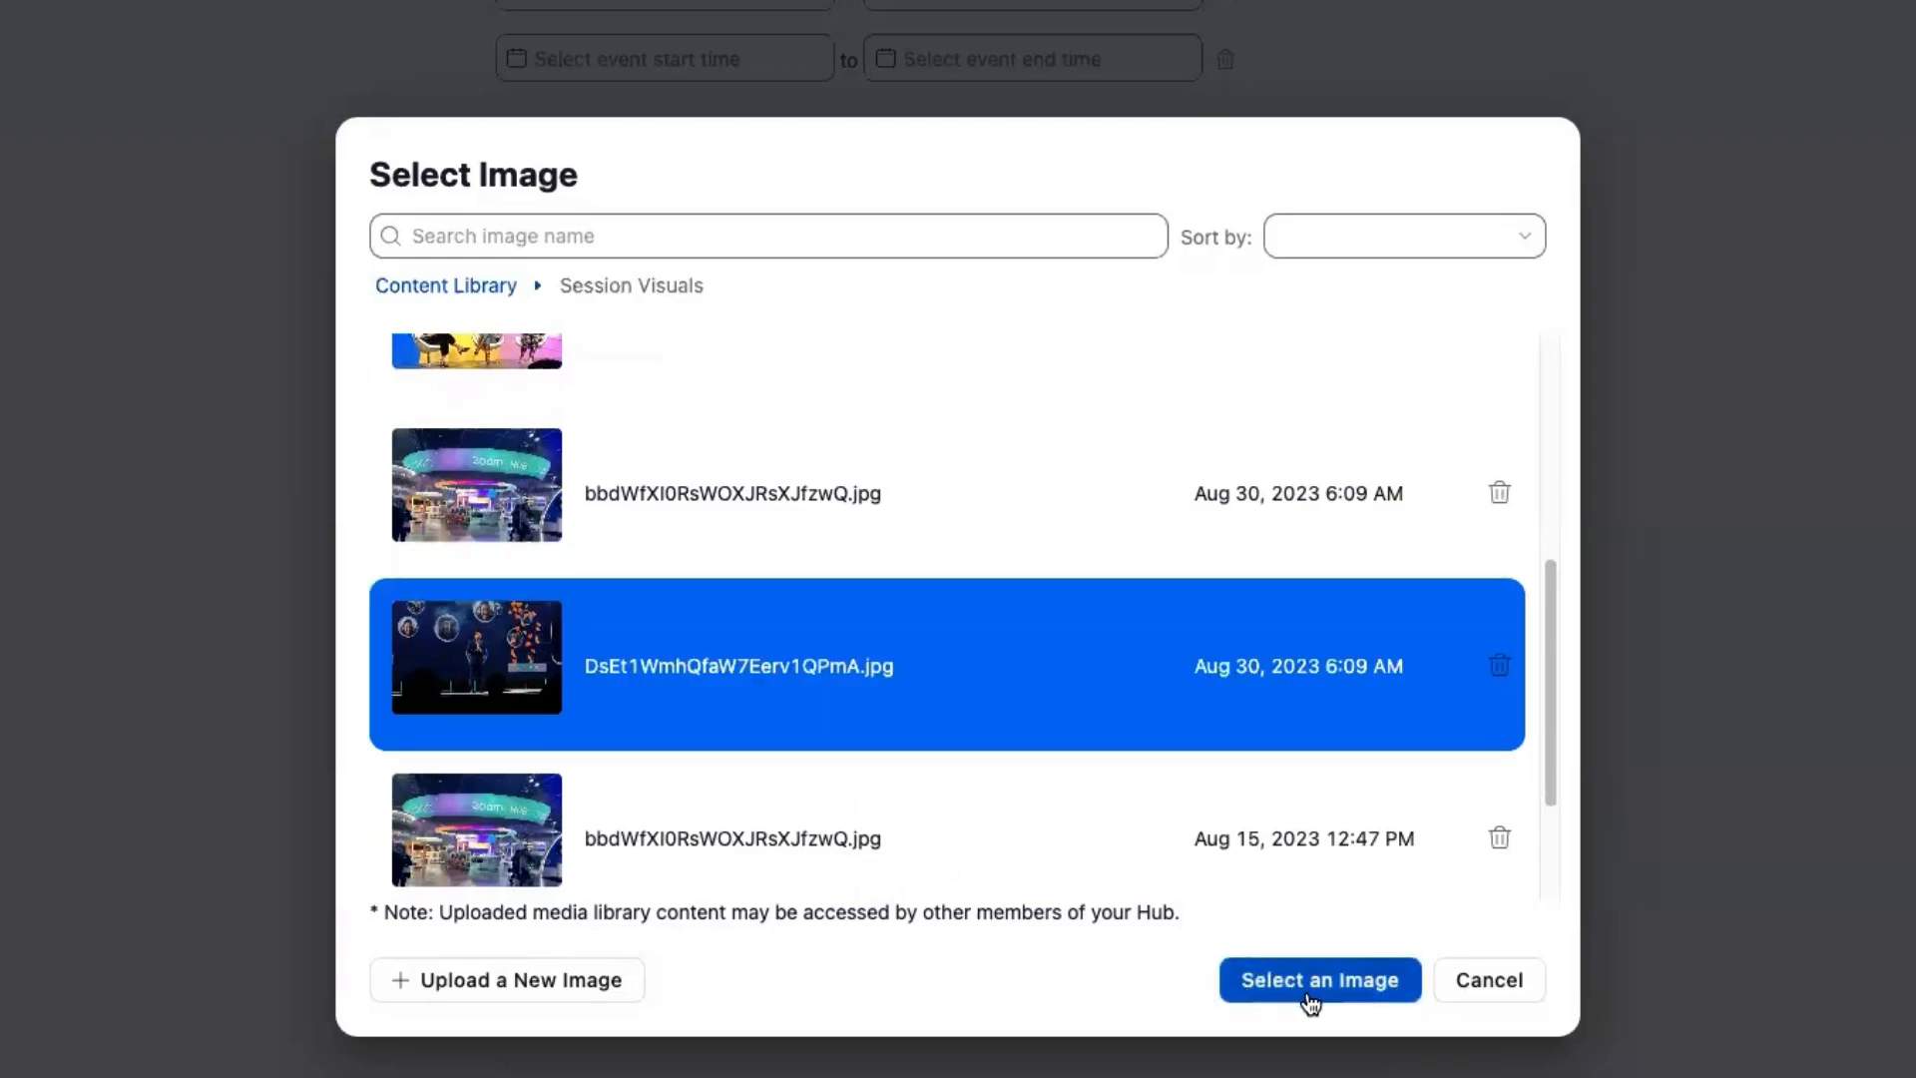
pyautogui.click(1318, 979)
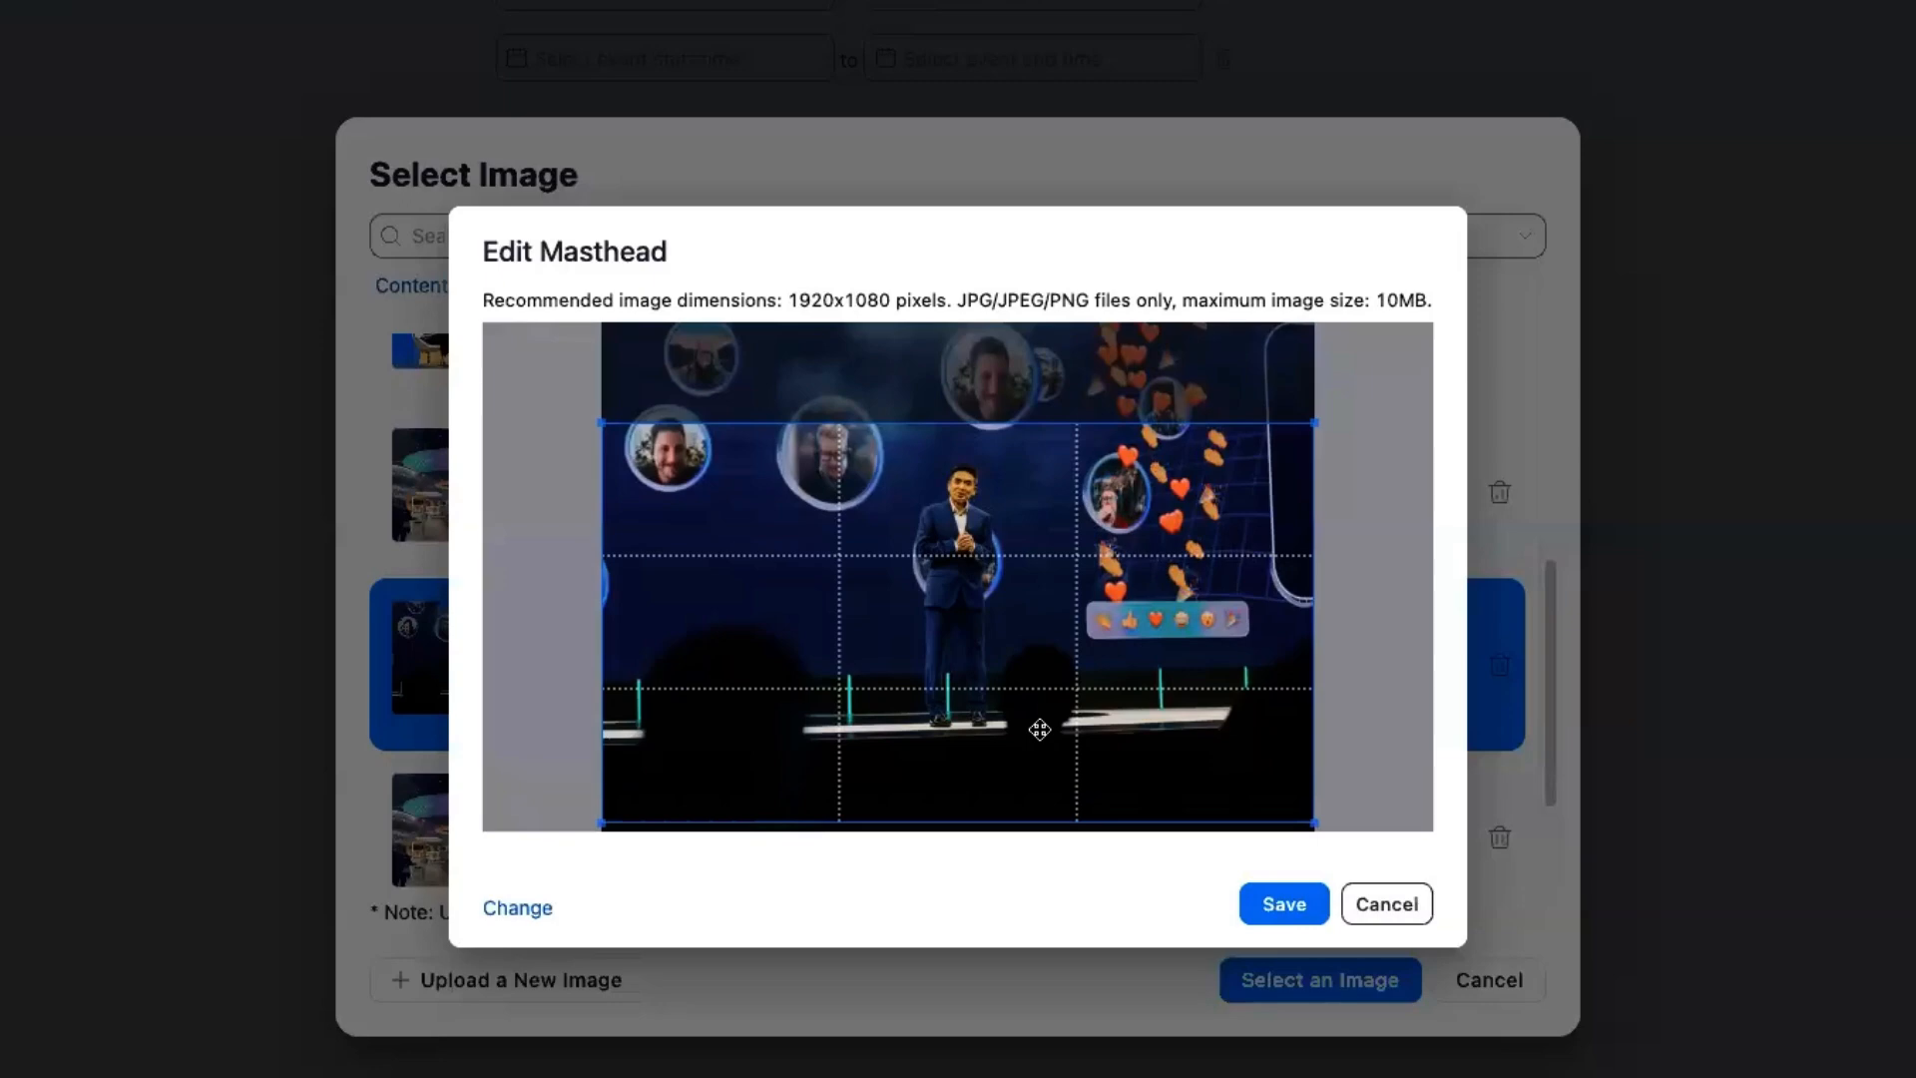
pyautogui.moveTo(1040, 729); pyautogui.dragTo(1032, 695)
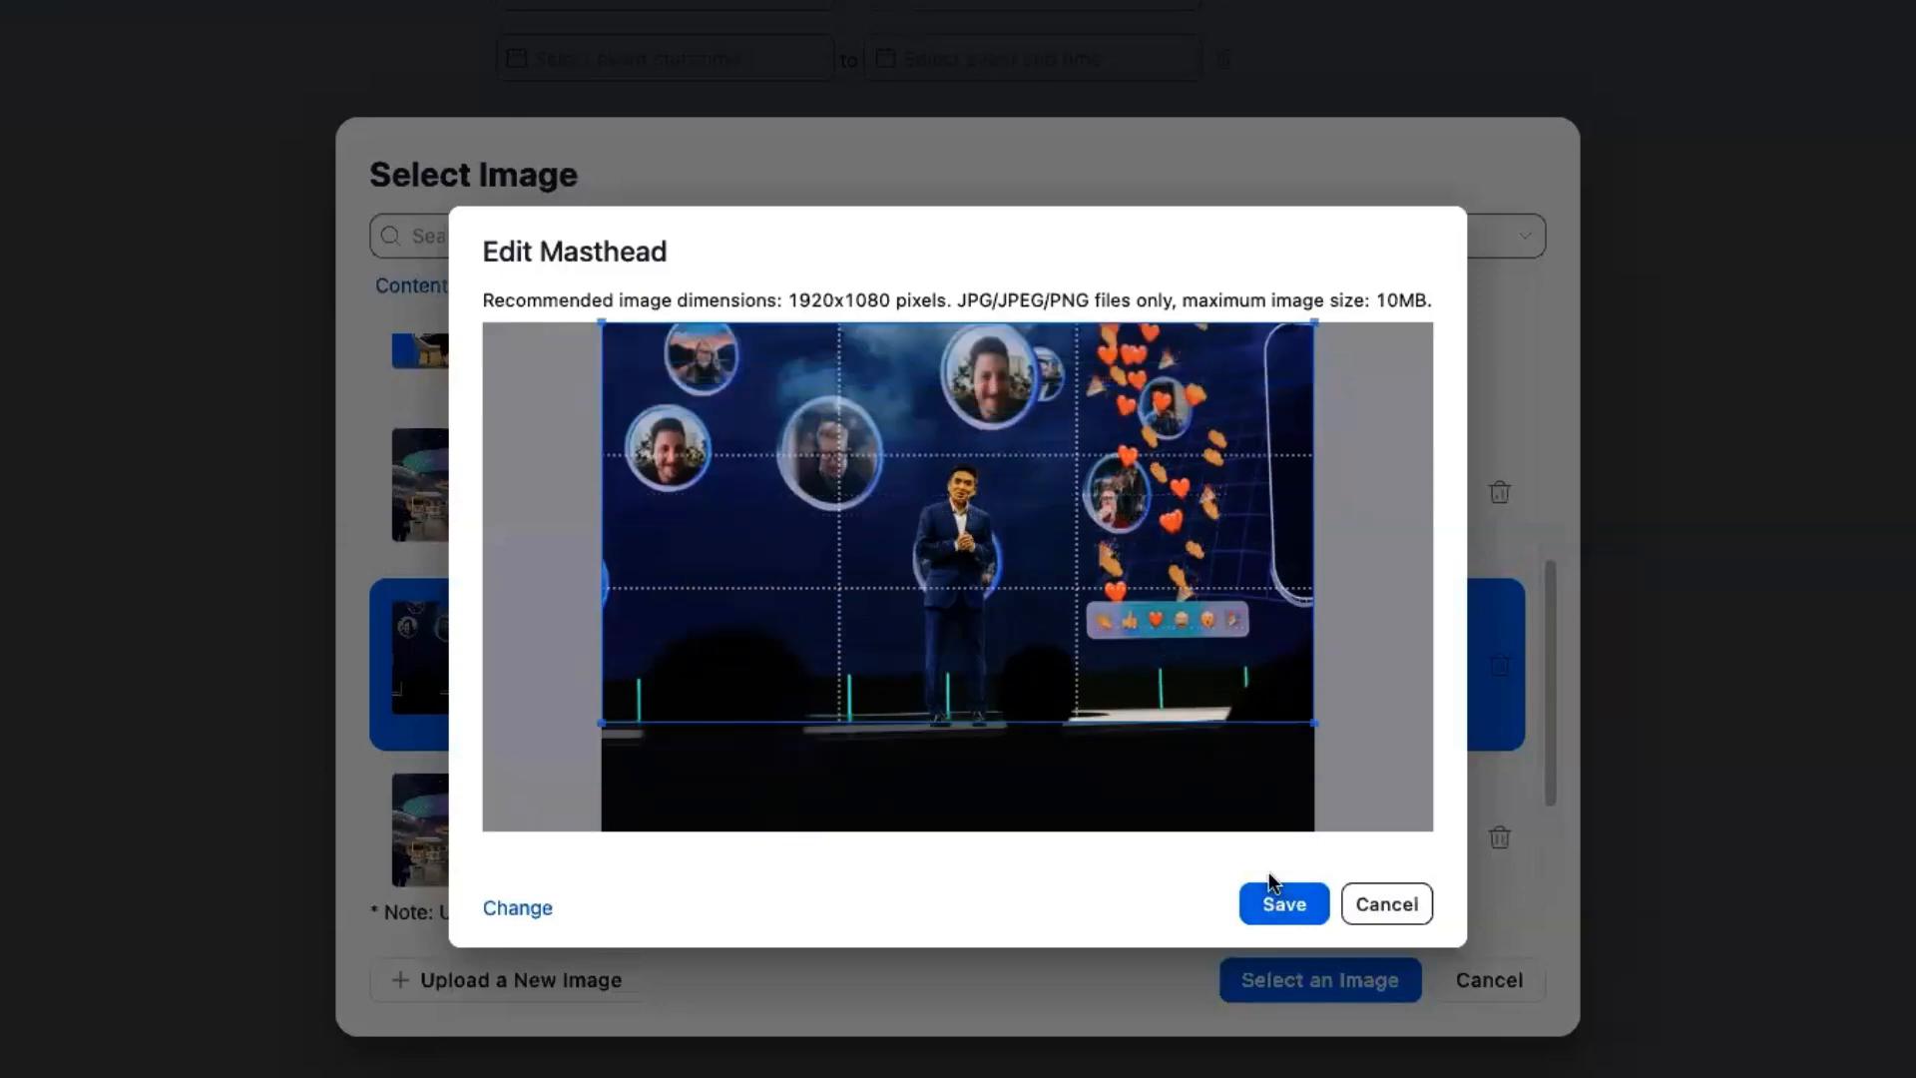
pyautogui.click(1283, 903)
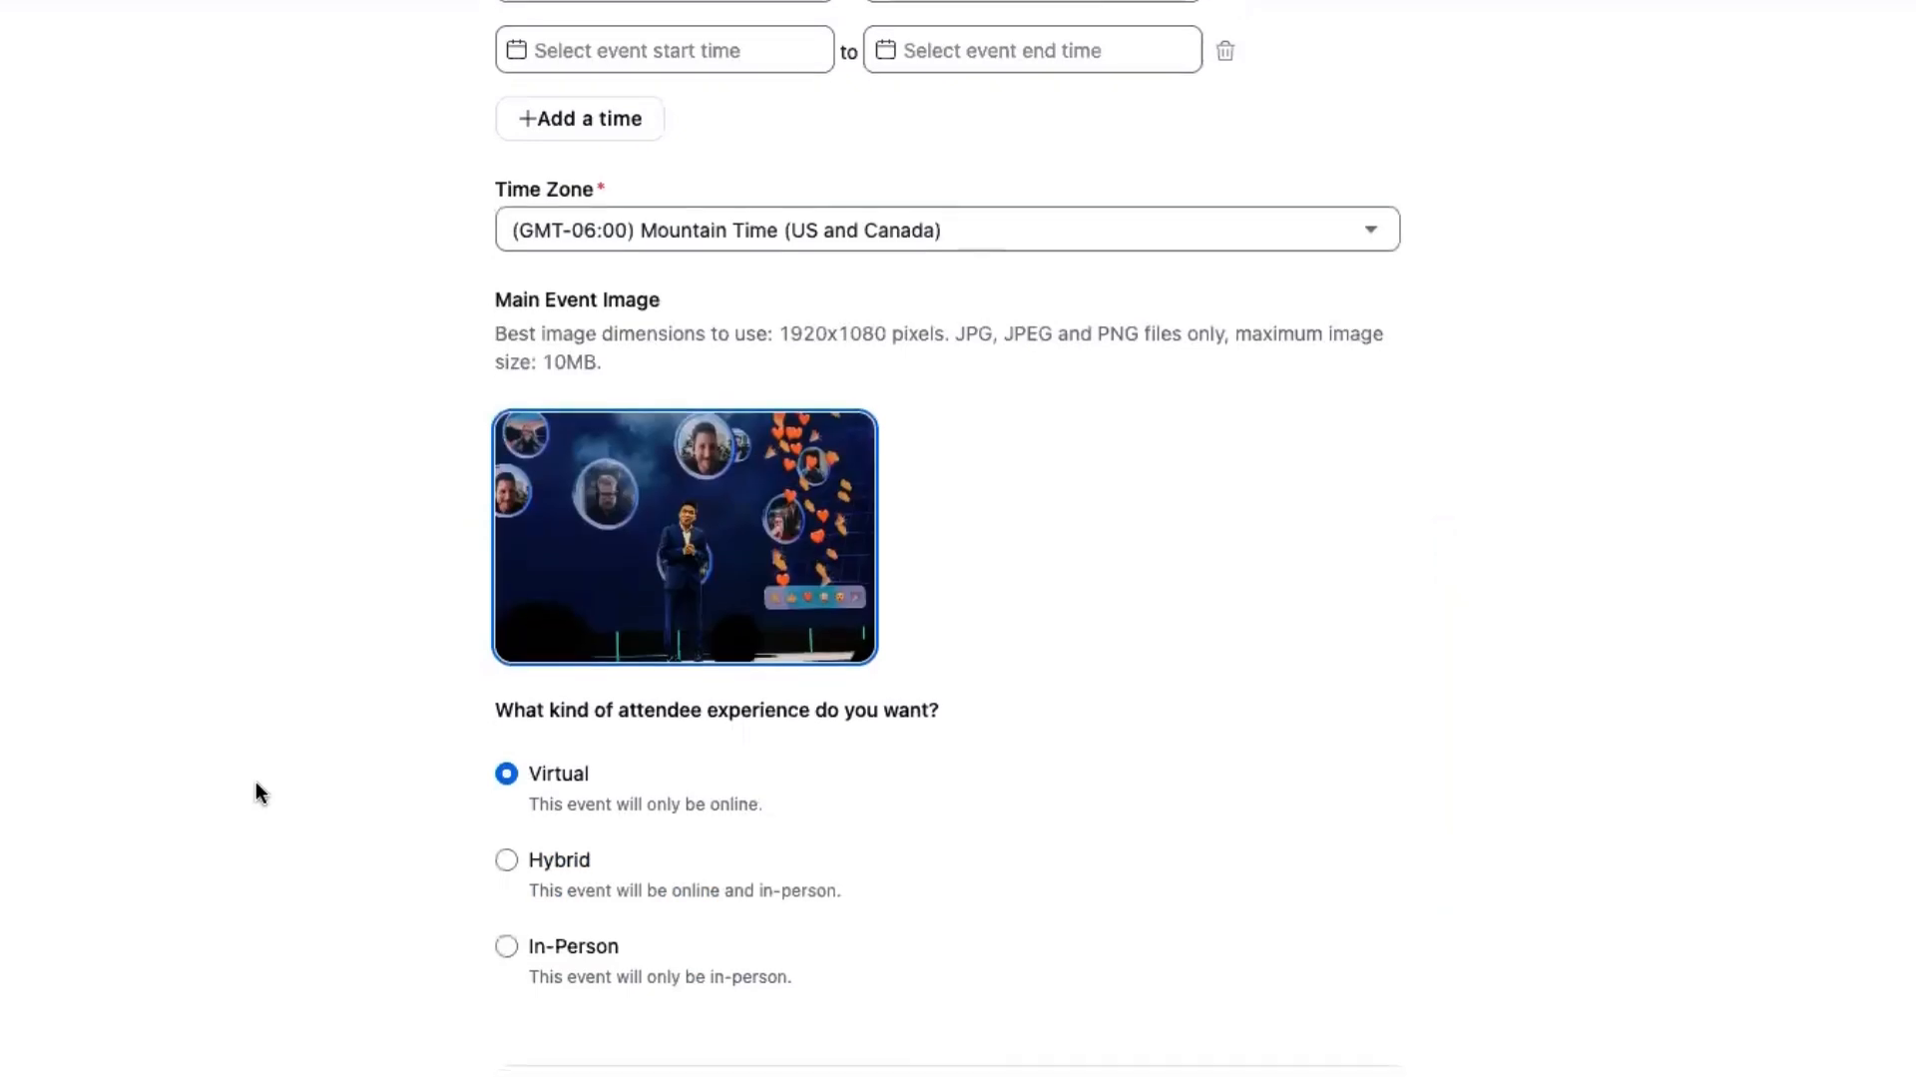
# Save the event details and continue to the branding settings
pyautogui.scroll(-3)
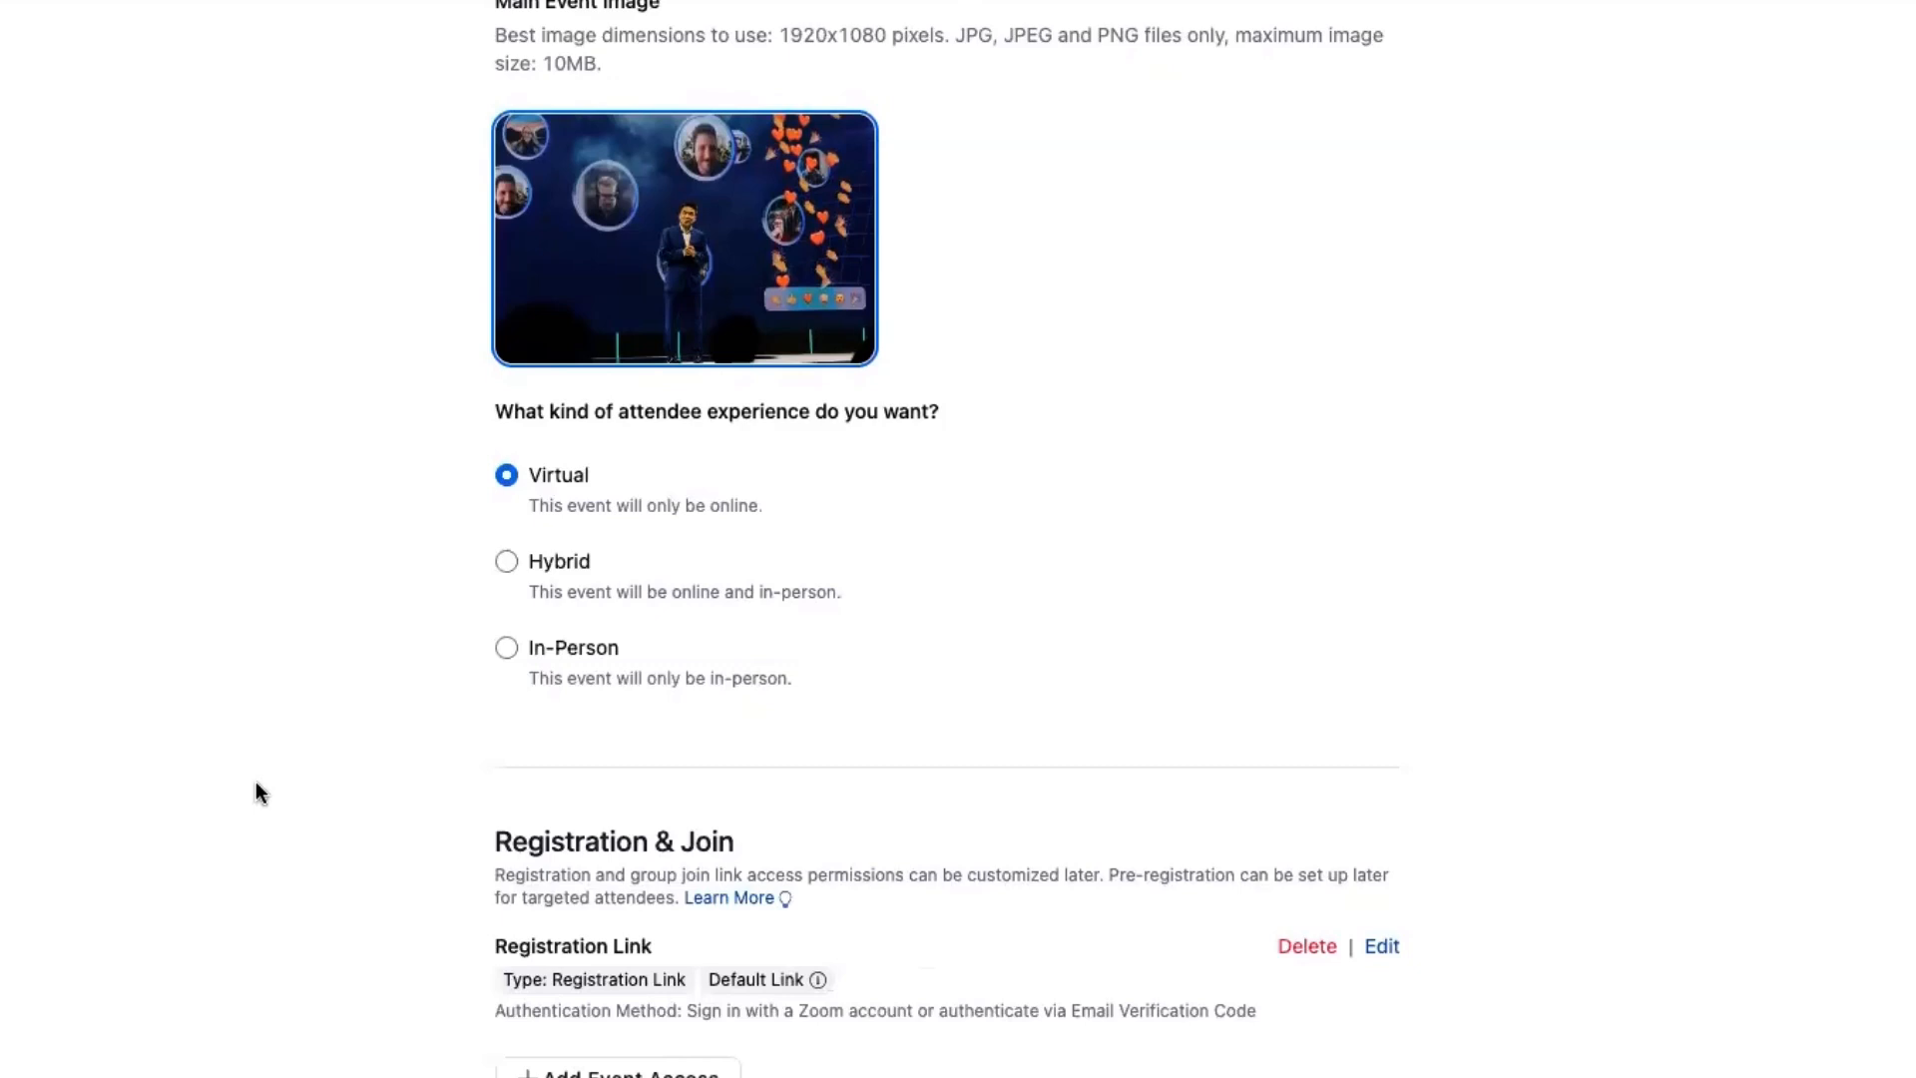
pyautogui.moveTo(247, 783)
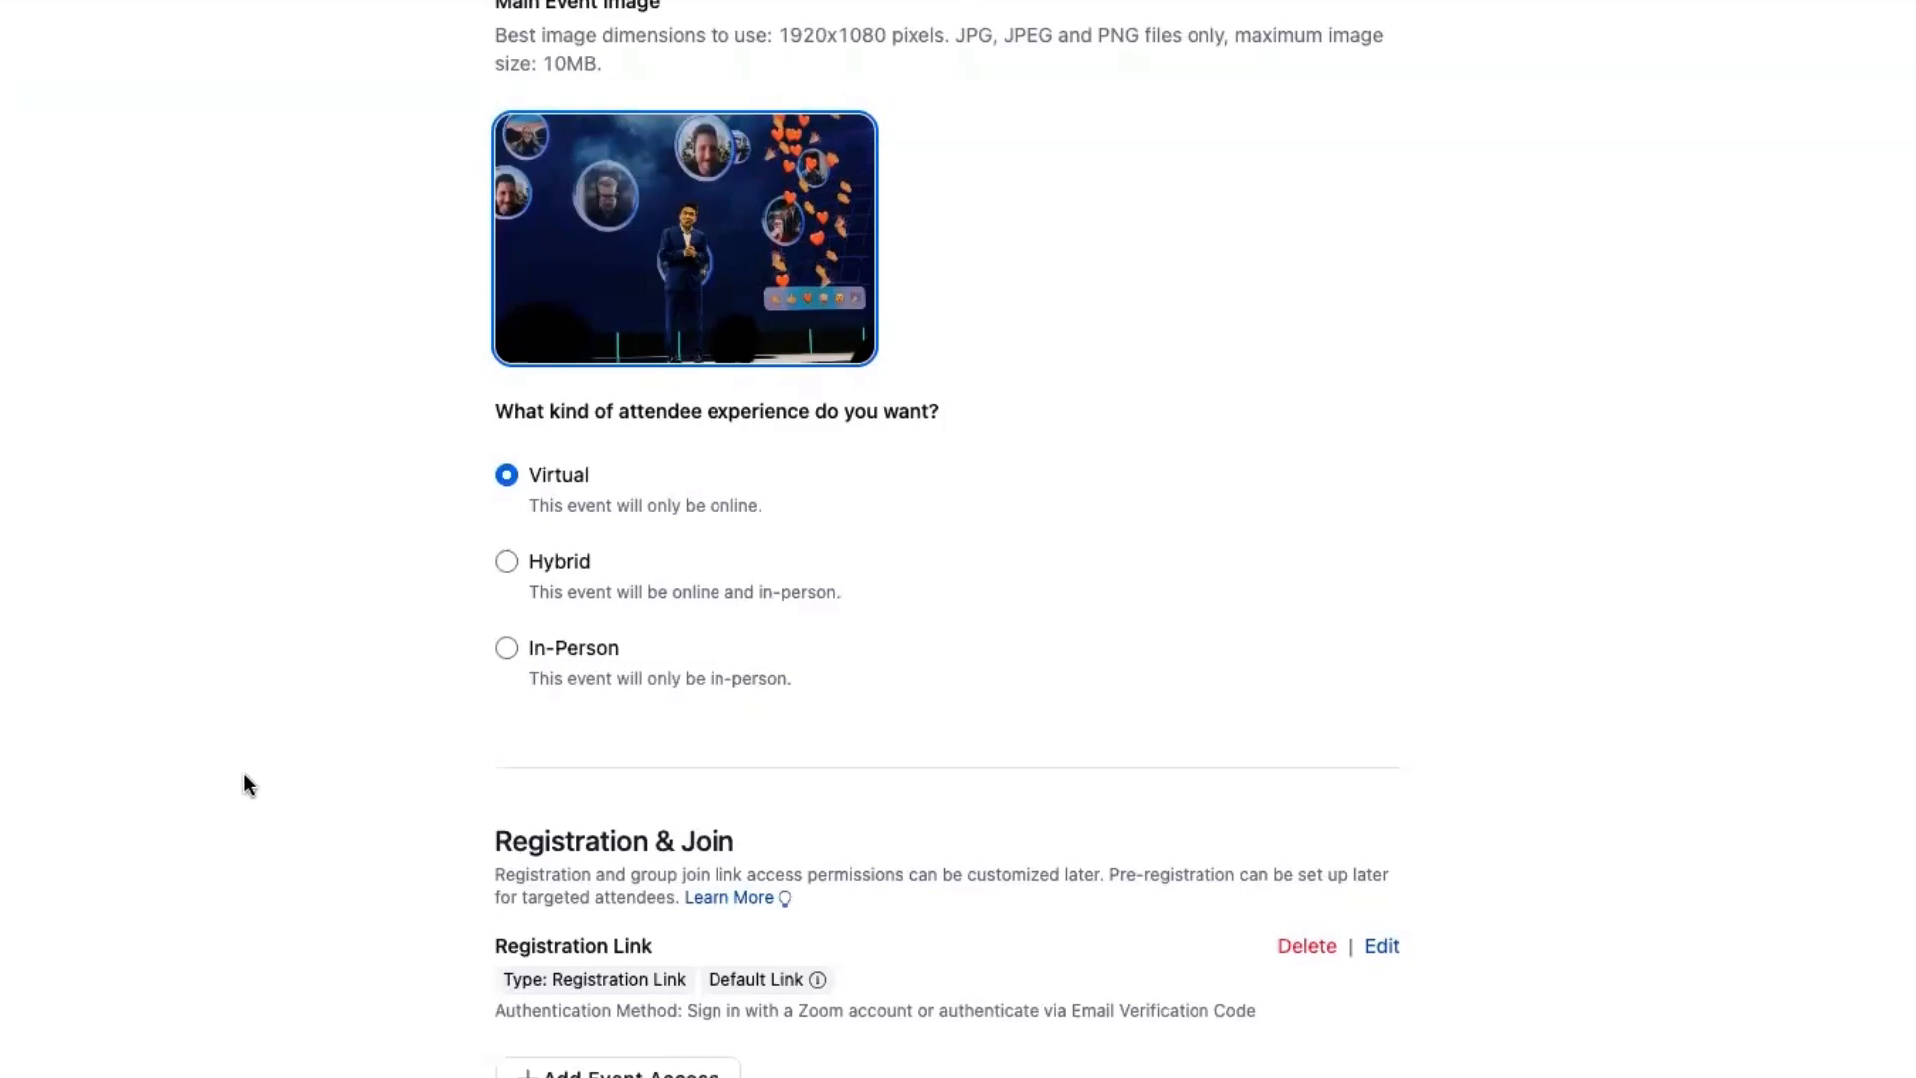
pyautogui.moveTo(246, 784)
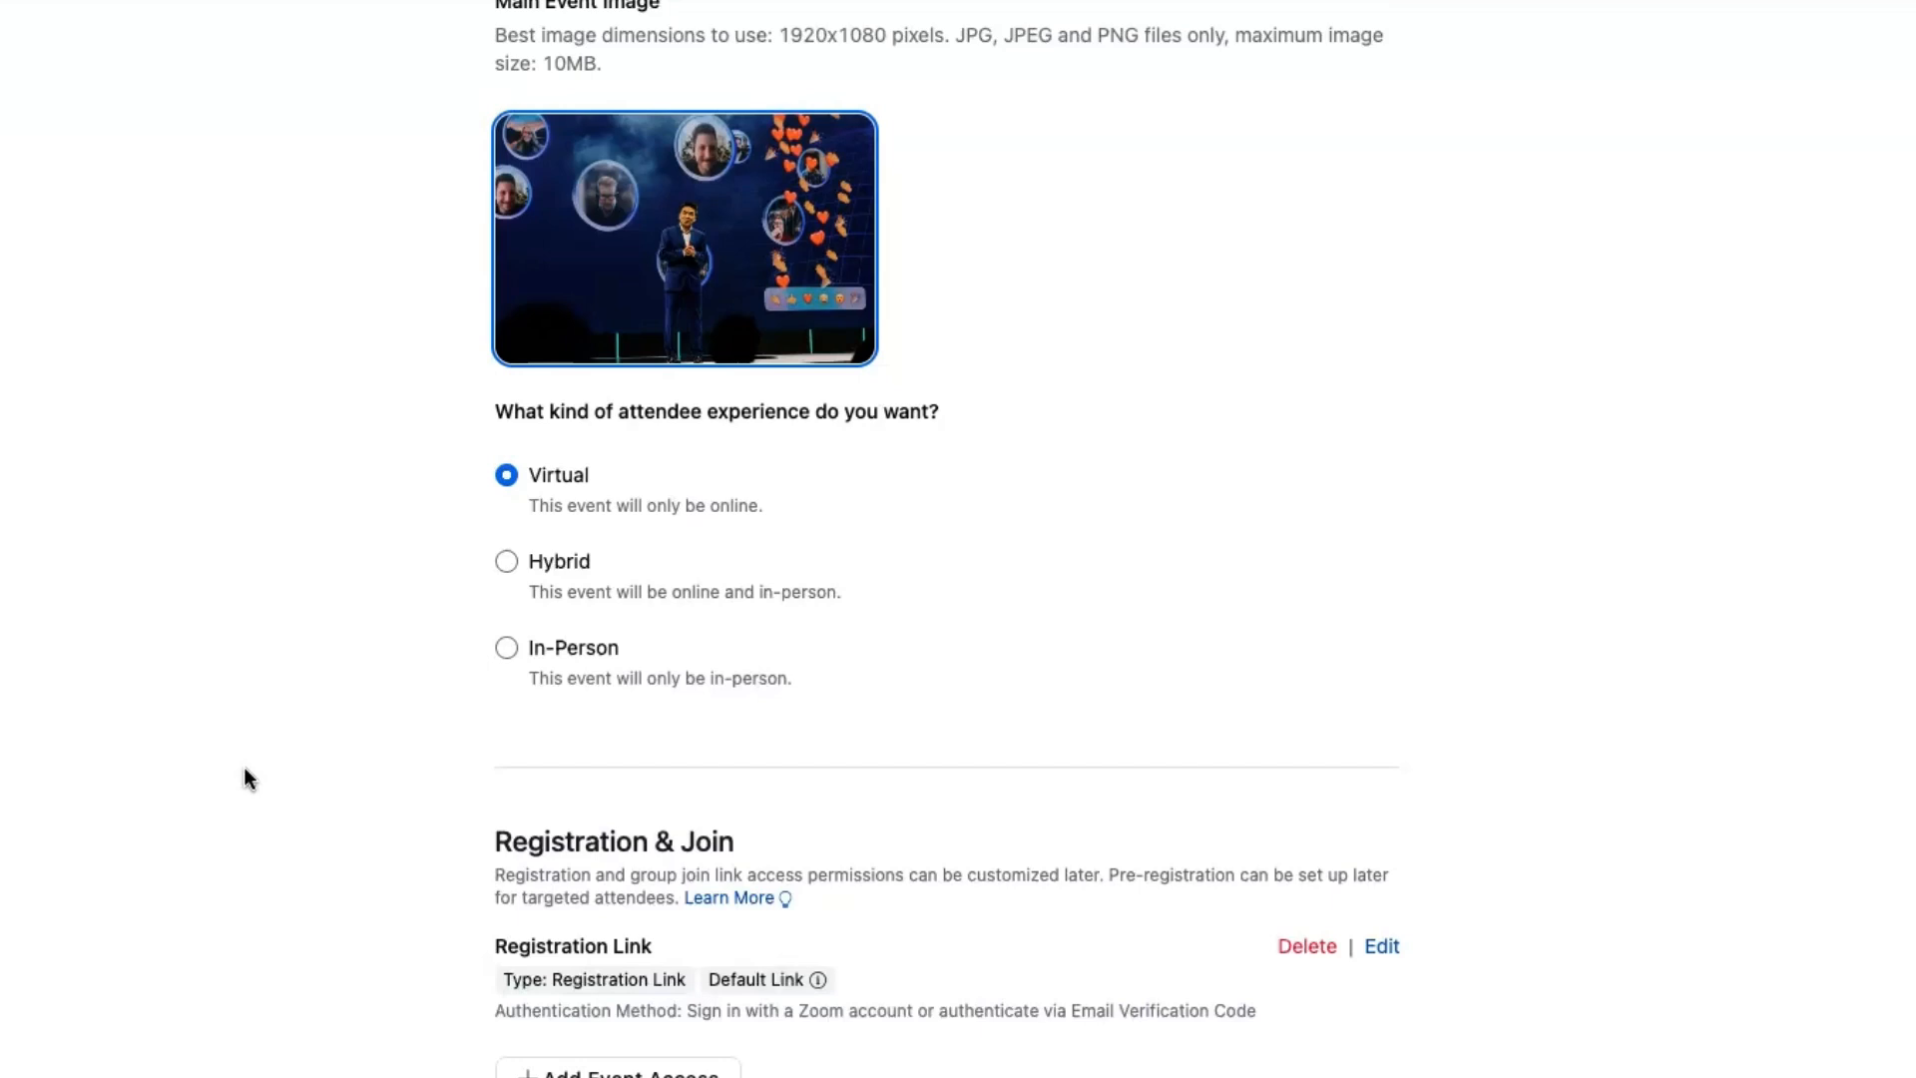
pyautogui.moveTo(561, 590)
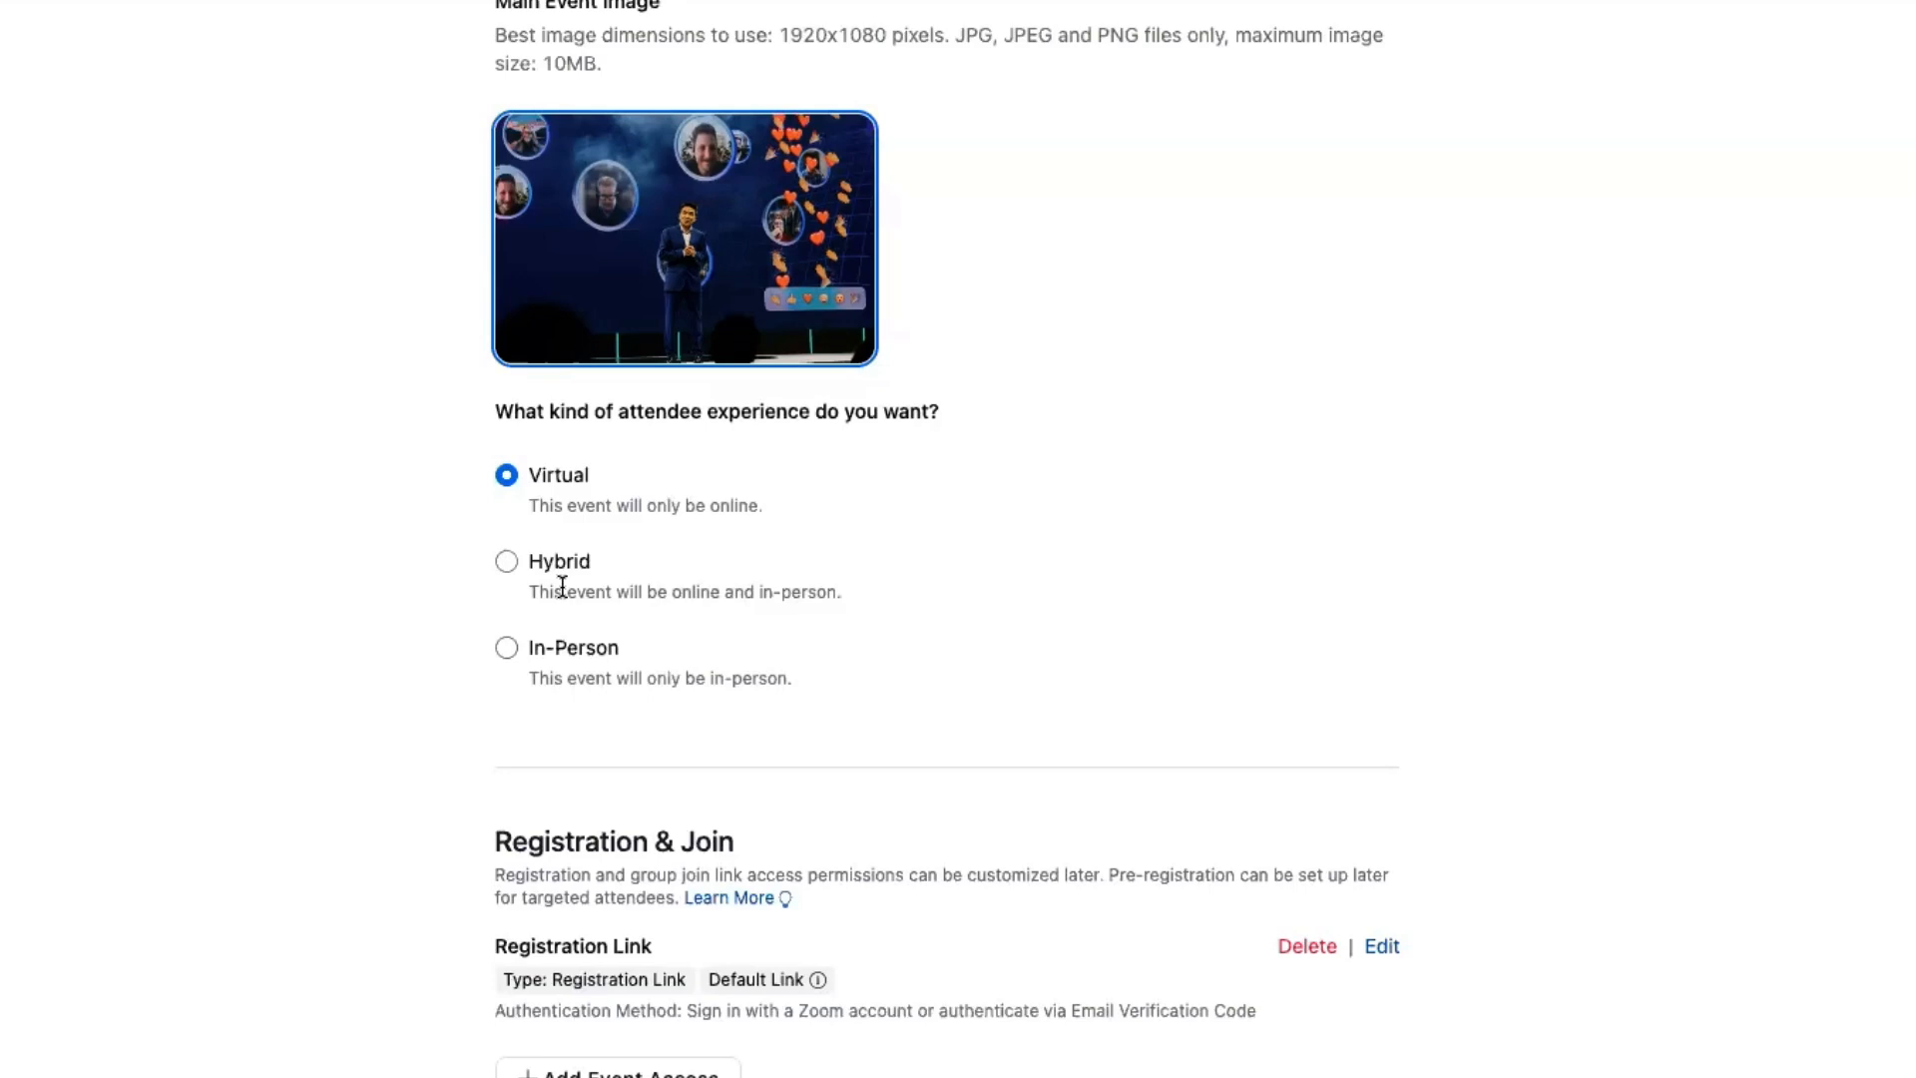
pyautogui.moveTo(573, 569)
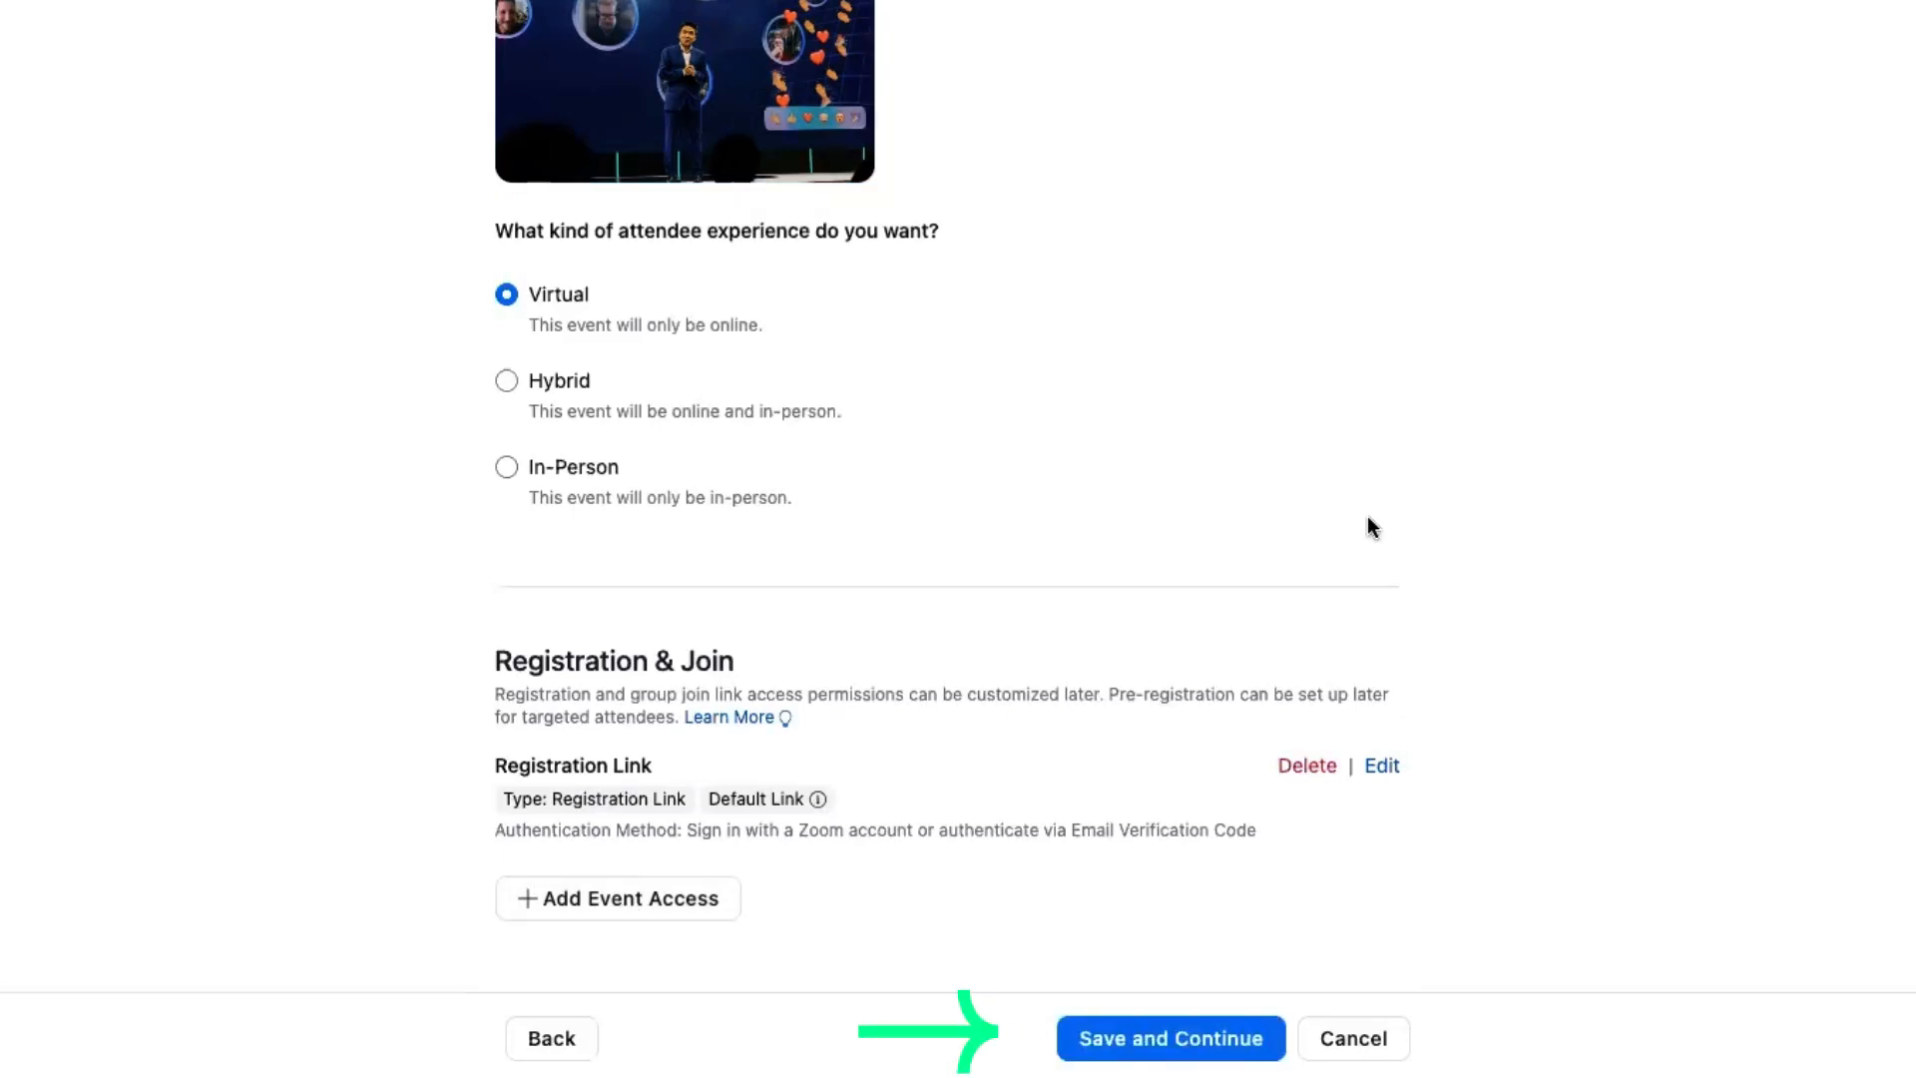
pyautogui.click(1171, 1066)
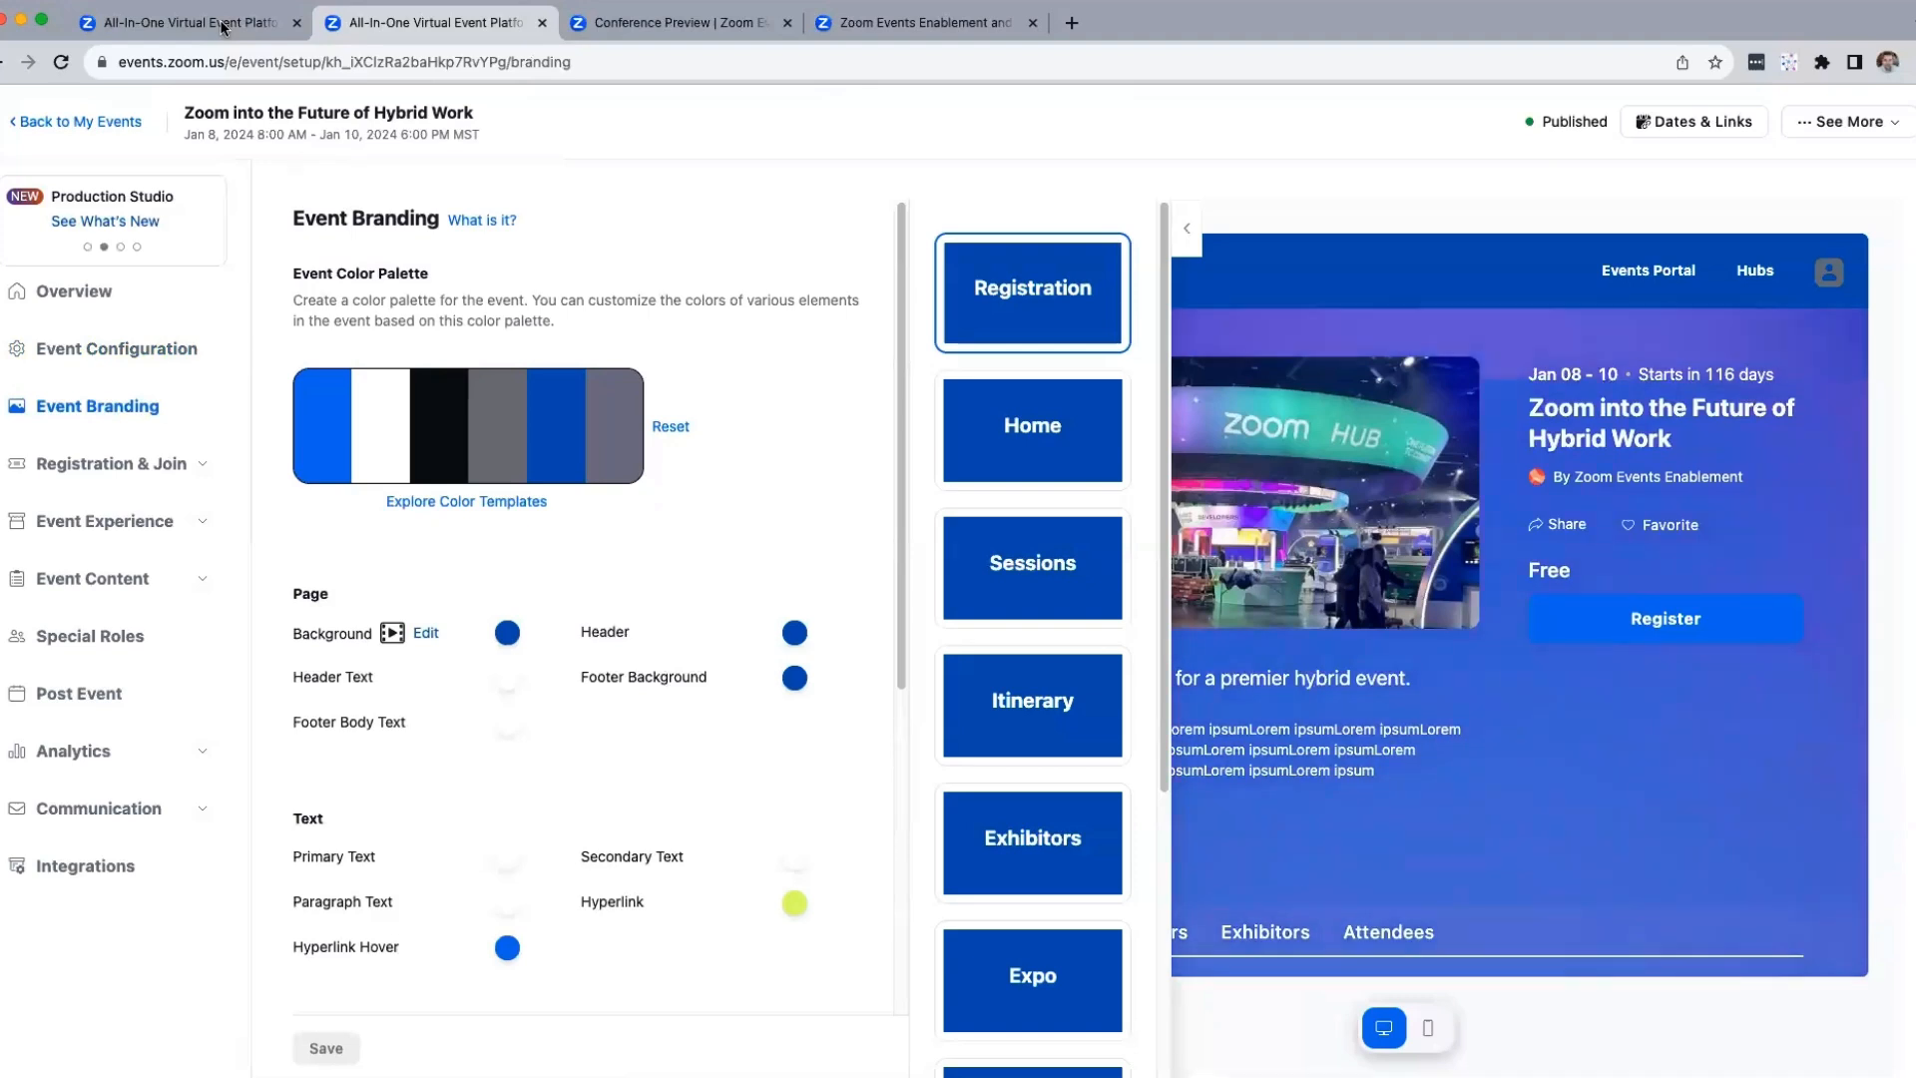
pyautogui.moveTo(1185, 227)
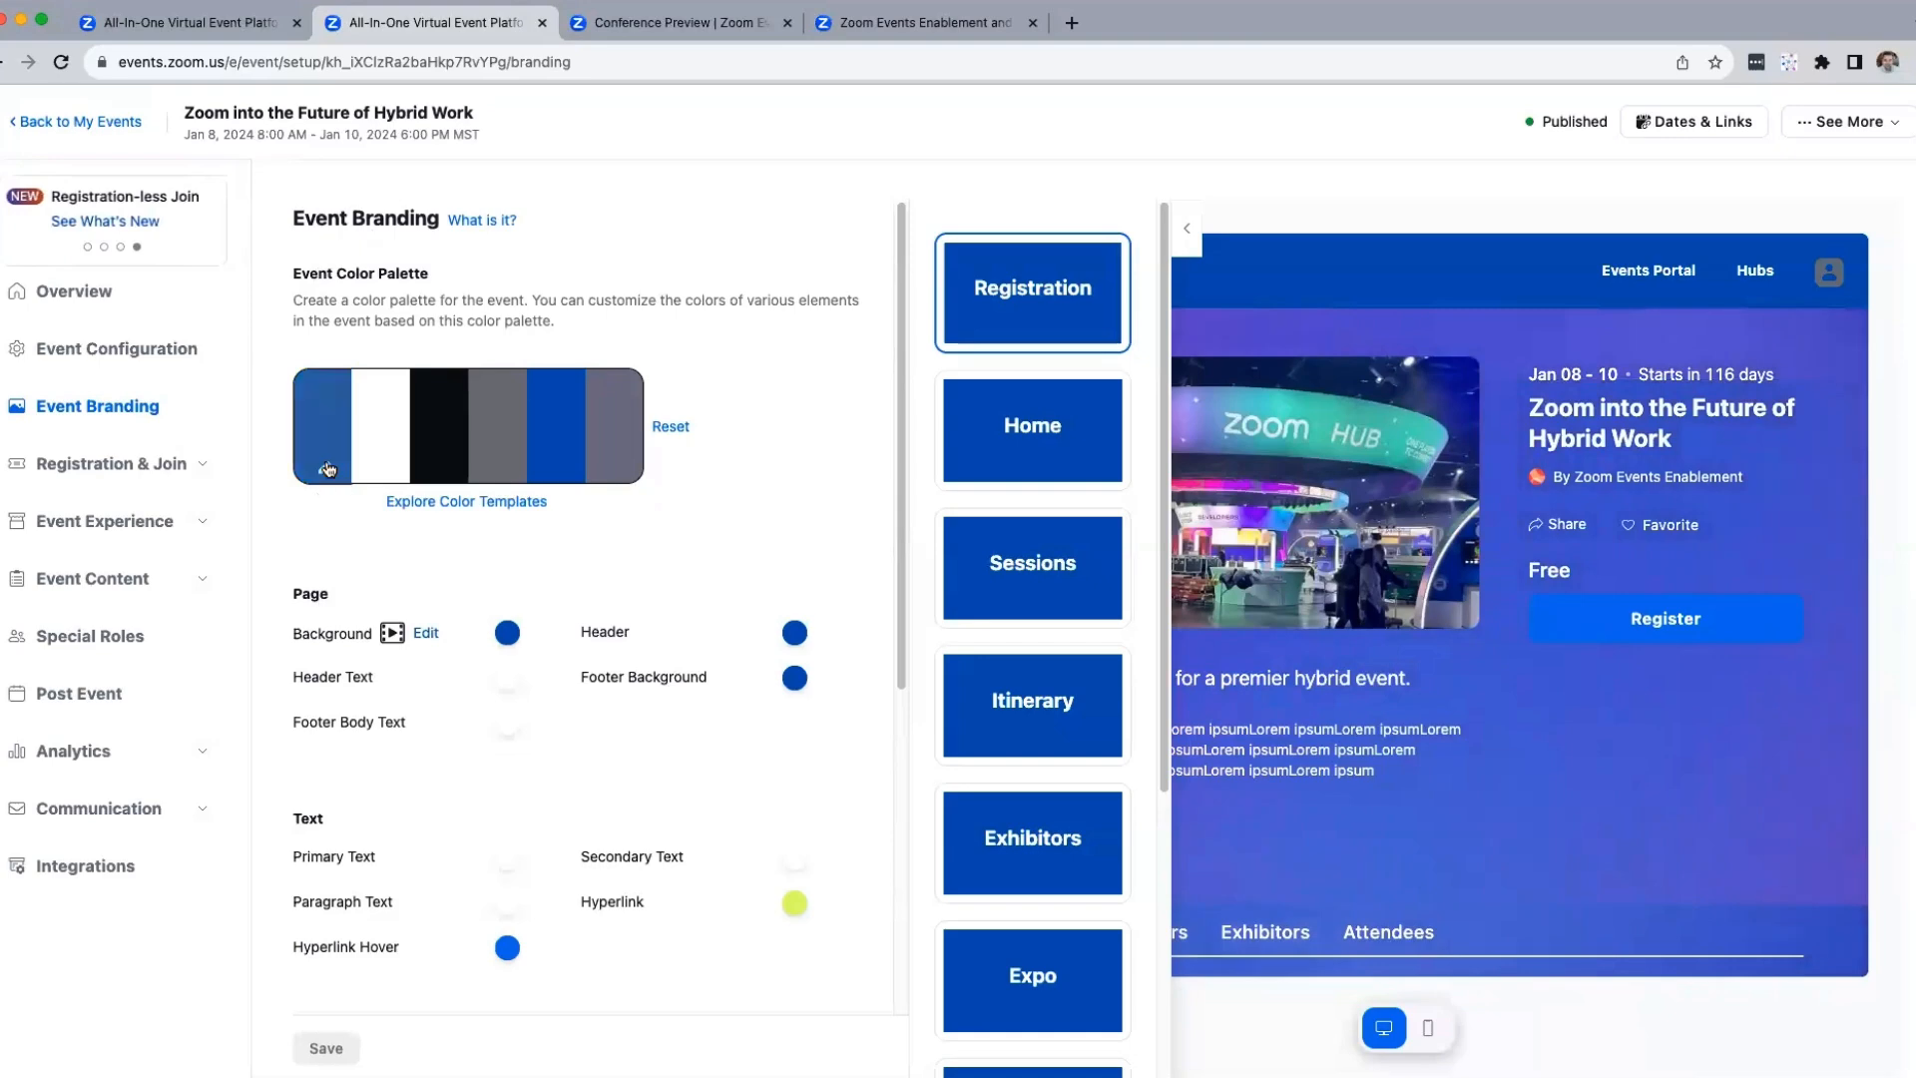
pyautogui.moveTo(504, 467)
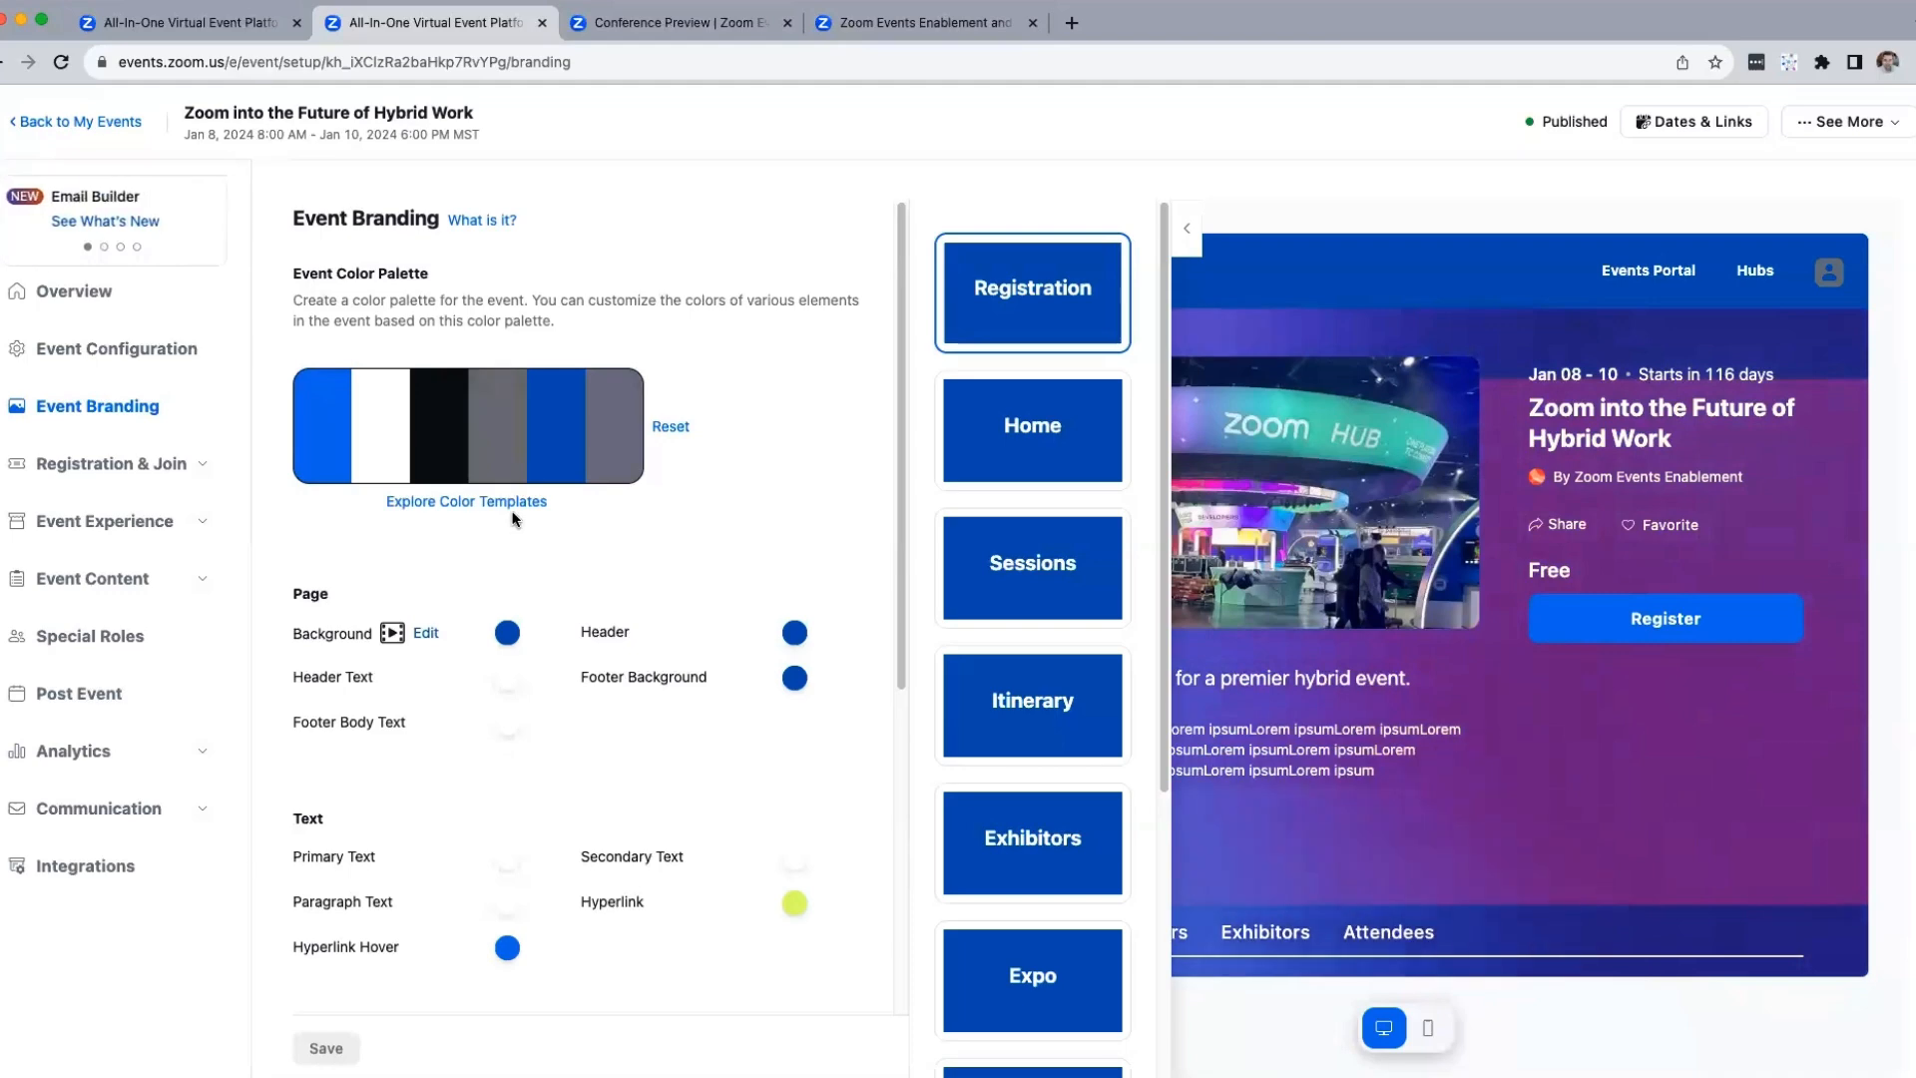
# Apply the blue, black and light-blue color template to the event branding
pyautogui.click(466, 501)
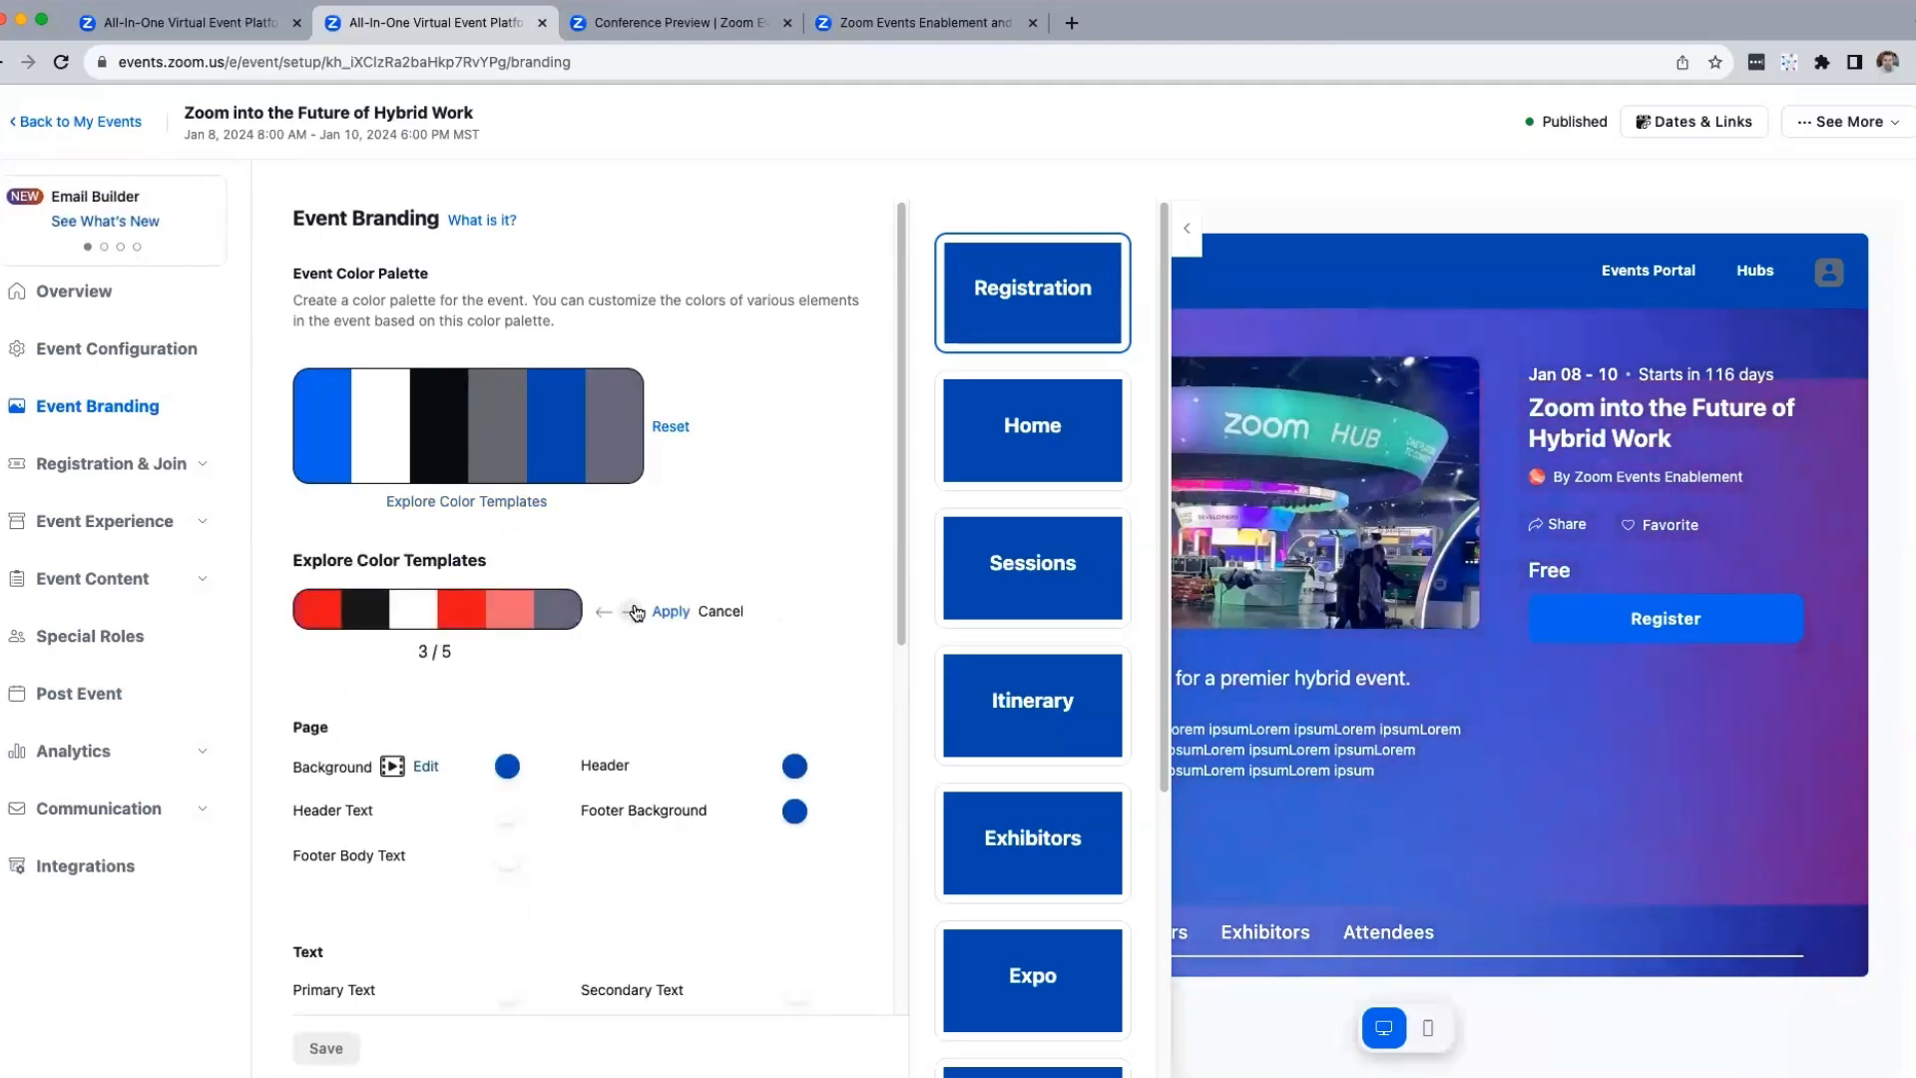
pyautogui.click(670, 611)
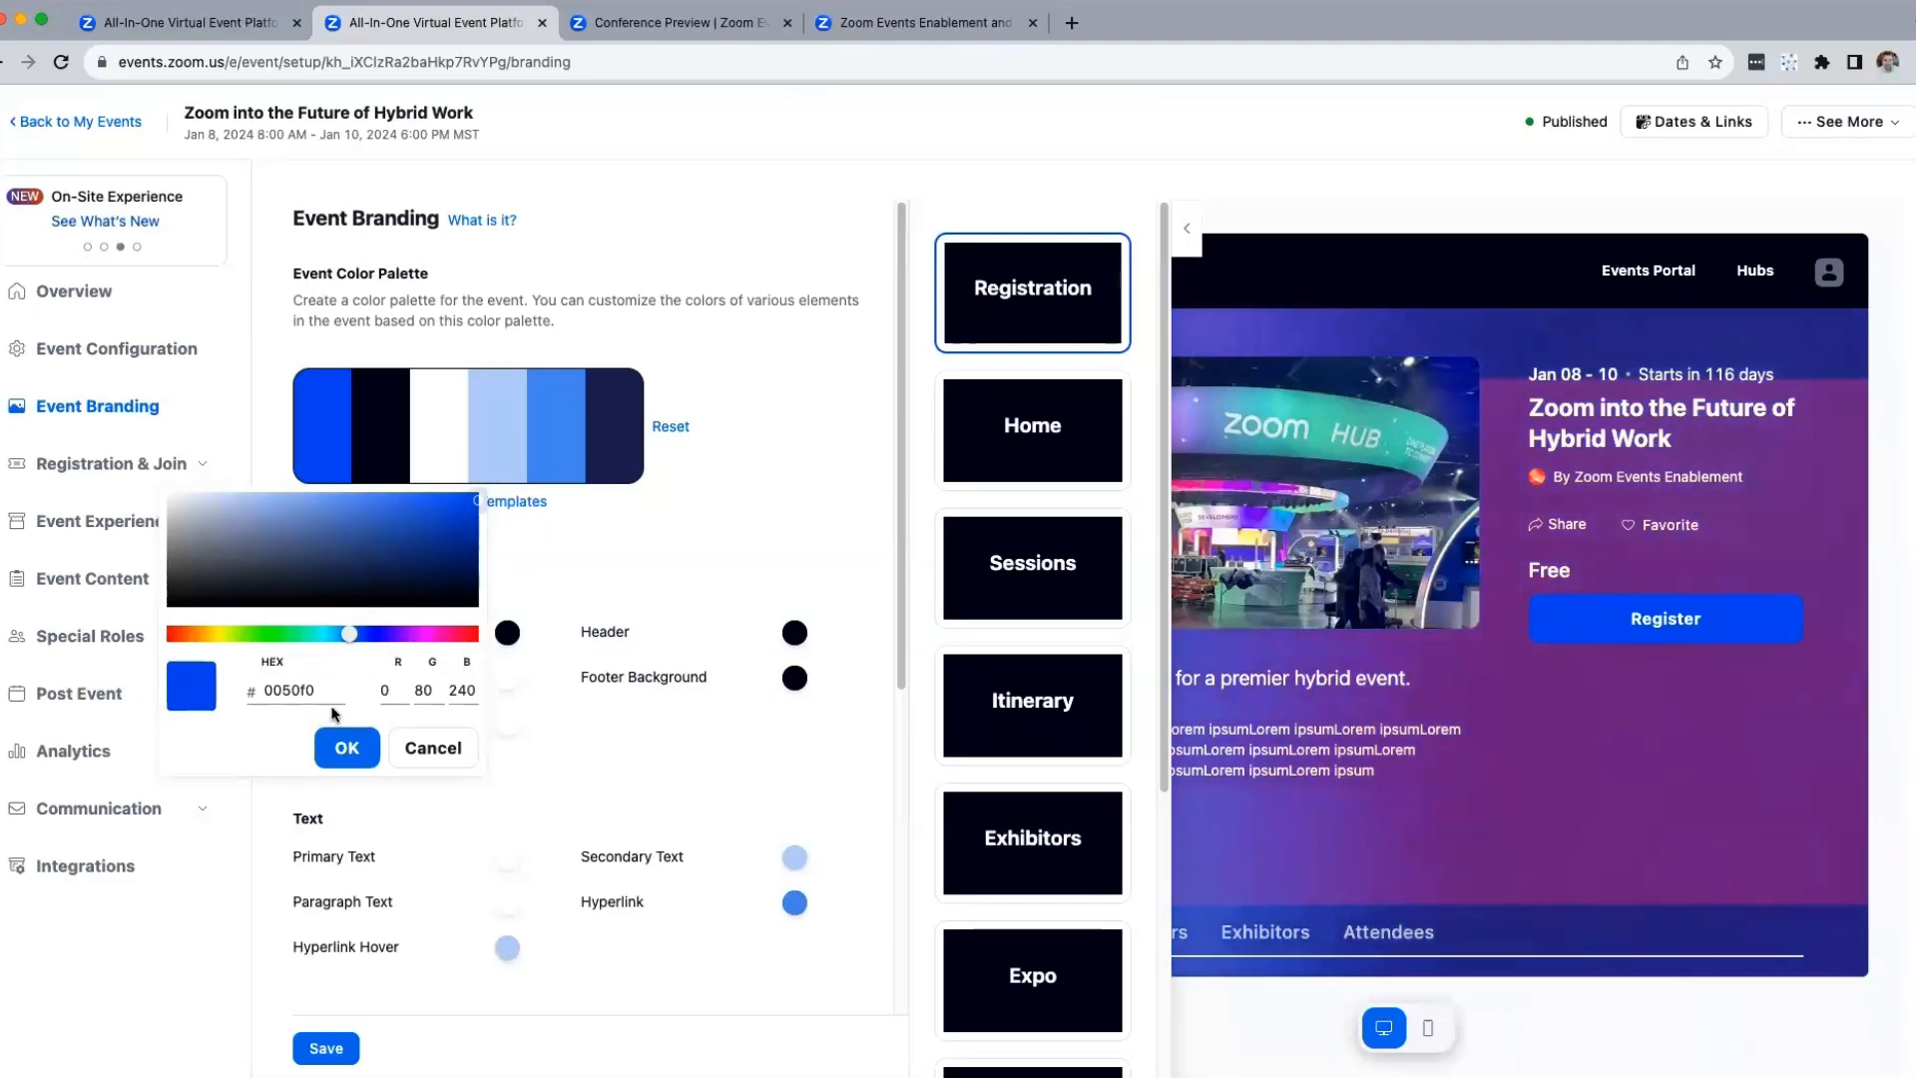
pyautogui.click(346, 747)
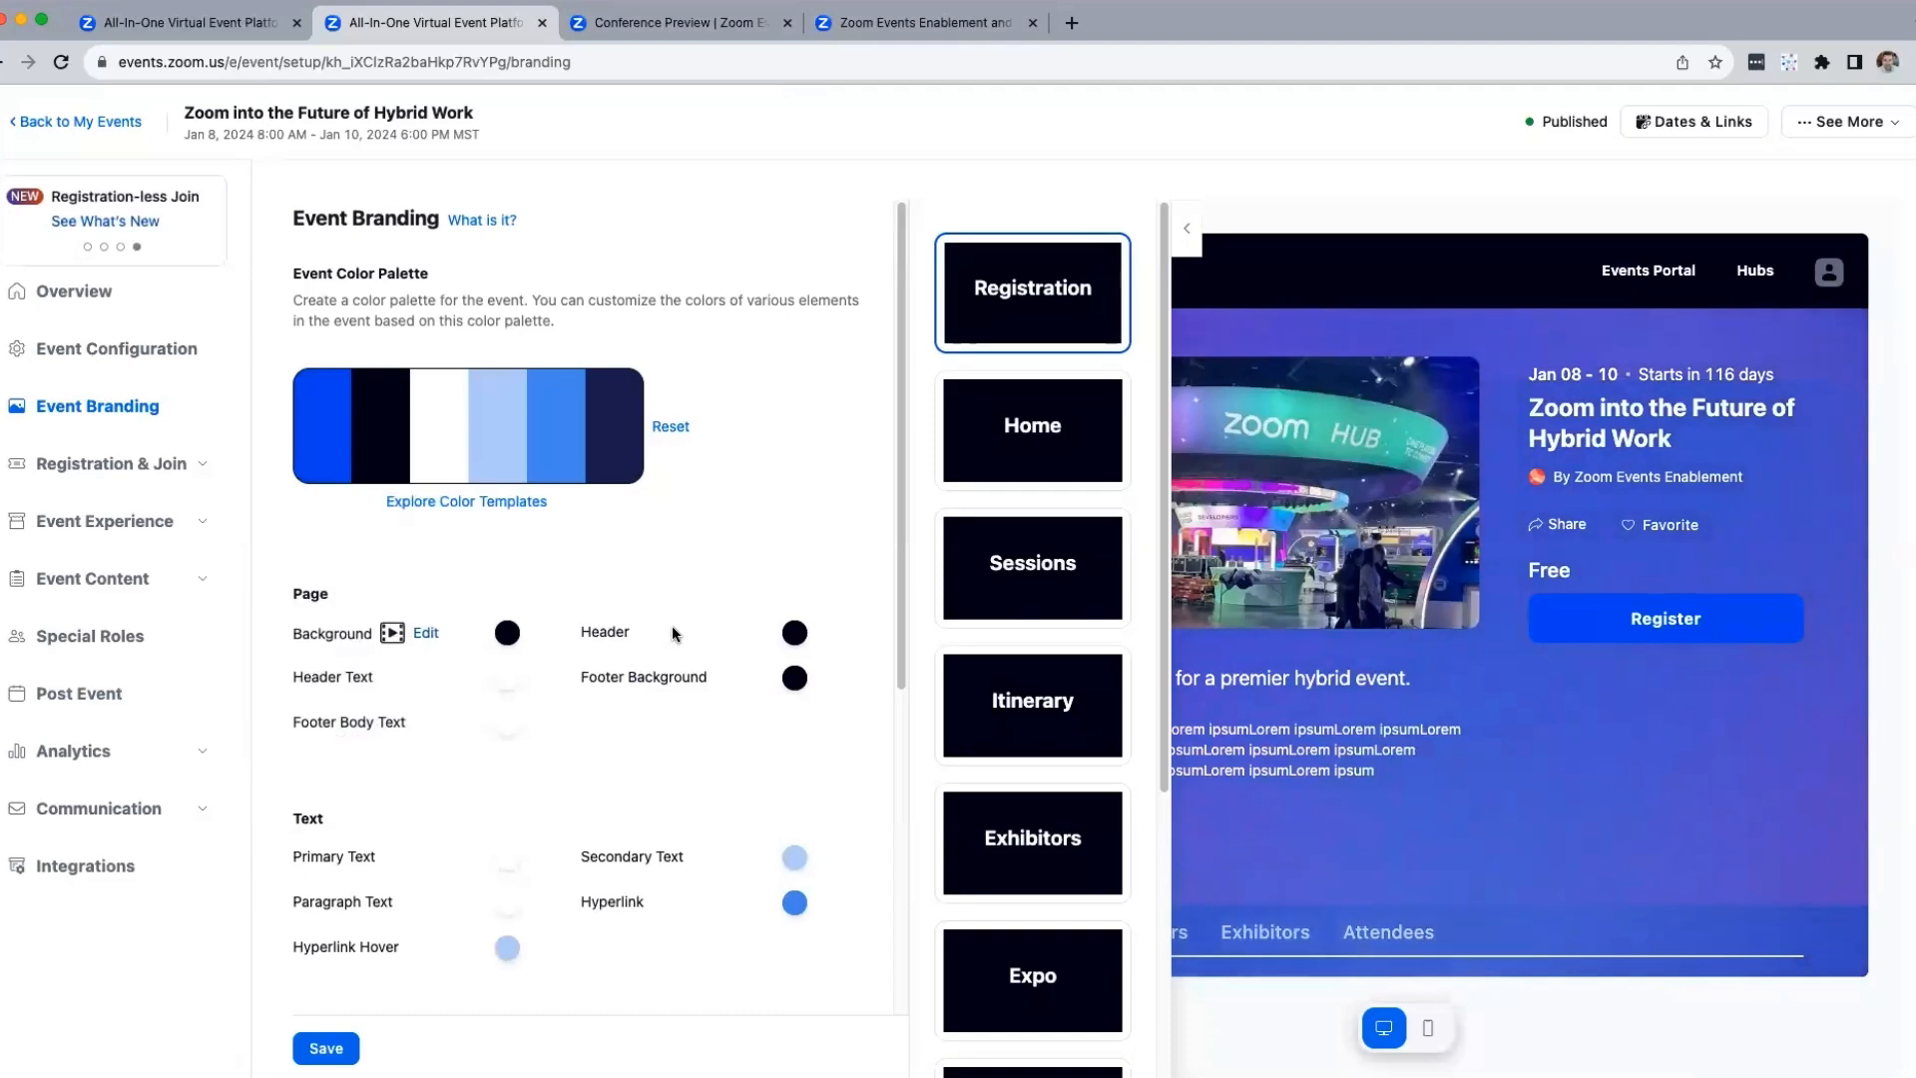
pyautogui.scroll(-3)
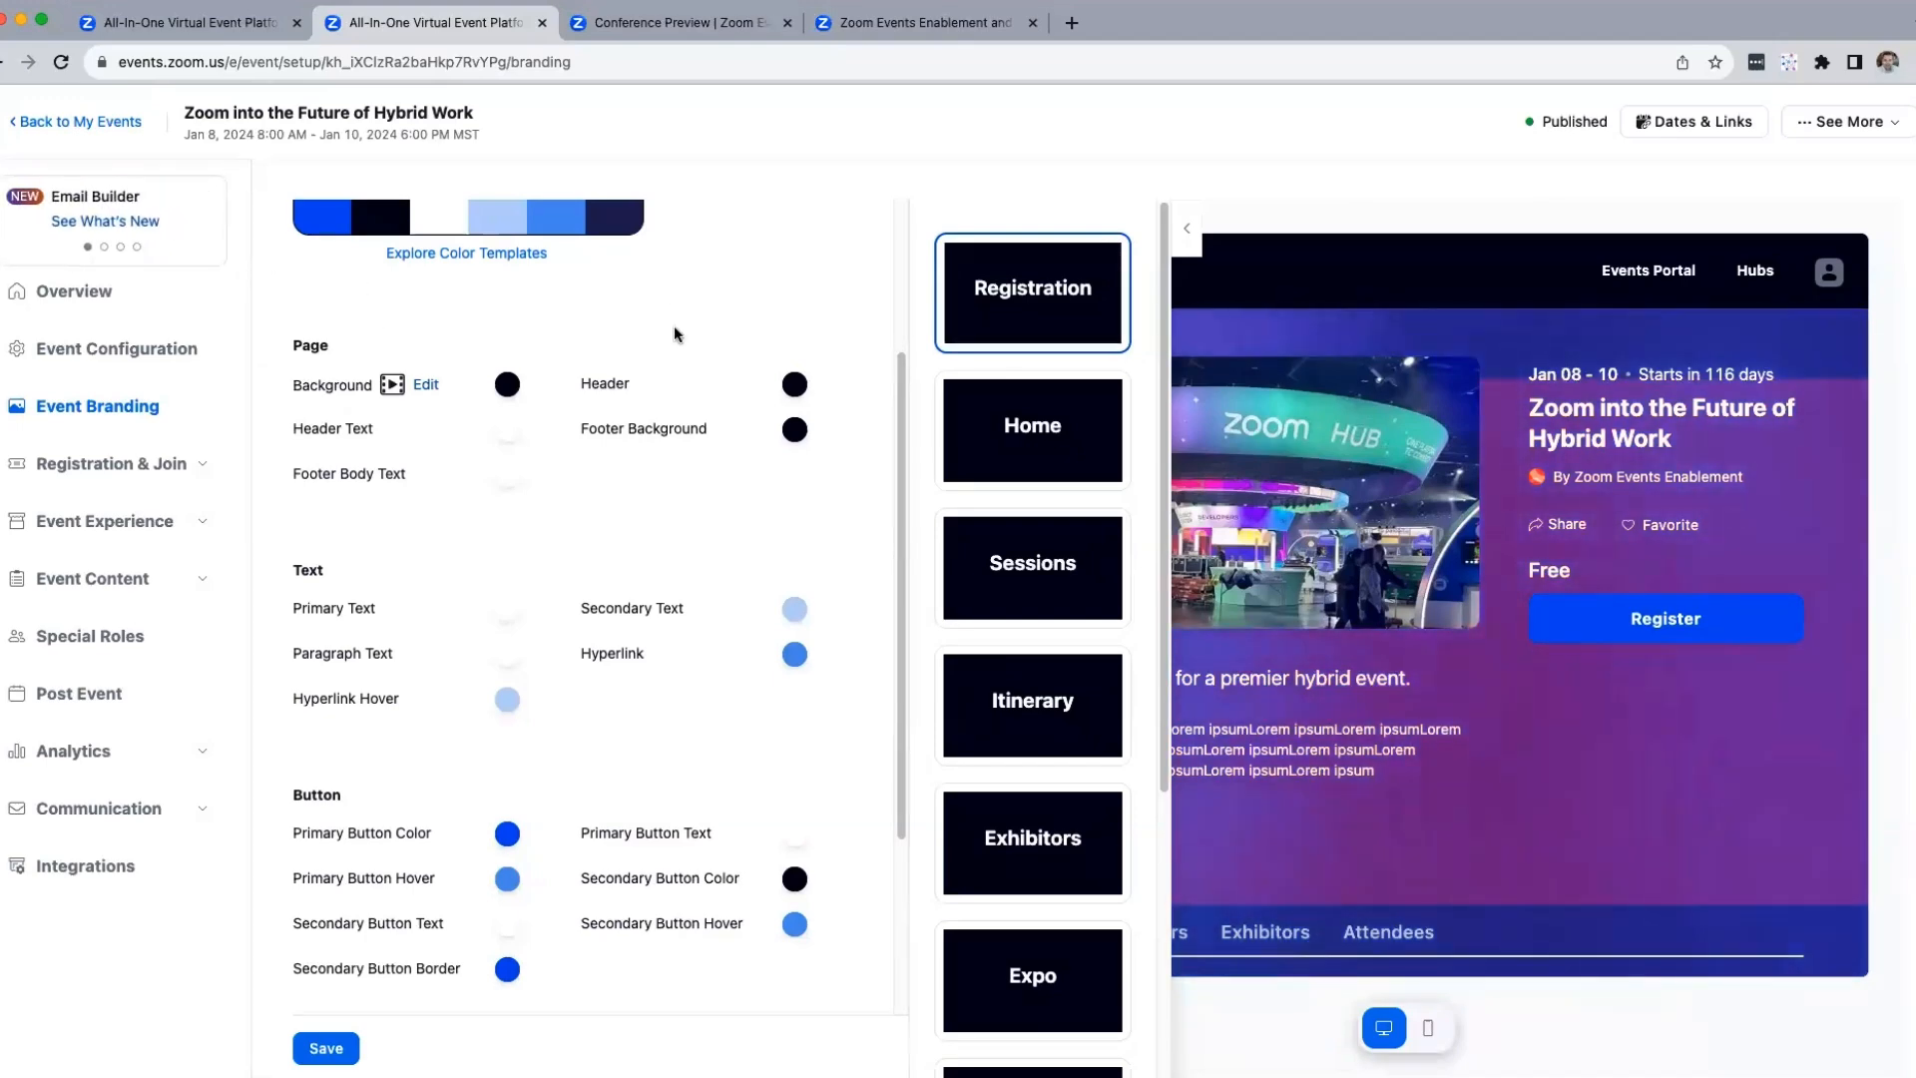
pyautogui.moveTo(1185, 233)
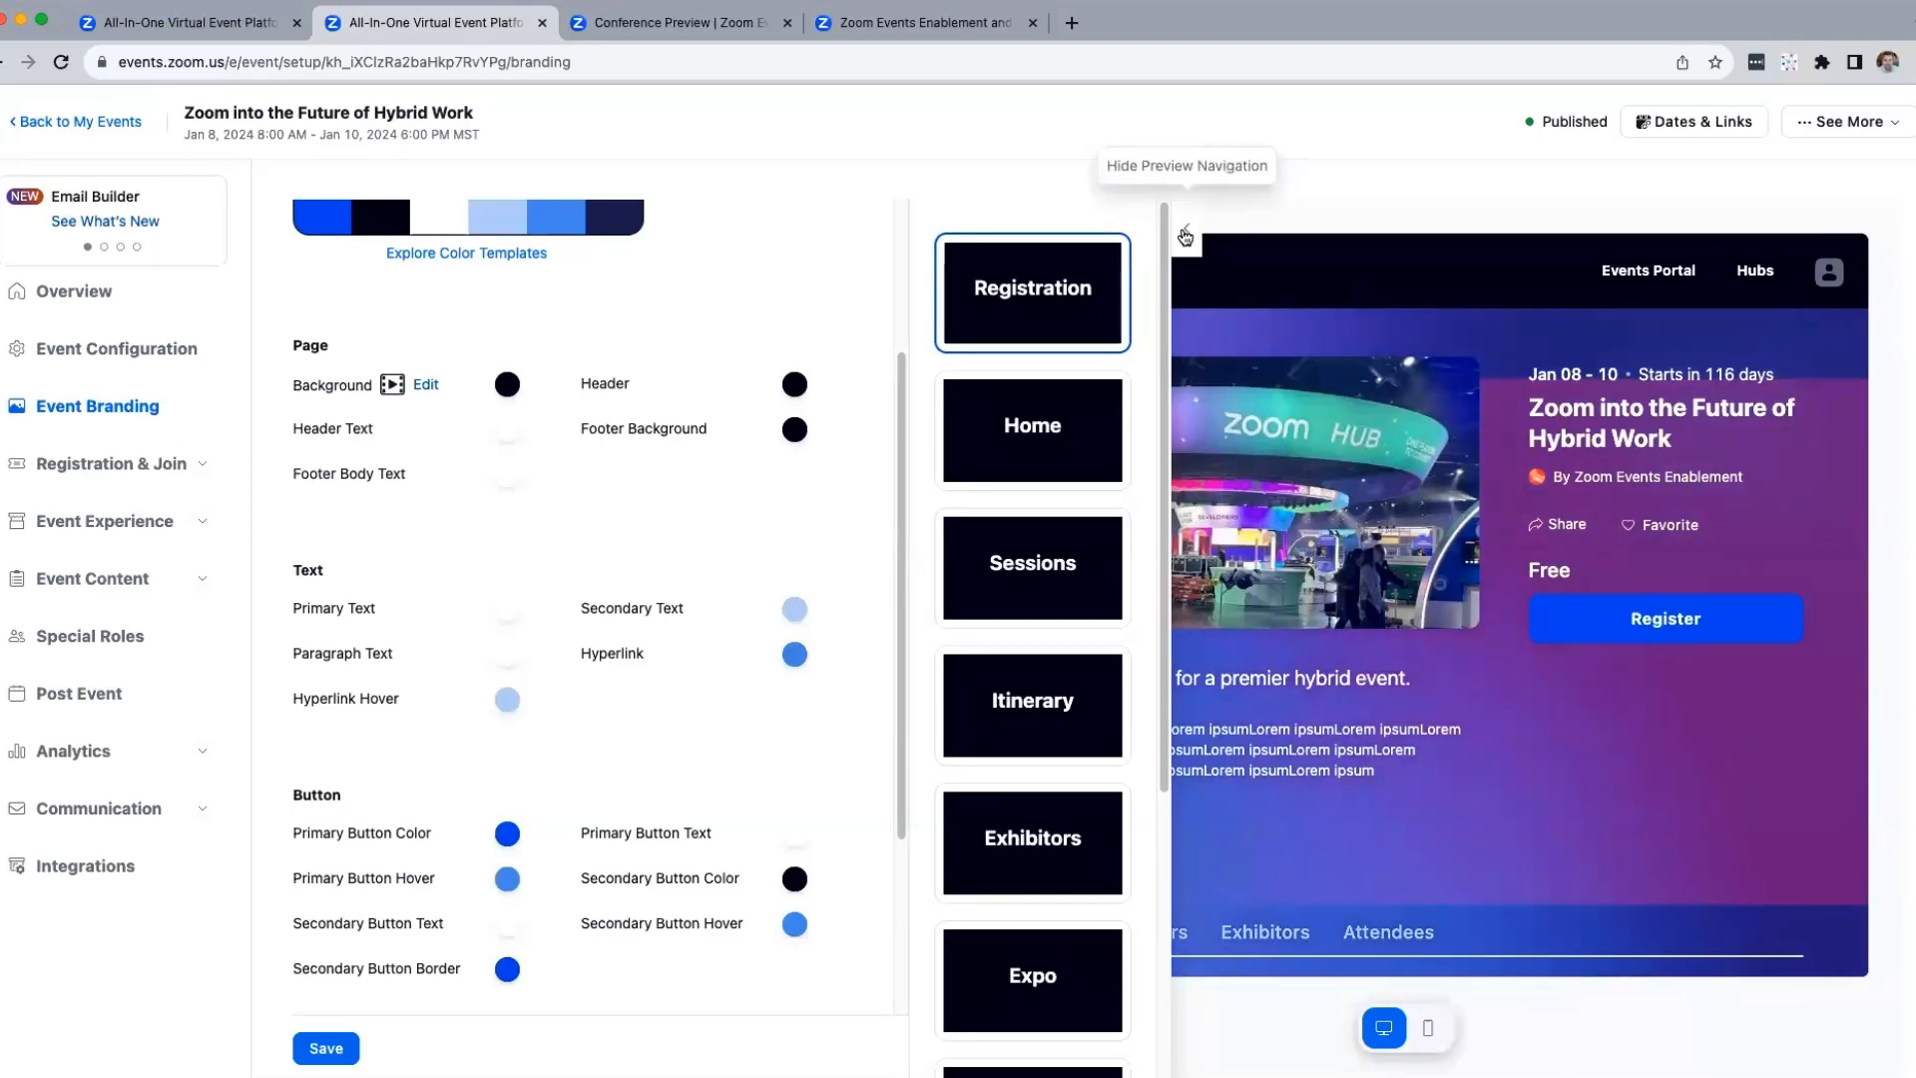
# Hide the preview navigation and view the Speakers section in the new palette
pyautogui.click(1185, 236)
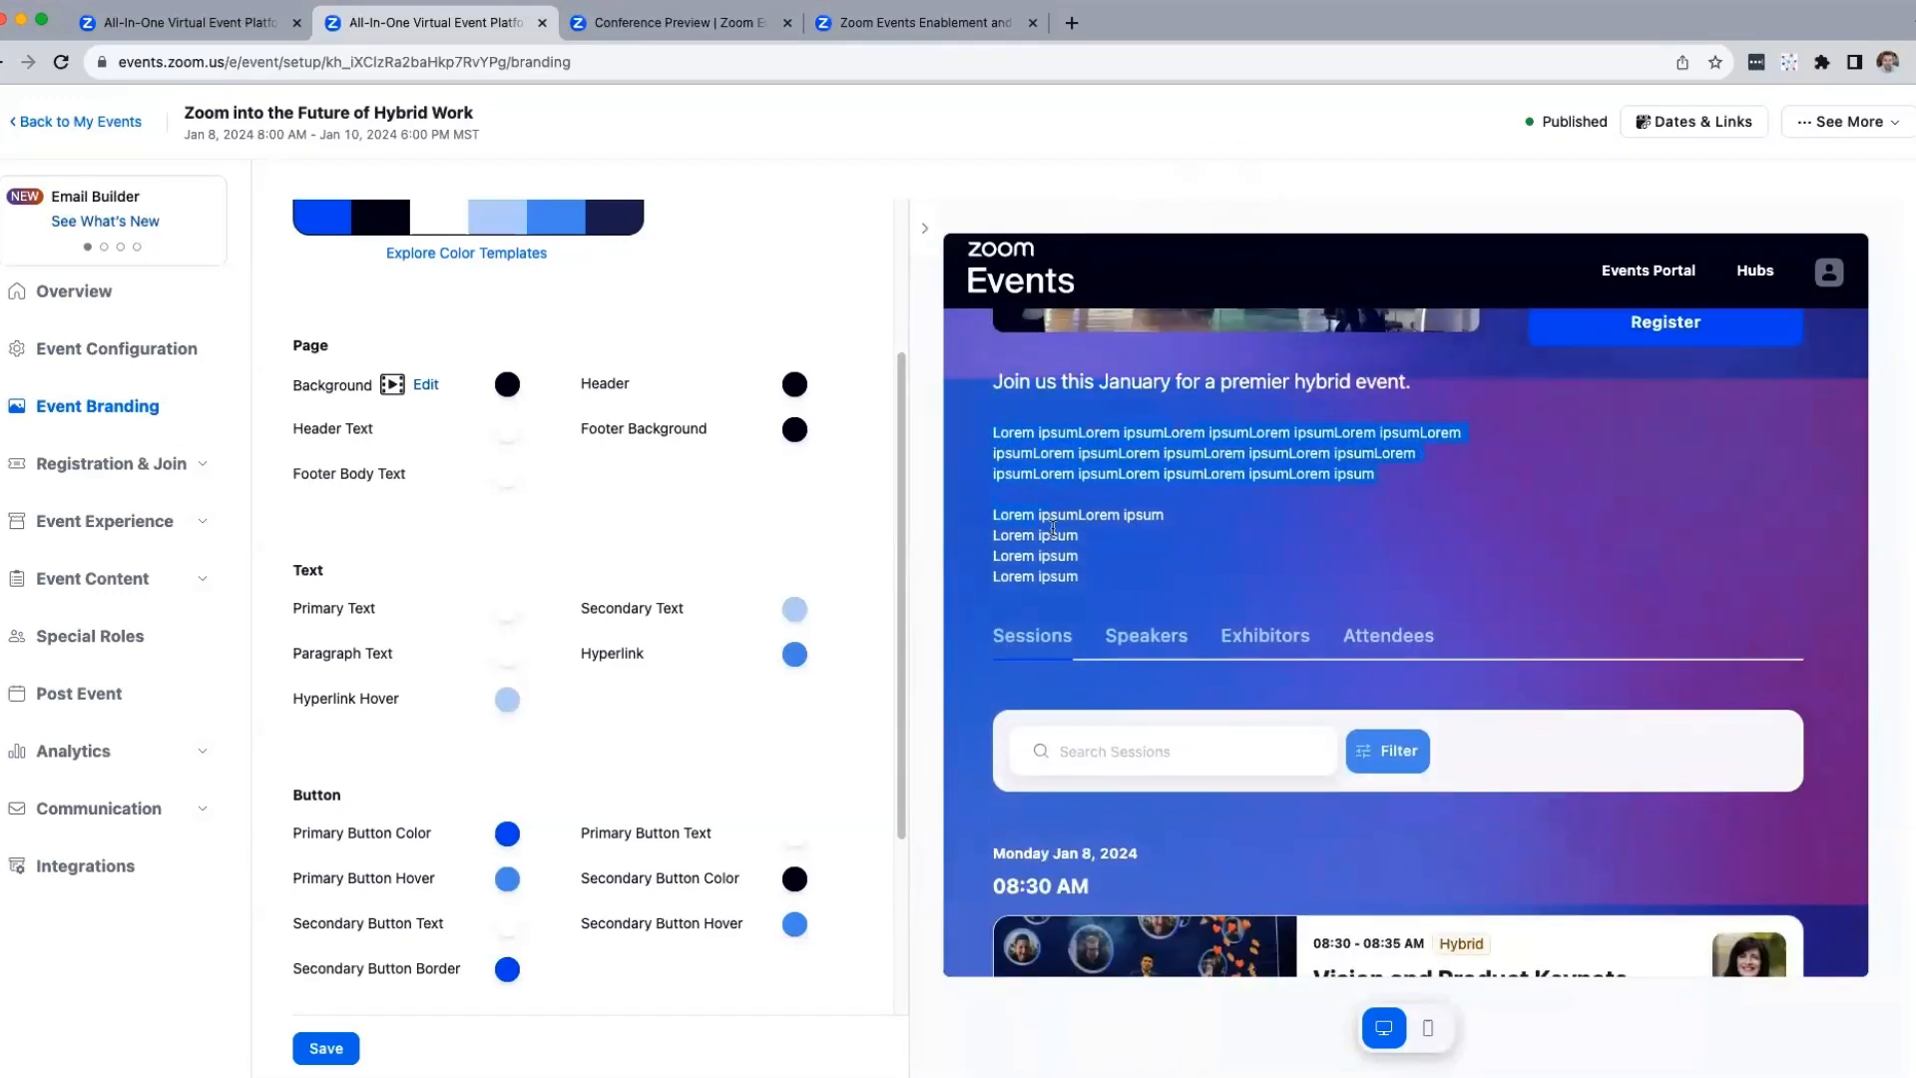
pyautogui.click(1145, 635)
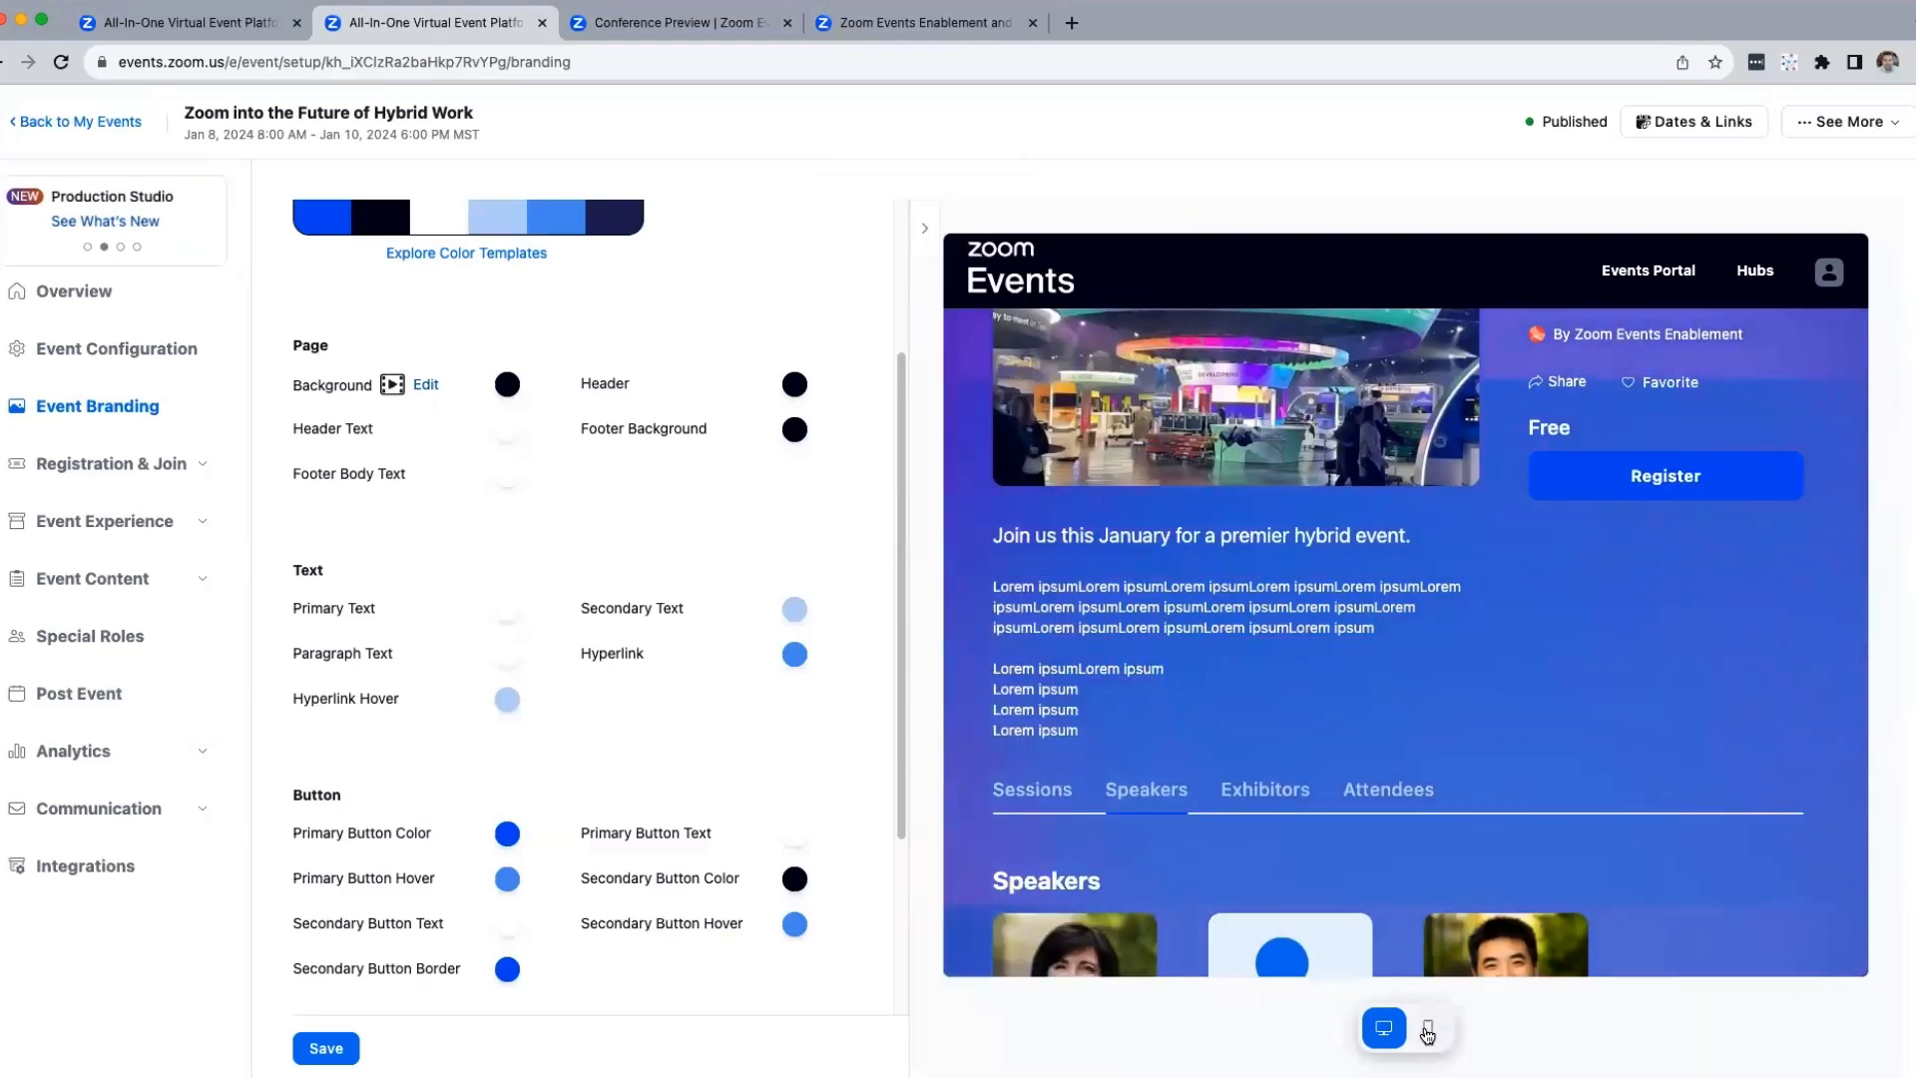
pyautogui.click(1425, 1029)
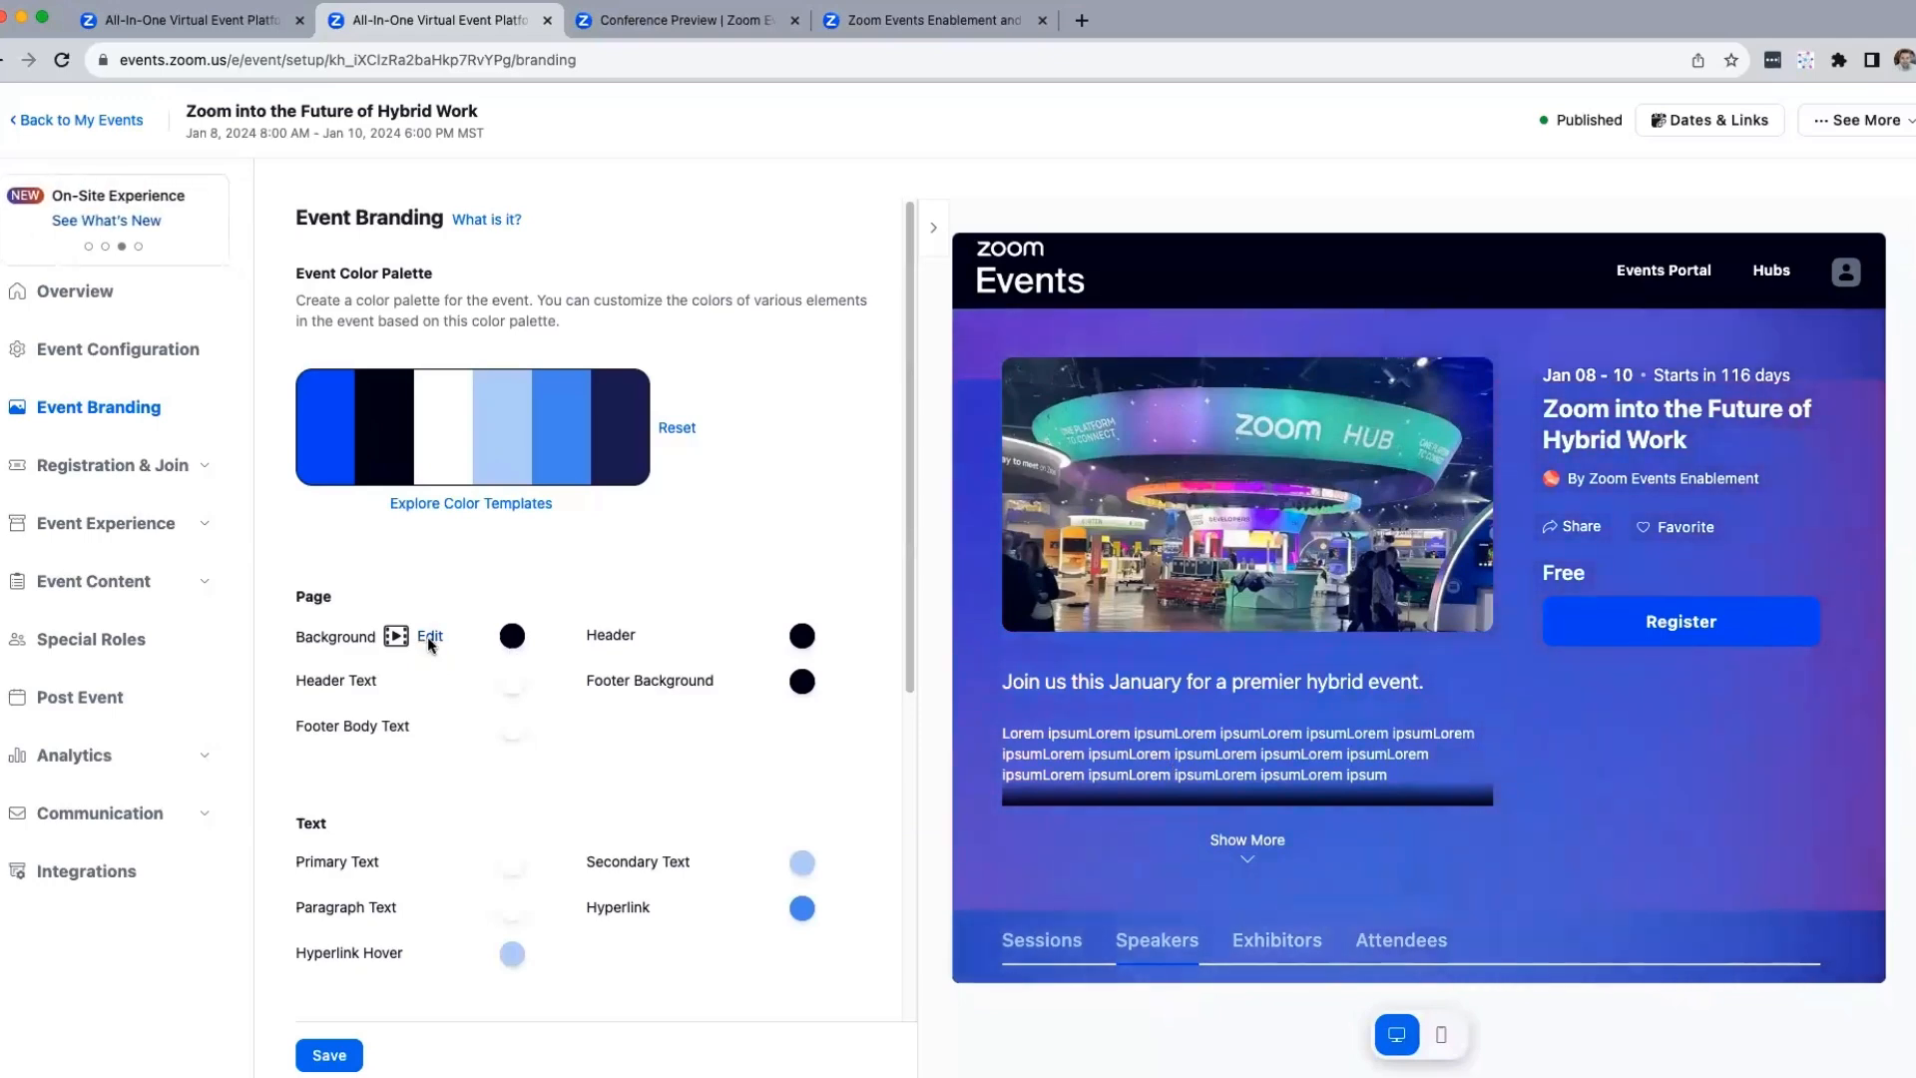
# Open the page background's image and video settings and play the 30-second video
pyautogui.click(430, 635)
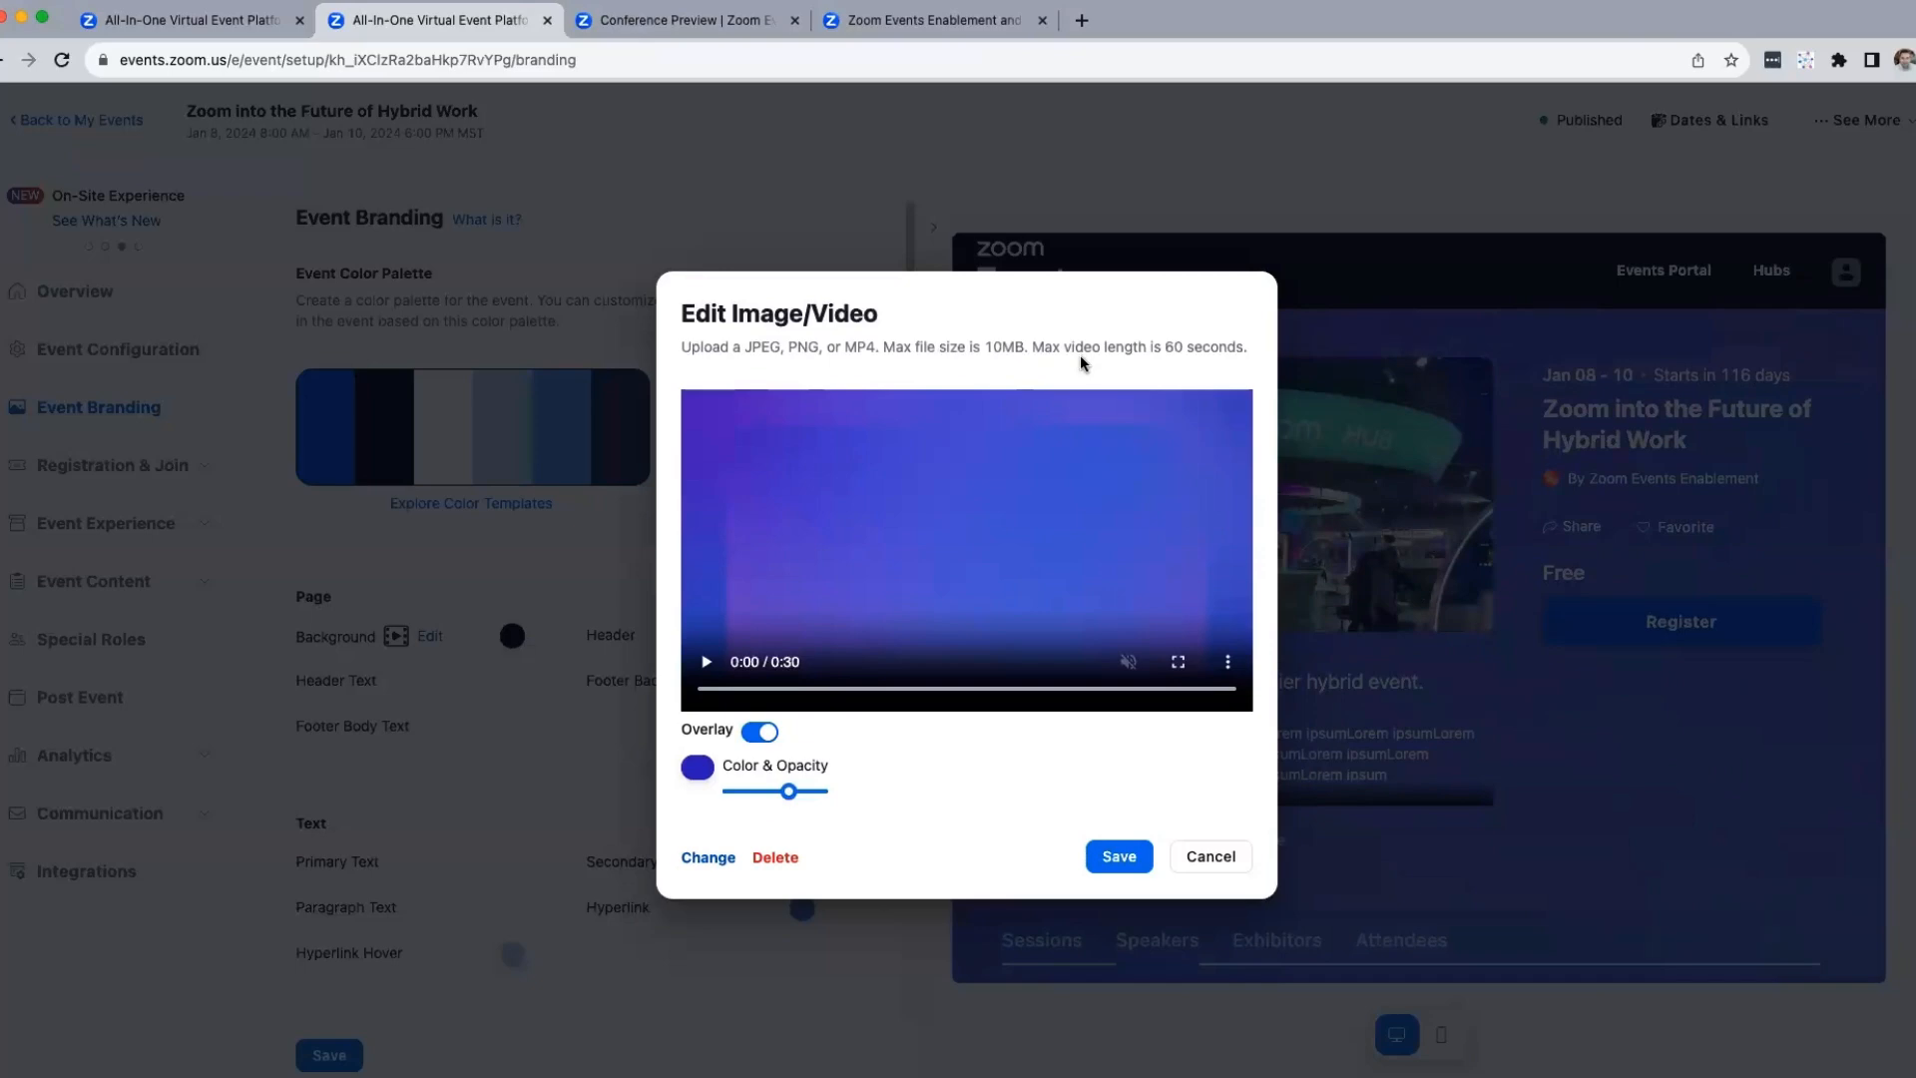
pyautogui.doubleClick(1008, 347)
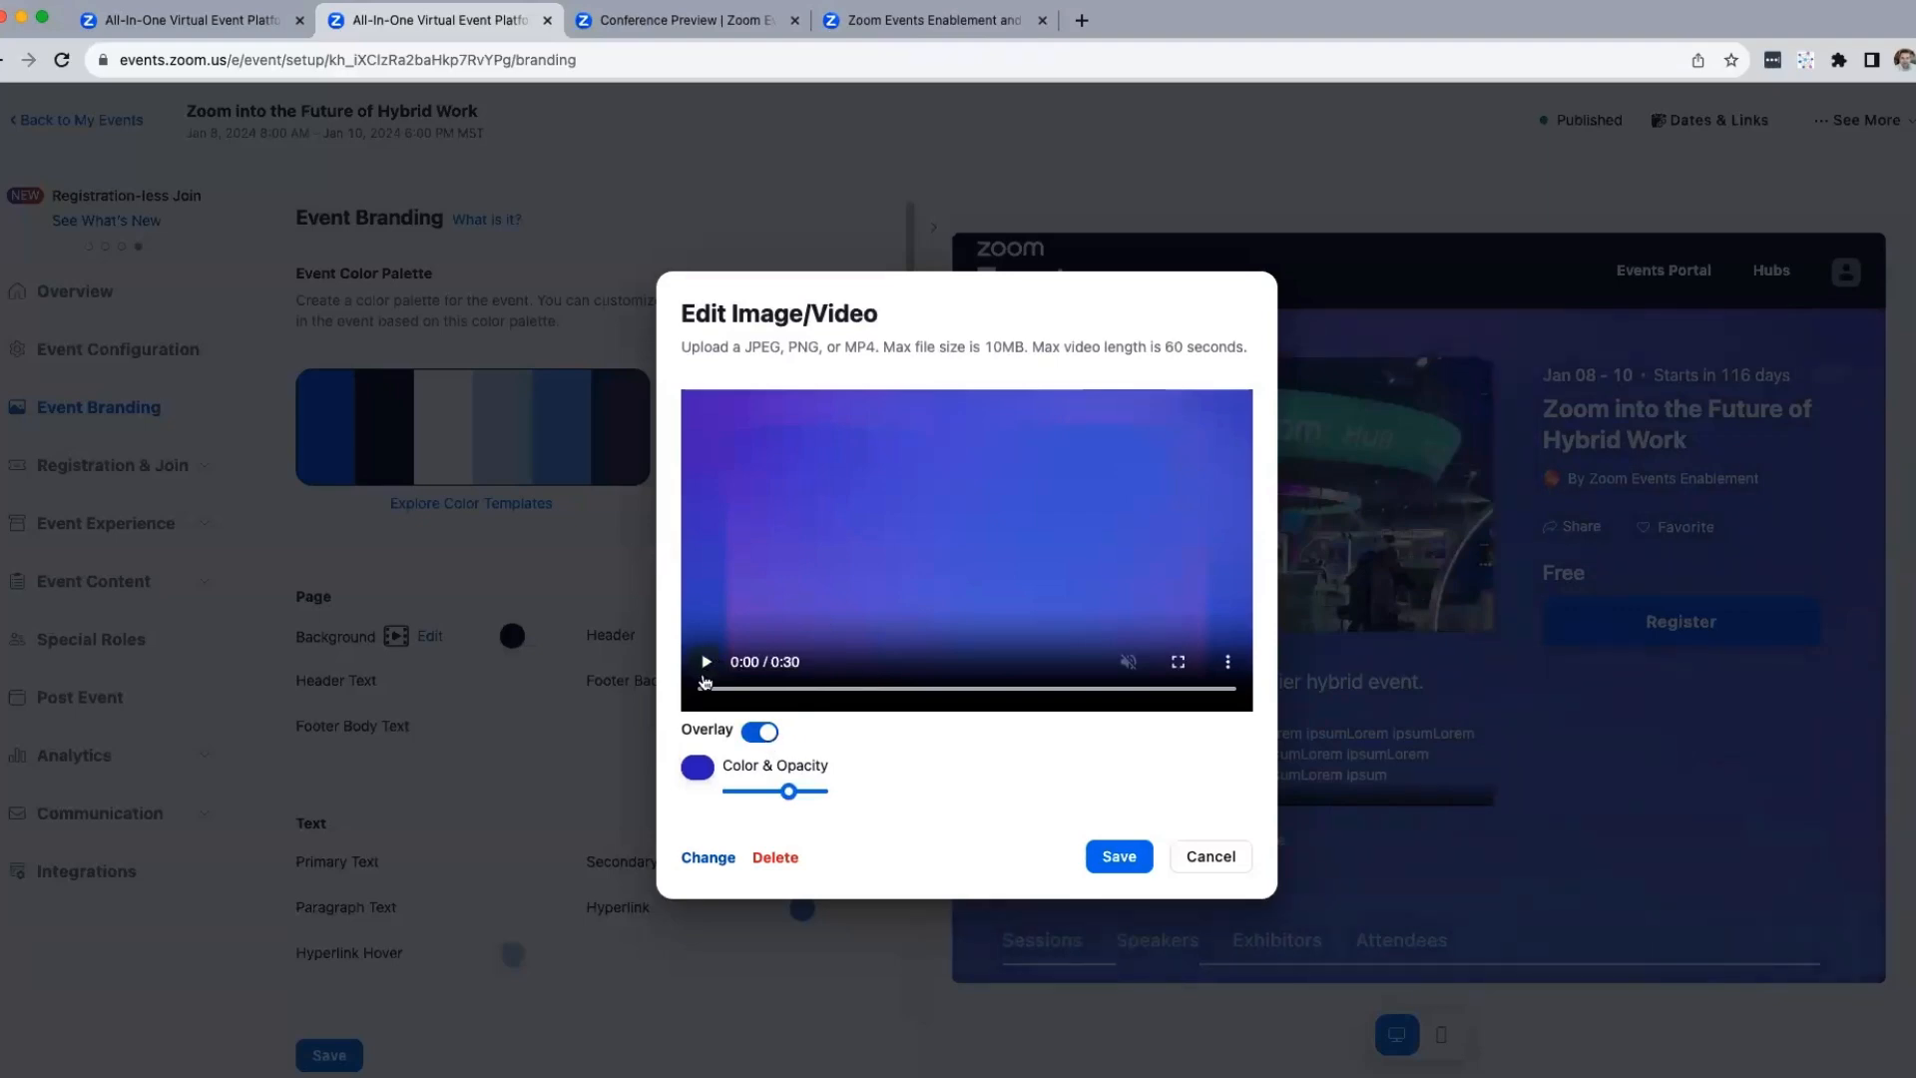
pyautogui.click(705, 661)
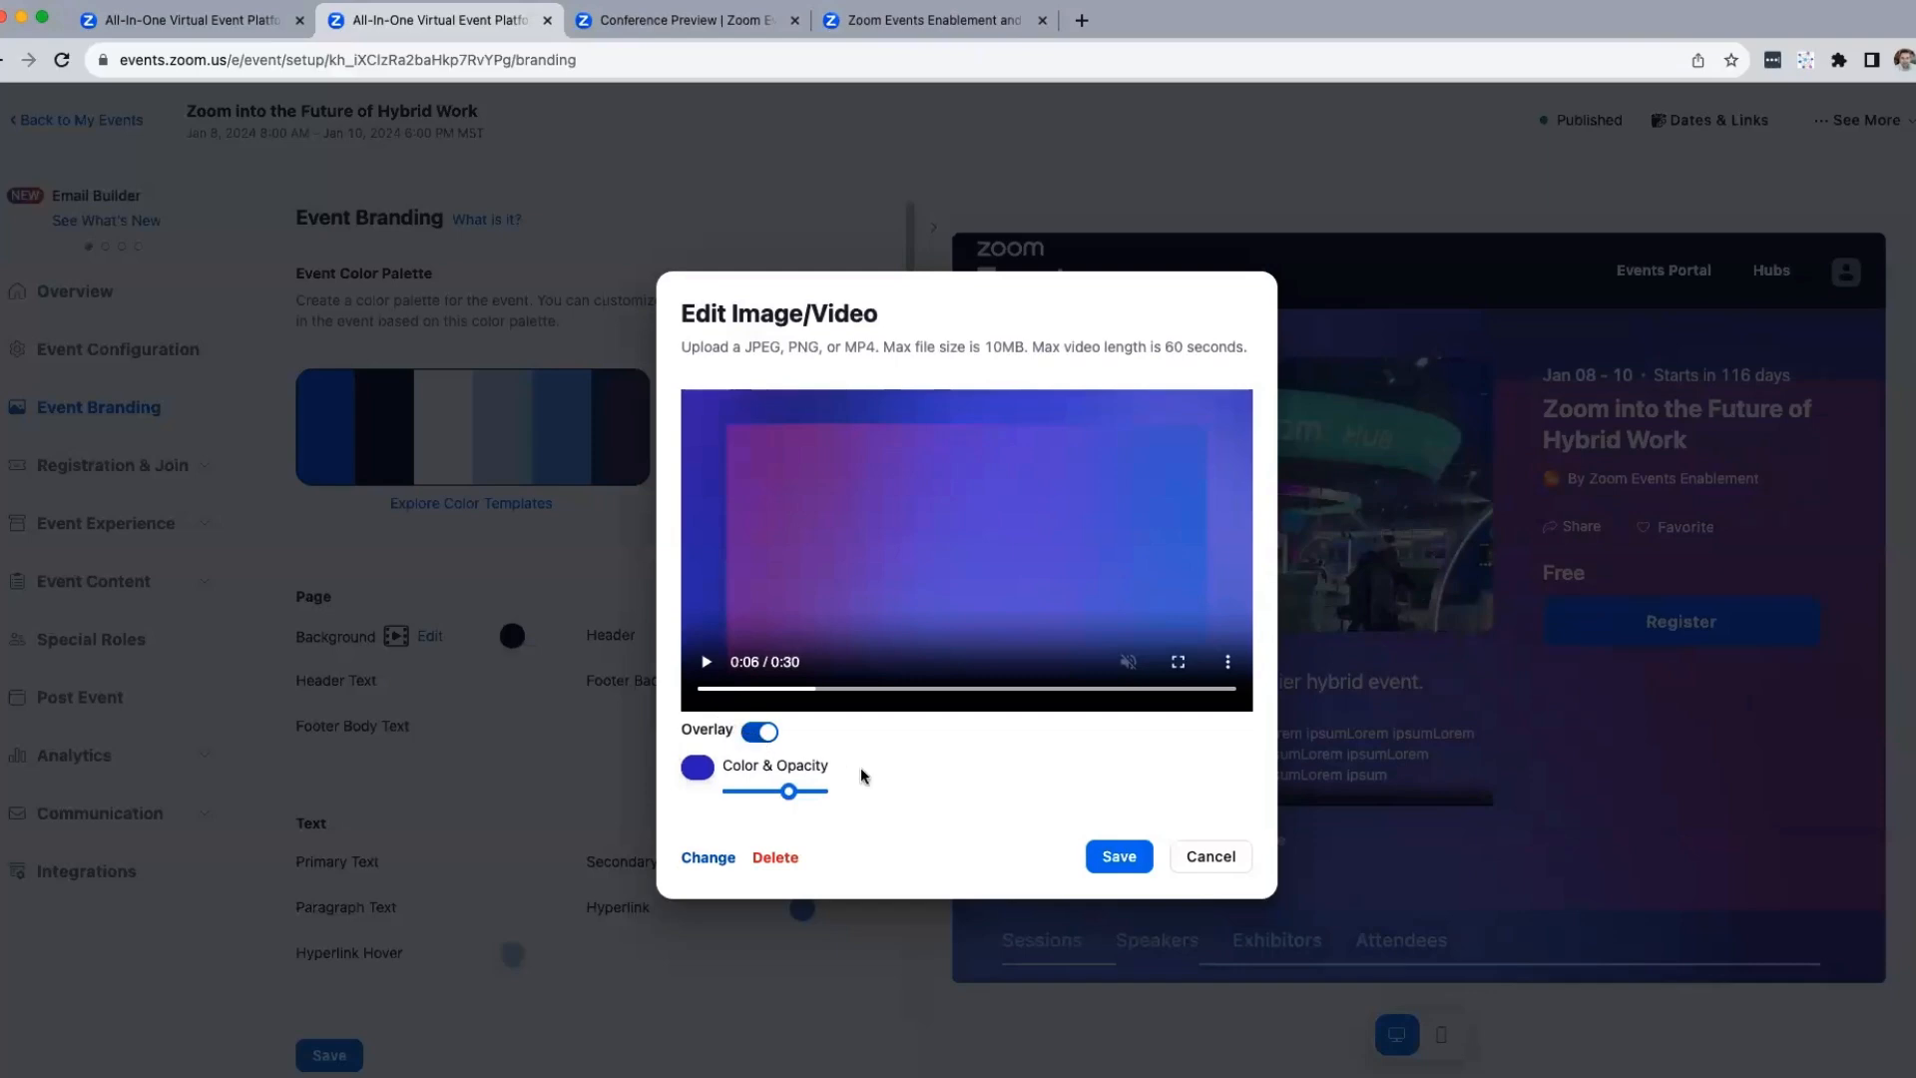
# Toggle the video overlay off and back on, keeping the purple overlay color
pyautogui.click(760, 731)
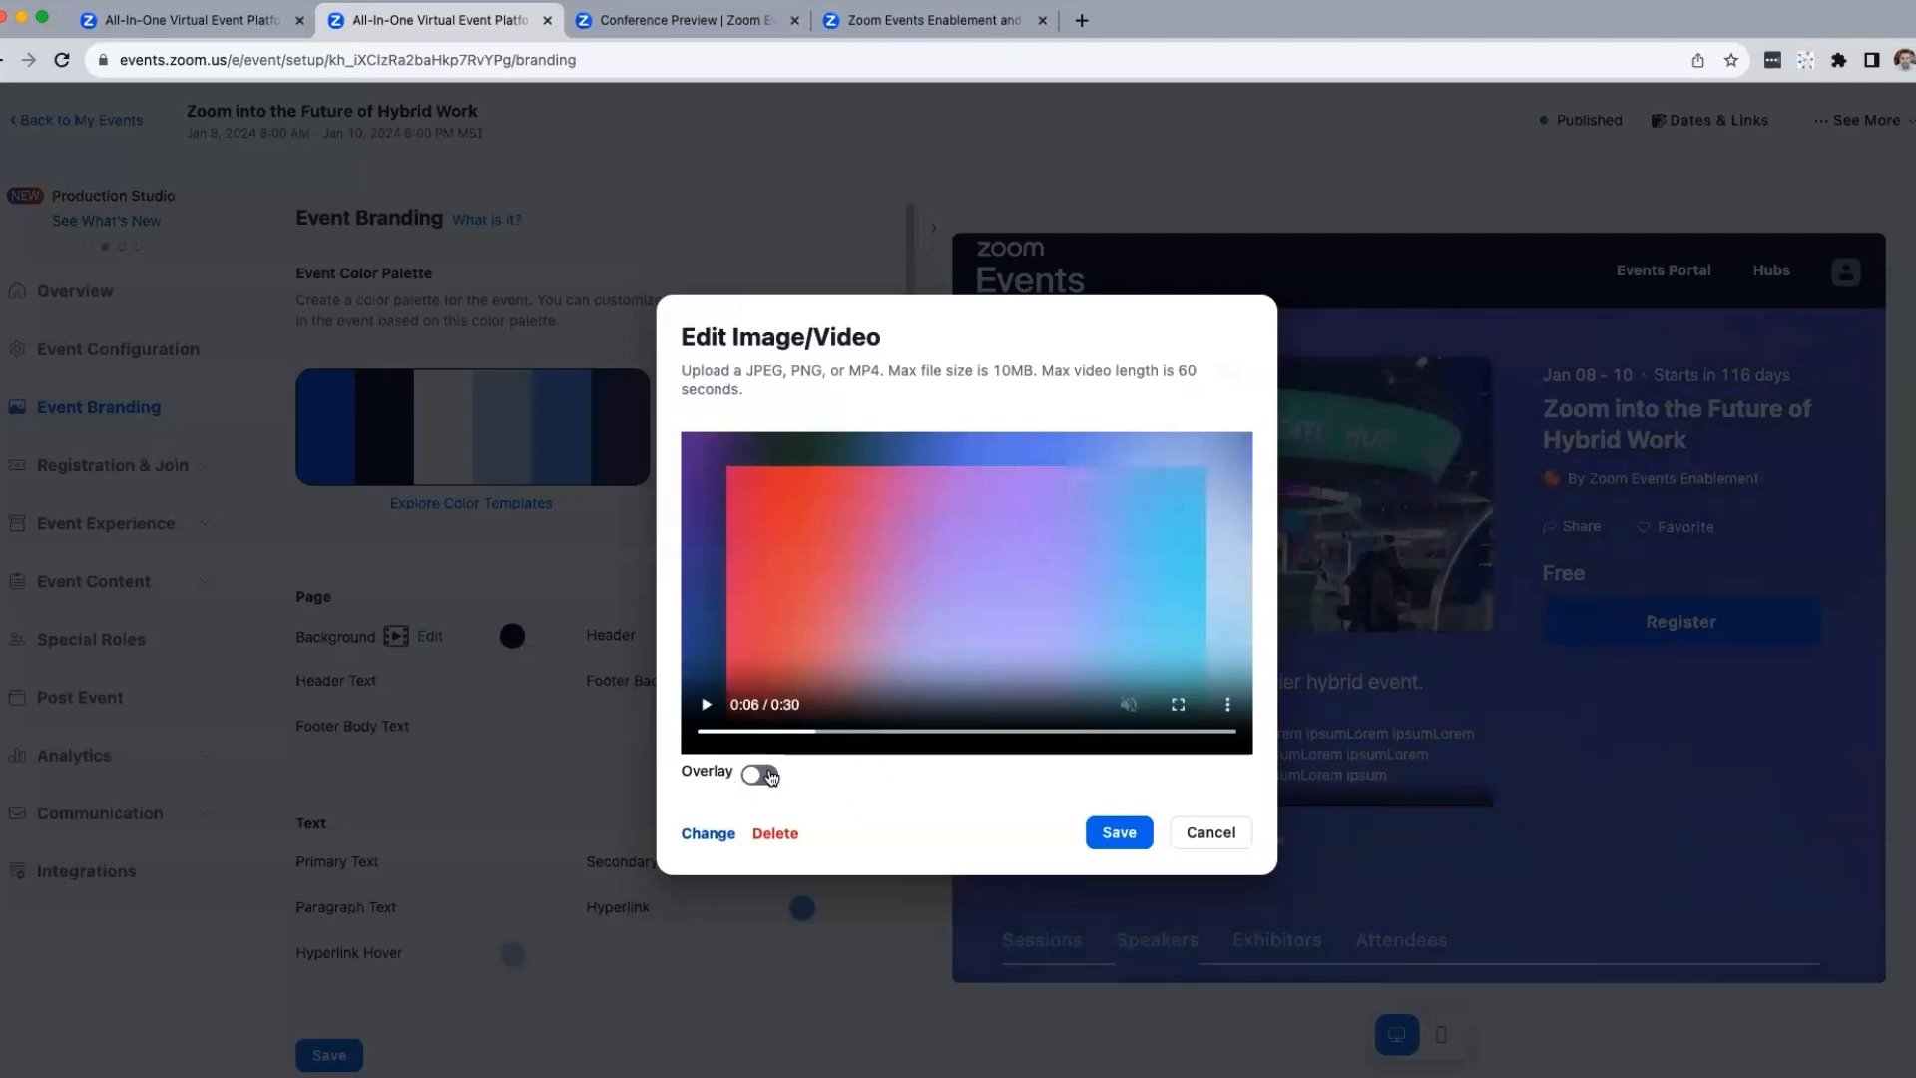
pyautogui.click(758, 774)
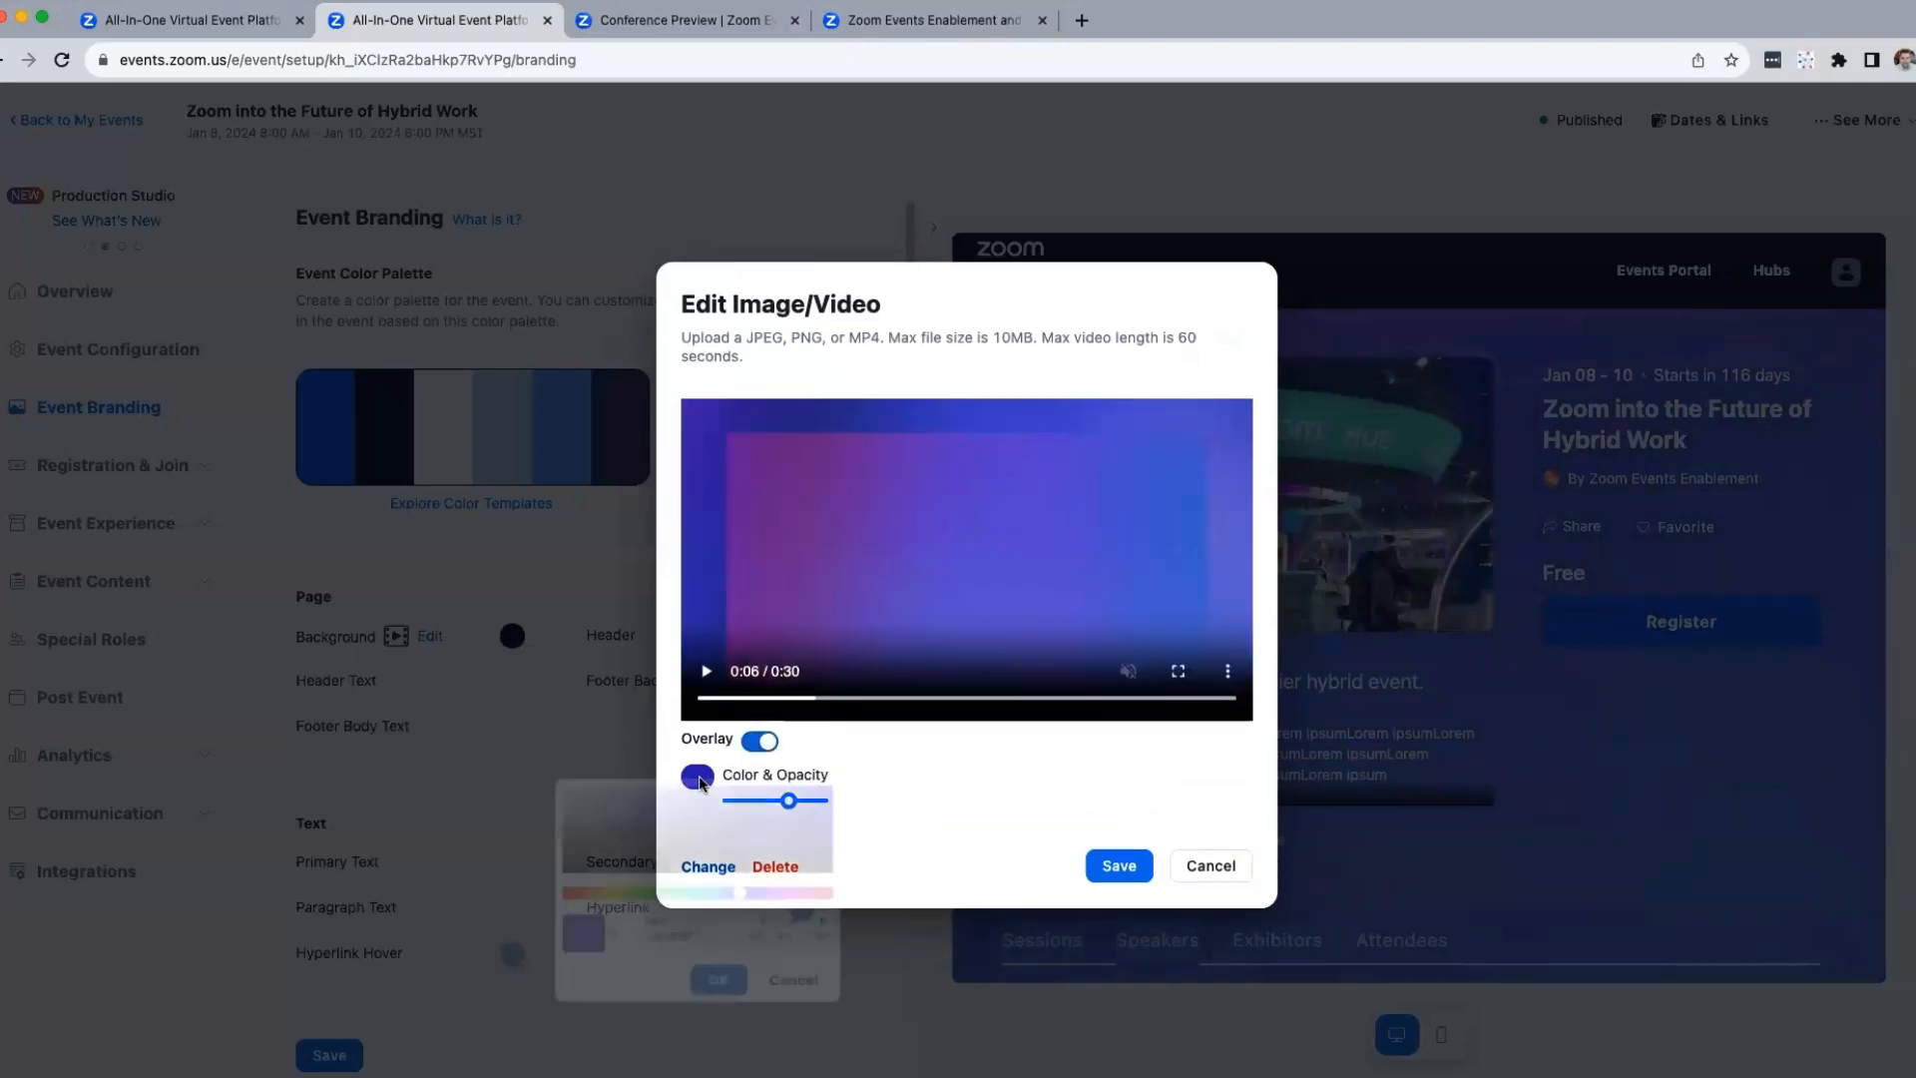
pyautogui.click(697, 775)
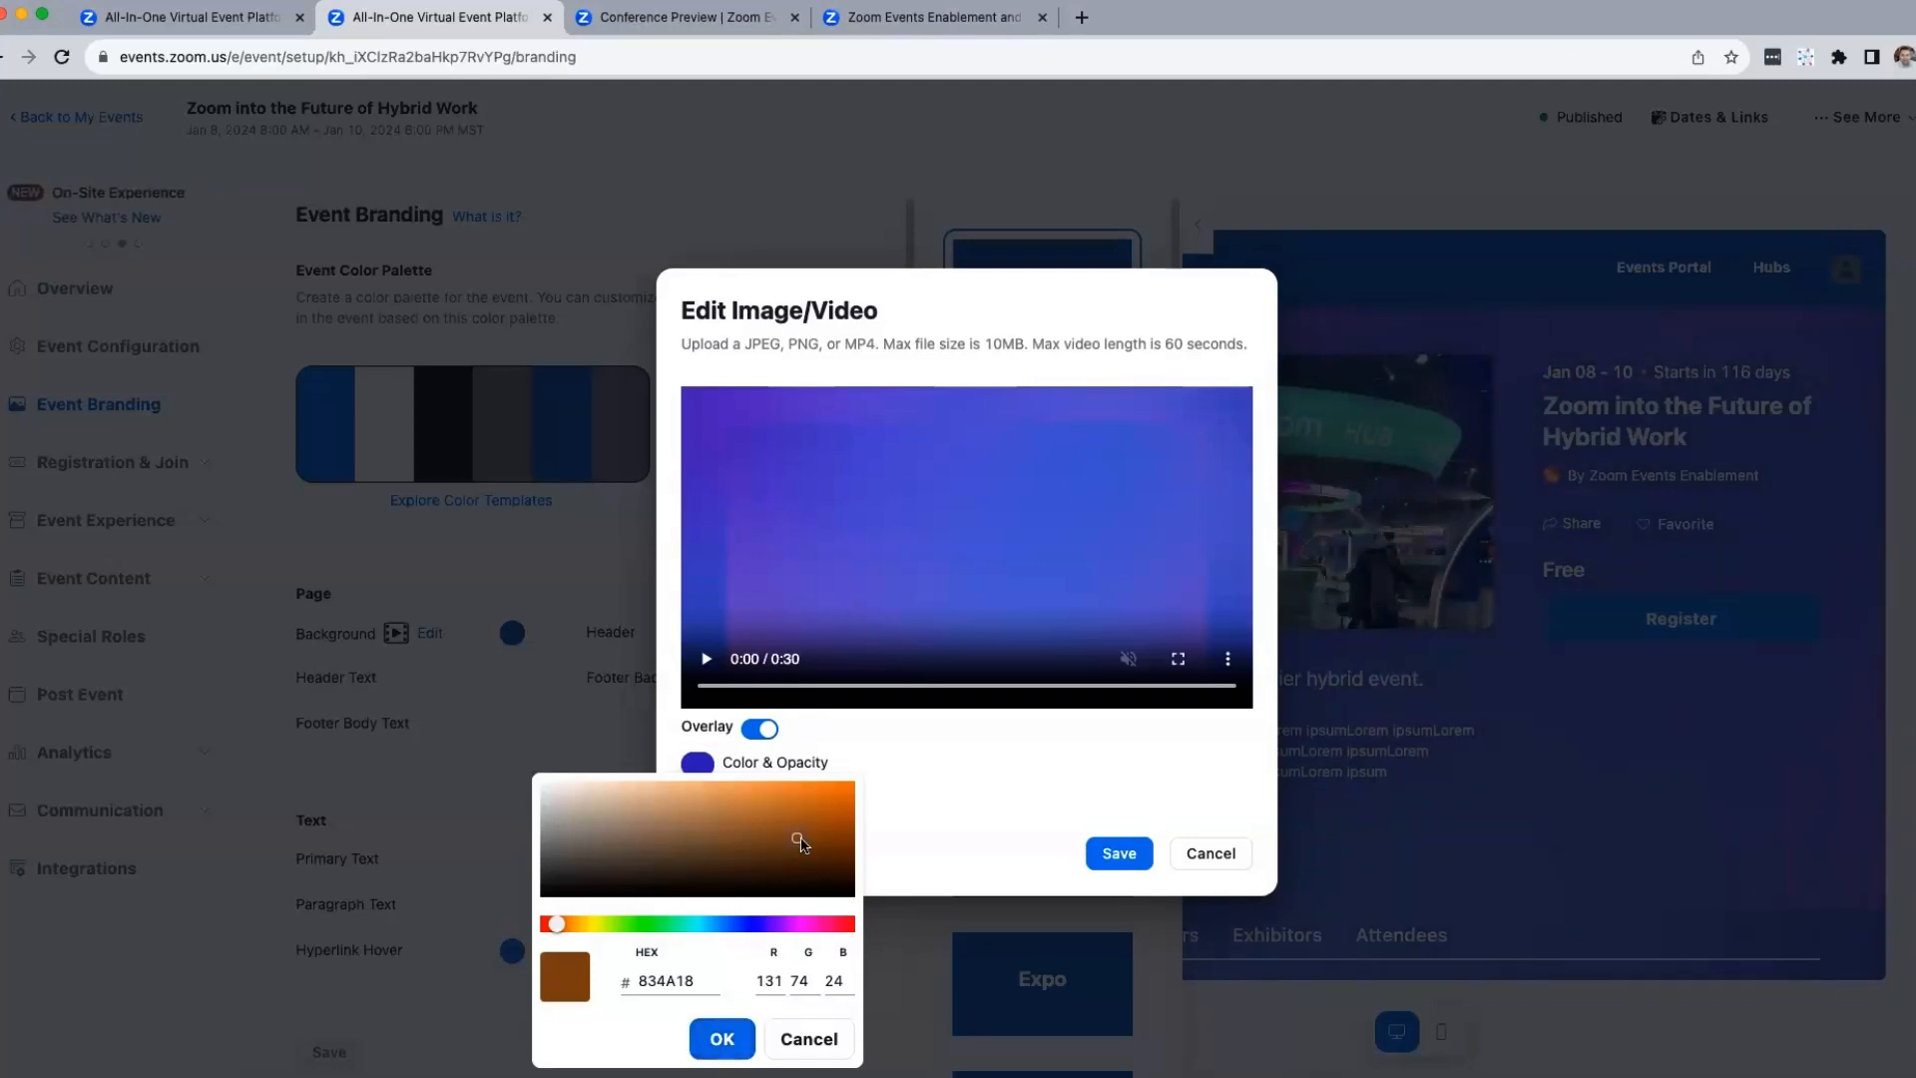
pyautogui.click(721, 1038)
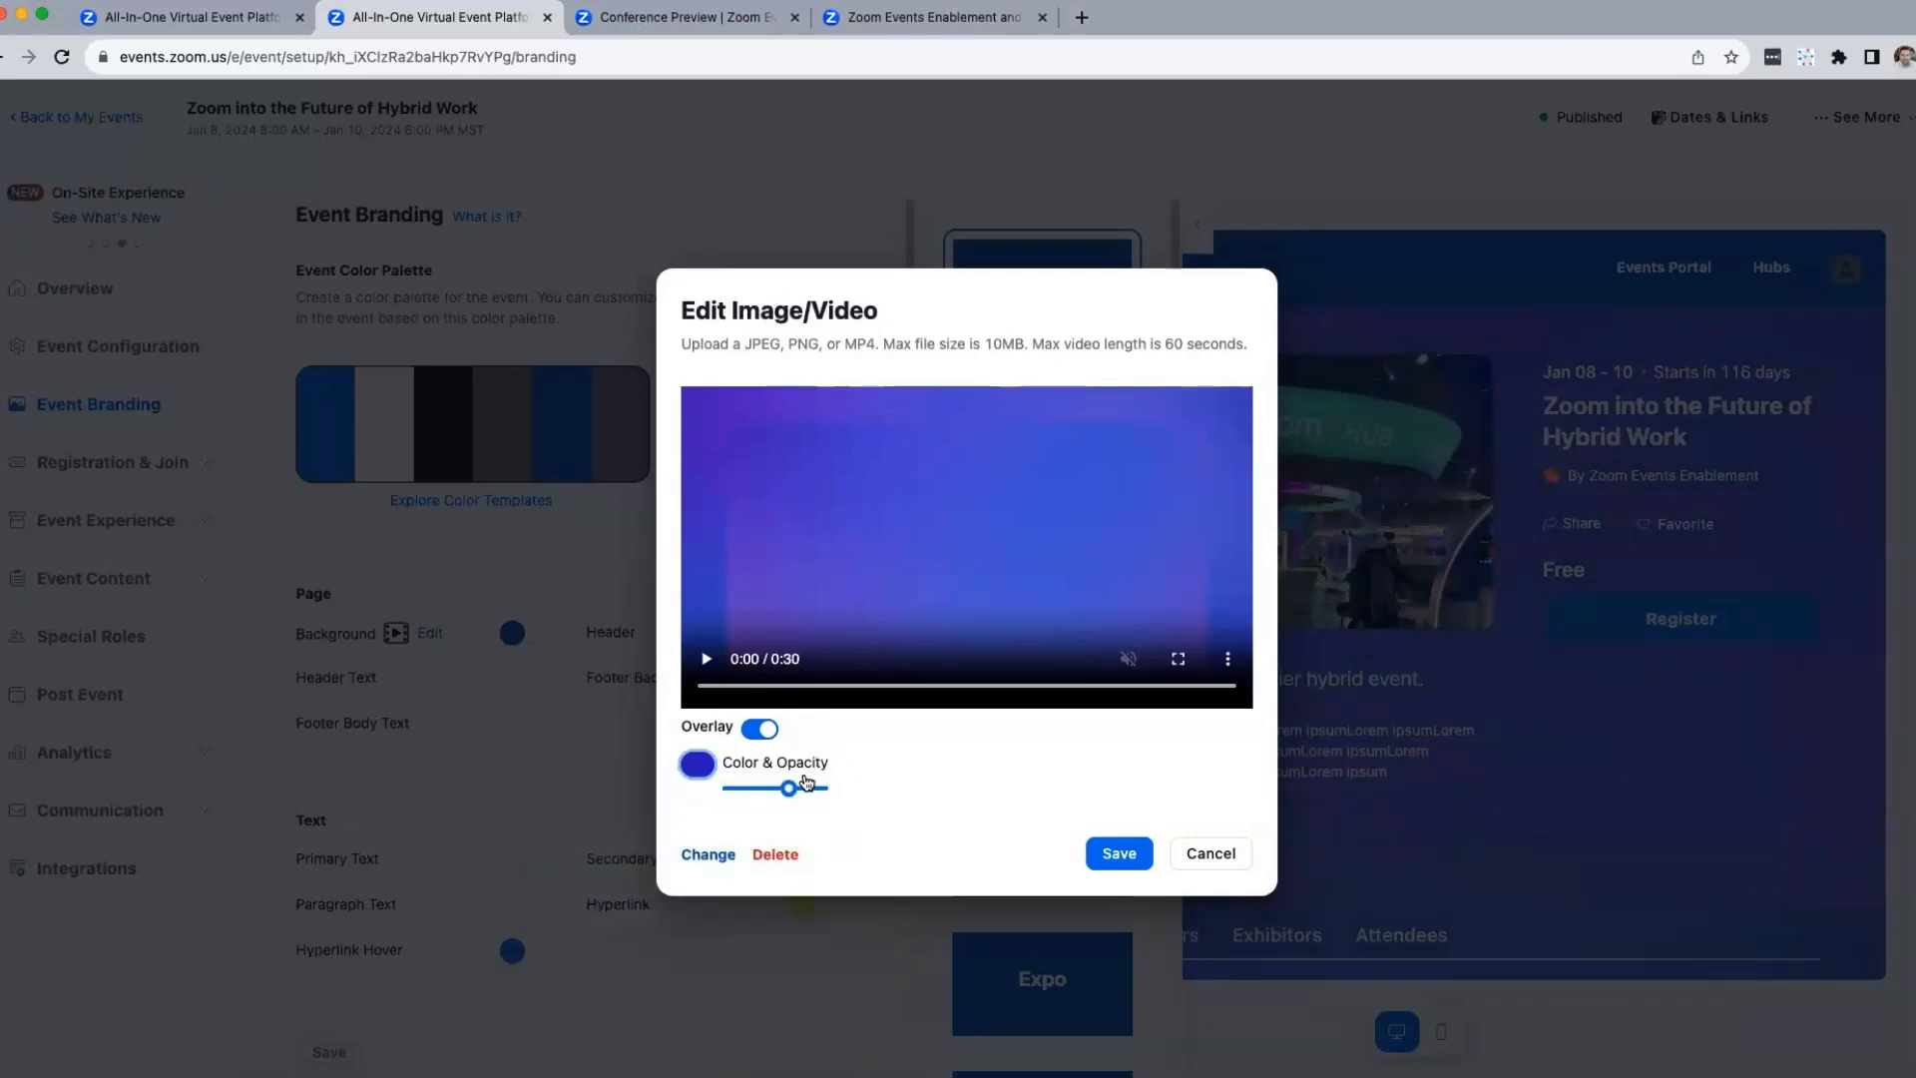